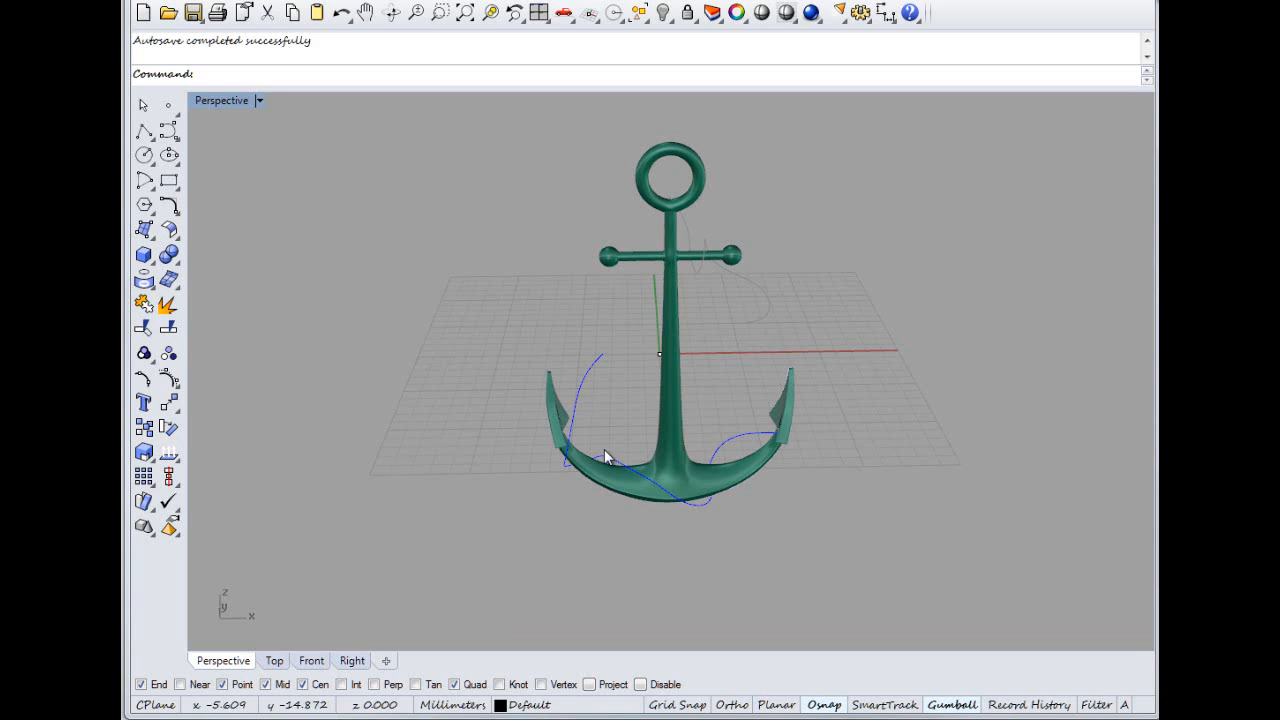
# Step: Orbit around the anchor and measure the arm-wrapping curve with Length (31.676 mm)
pyautogui.moveTo(605, 456); pyautogui.dragTo(720, 500)
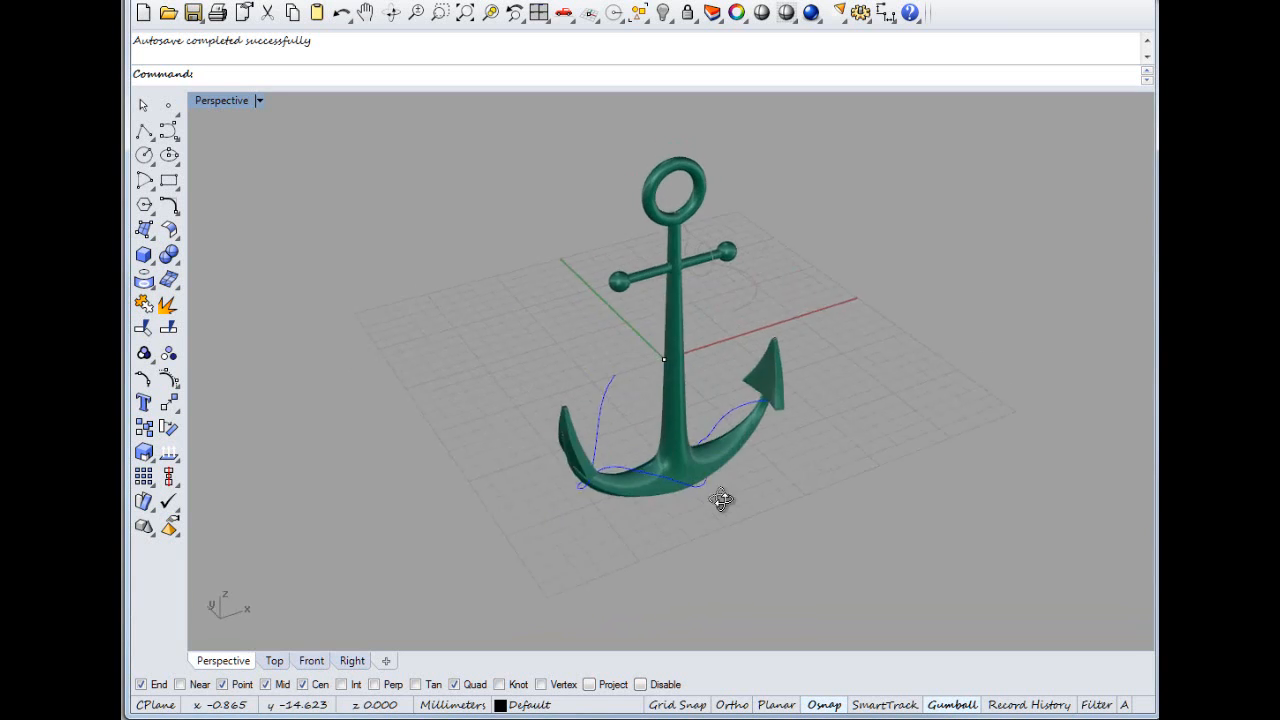
pyautogui.moveTo(720, 500); pyautogui.dragTo(825, 398)
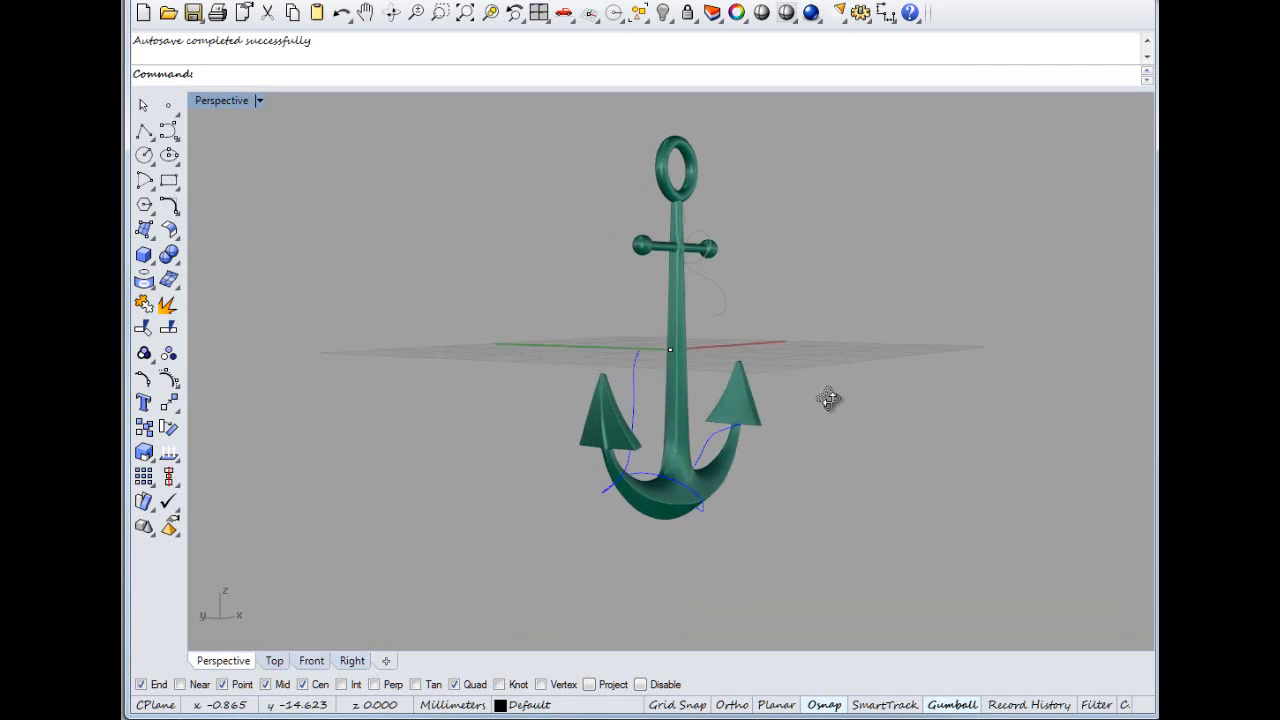
pyautogui.moveTo(830, 398); pyautogui.dragTo(857, 362)
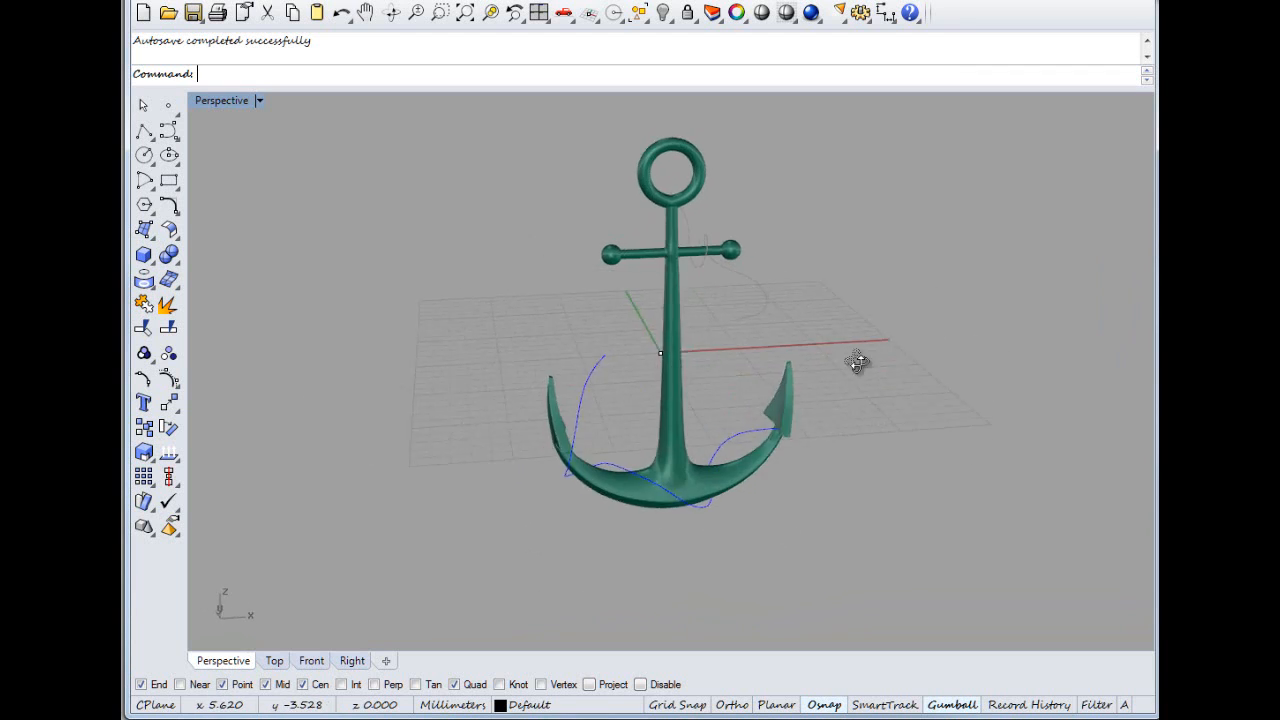
pyautogui.moveTo(855, 360); pyautogui.dragTo(675, 500)
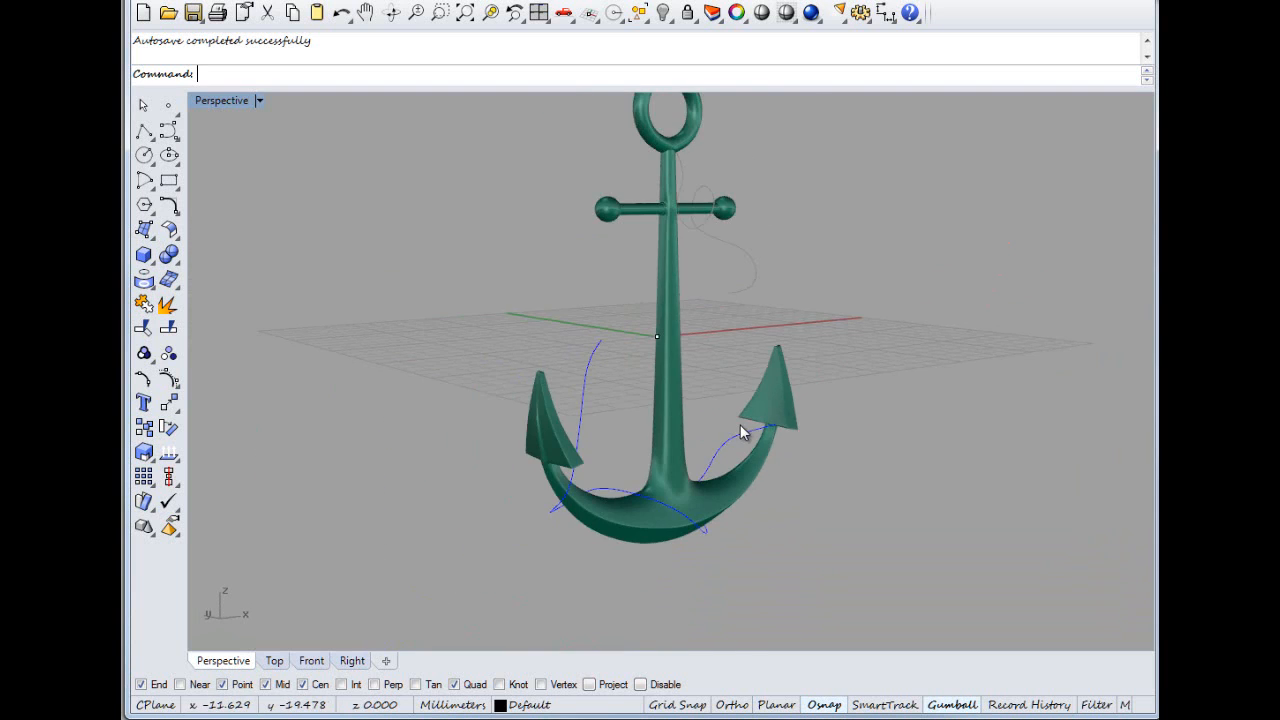
pyautogui.moveTo(740, 430); pyautogui.dragTo(545, 445)
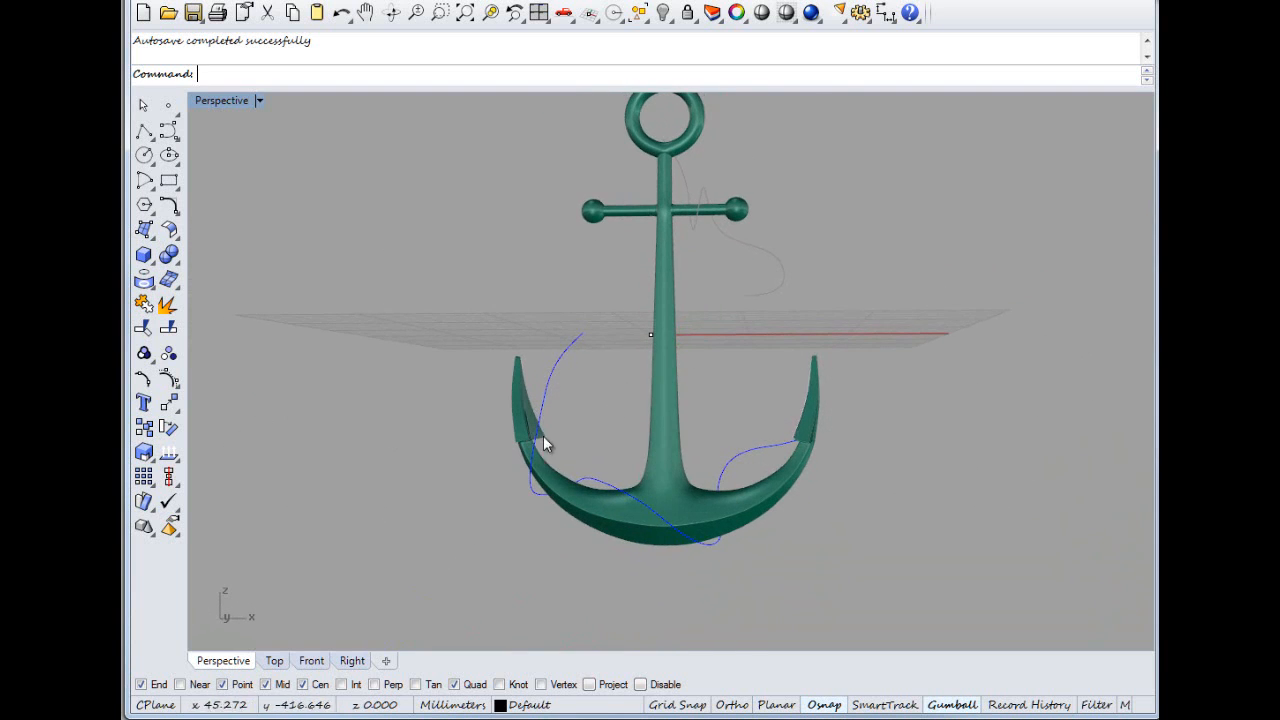
pyautogui.moveTo(545, 443); pyautogui.dragTo(838, 405)
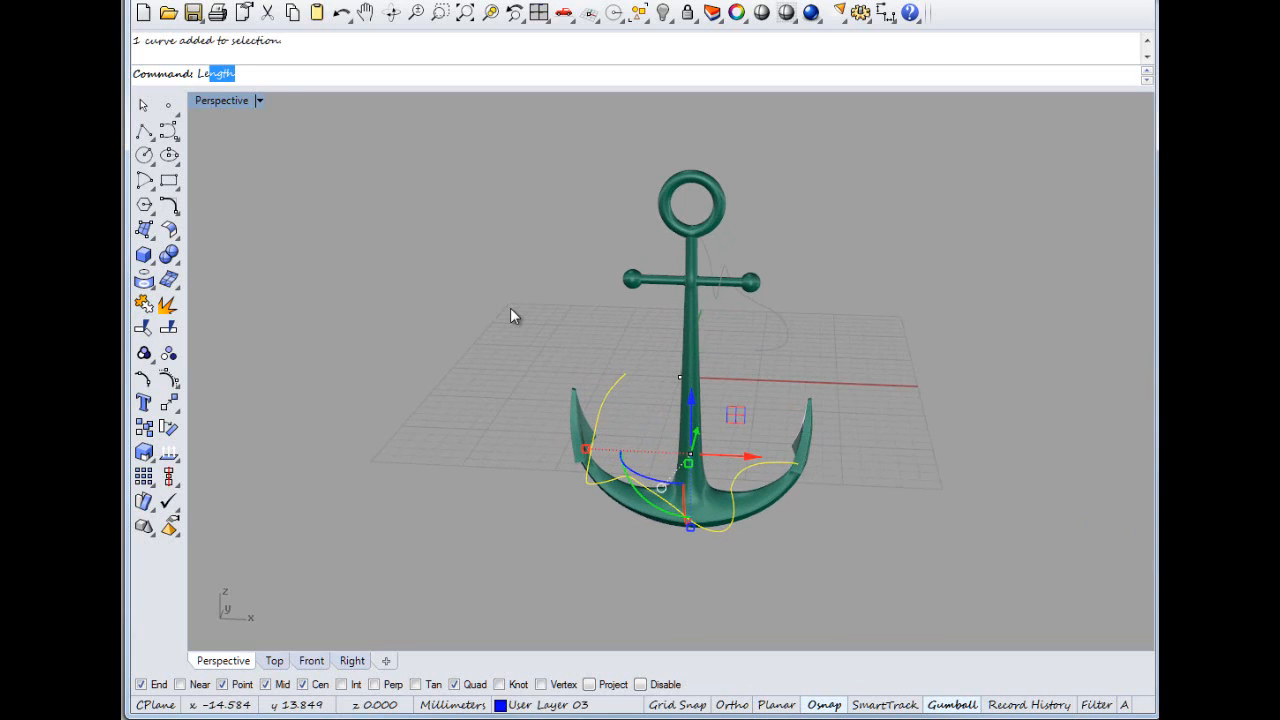
pyautogui.write('Length')
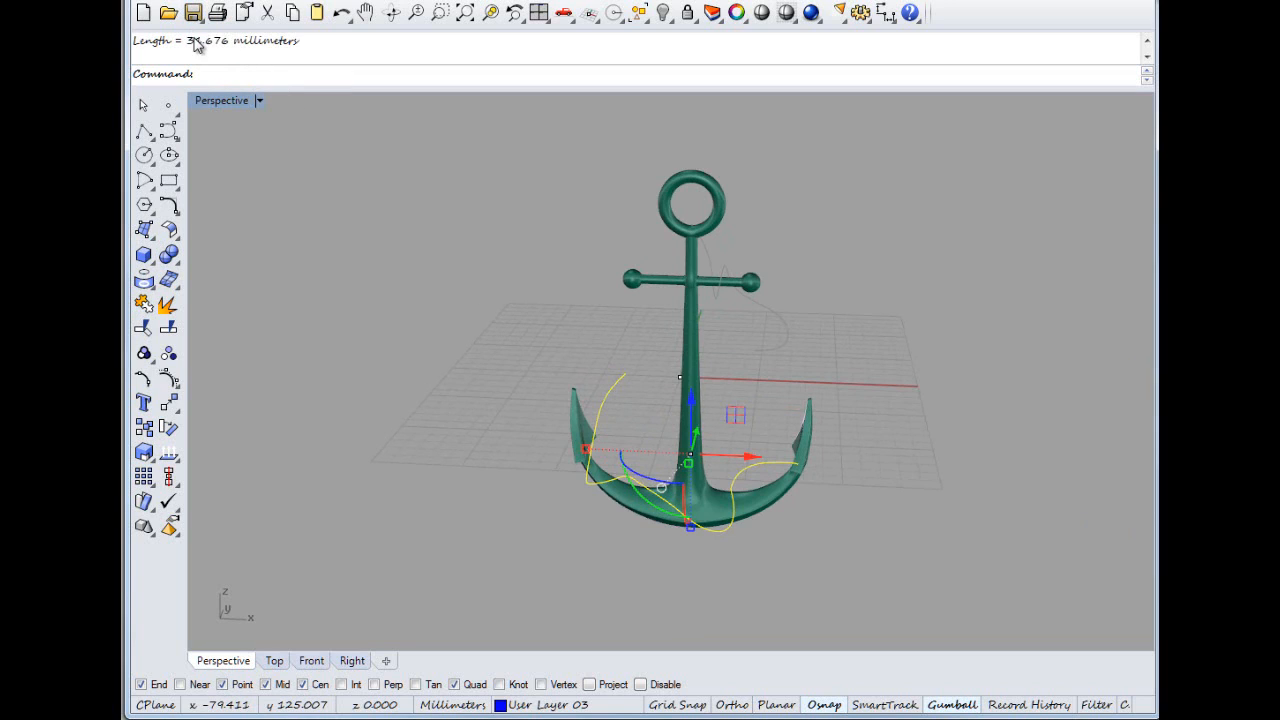
pyautogui.doubleClick(208, 41)
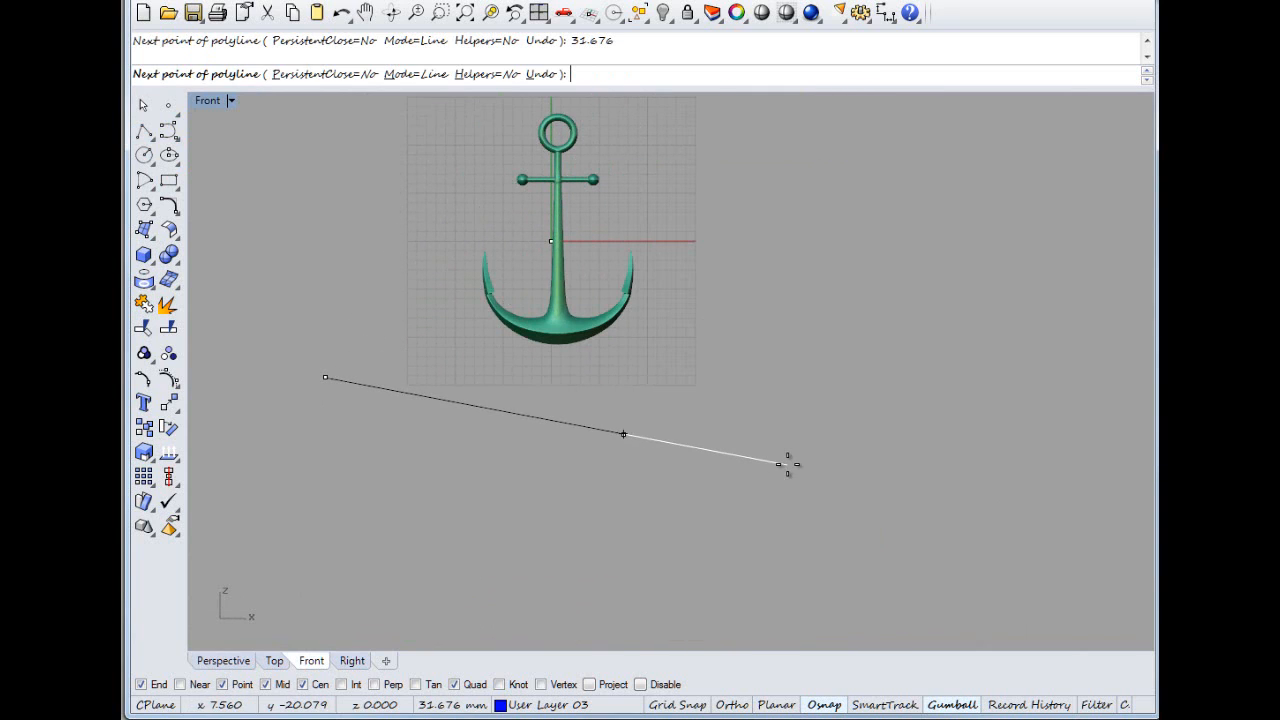
# Step: Finish the 31.676 mm line below the anchor, set wireframe, and maximize the Right view
pyautogui.click(630, 378)
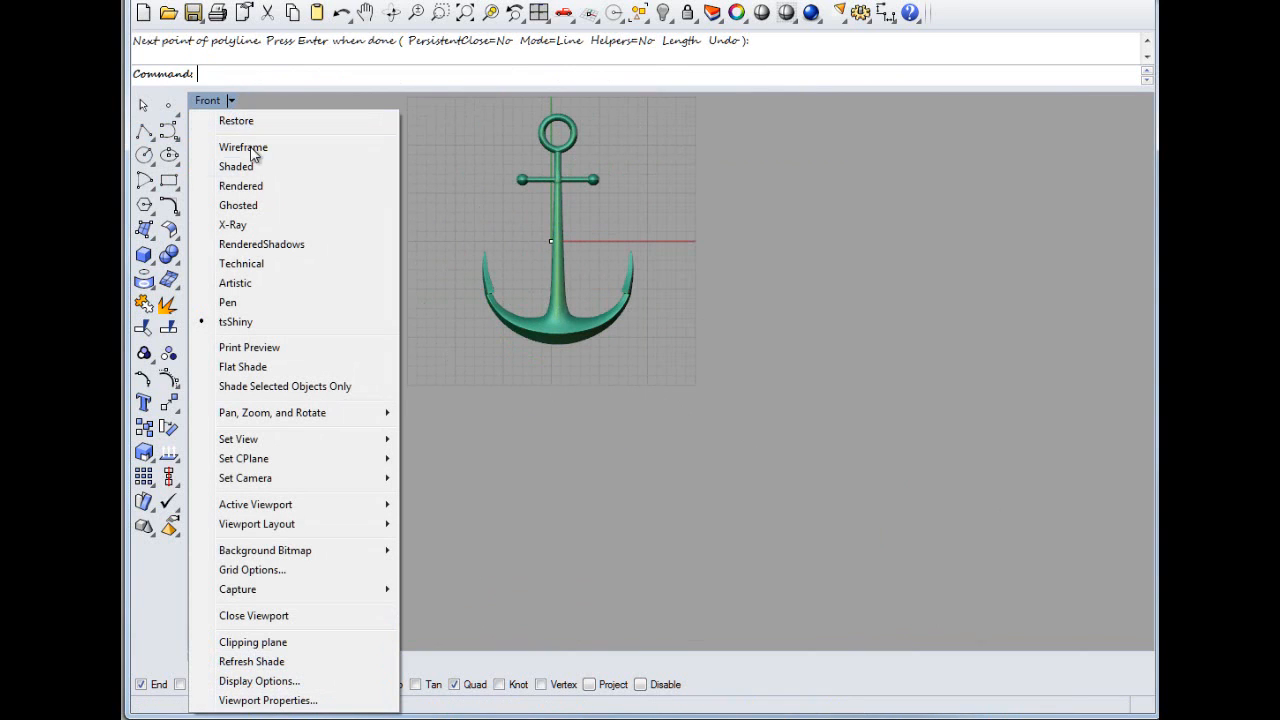
pyautogui.click(243, 147)
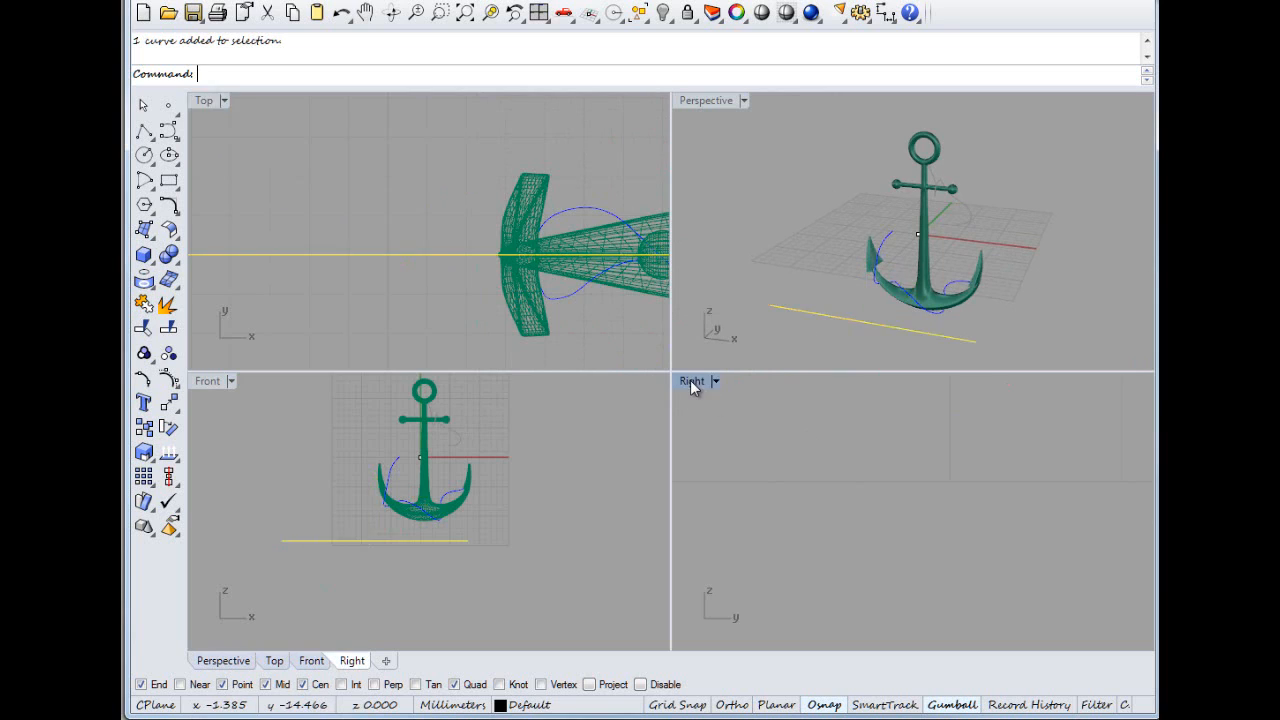
pyautogui.doubleClick(691, 381)
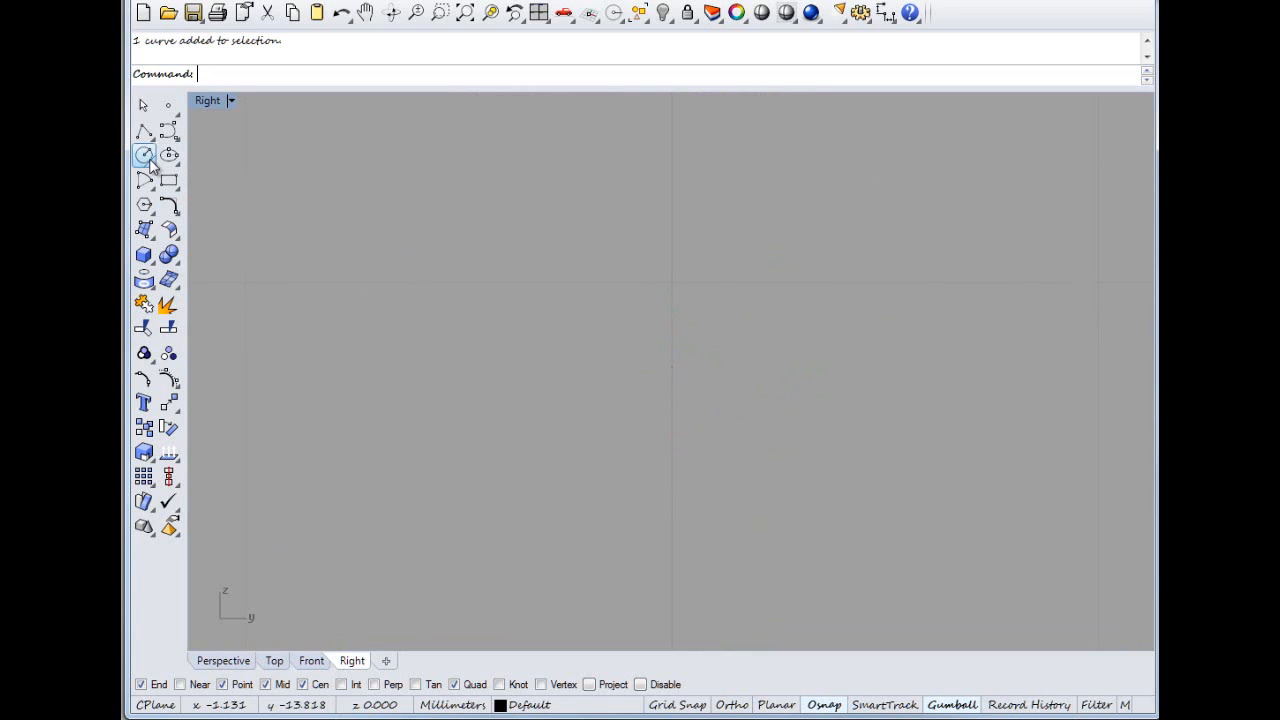
# Step: Draw a circle by diameter from the line's end point to -5, and select it
pyautogui.click(144, 155)
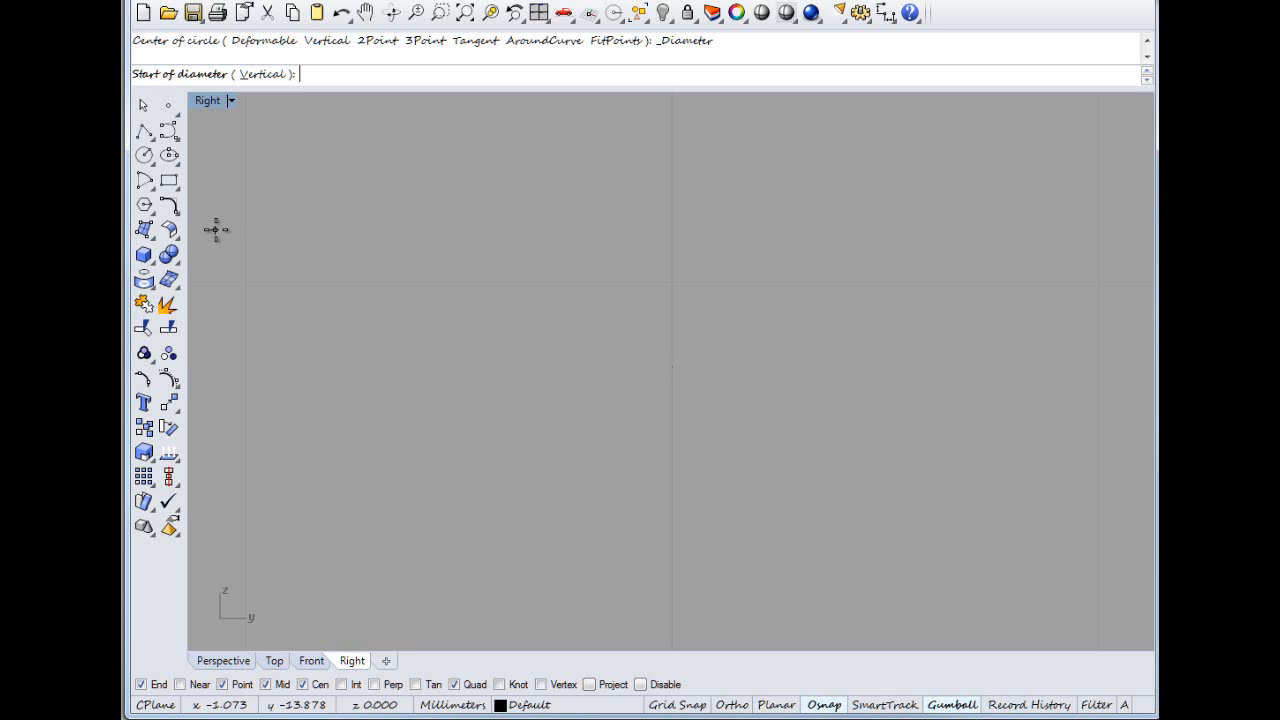
pyautogui.moveTo(672, 362)
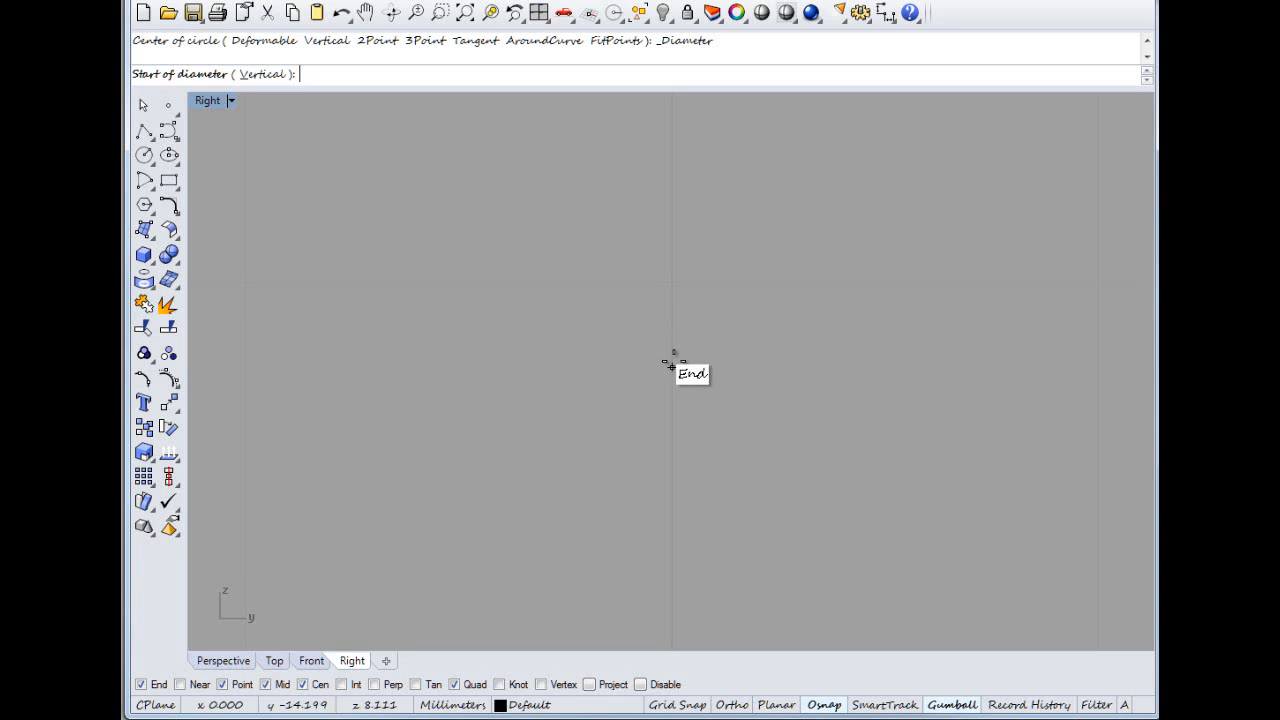
pyautogui.click(671, 365)
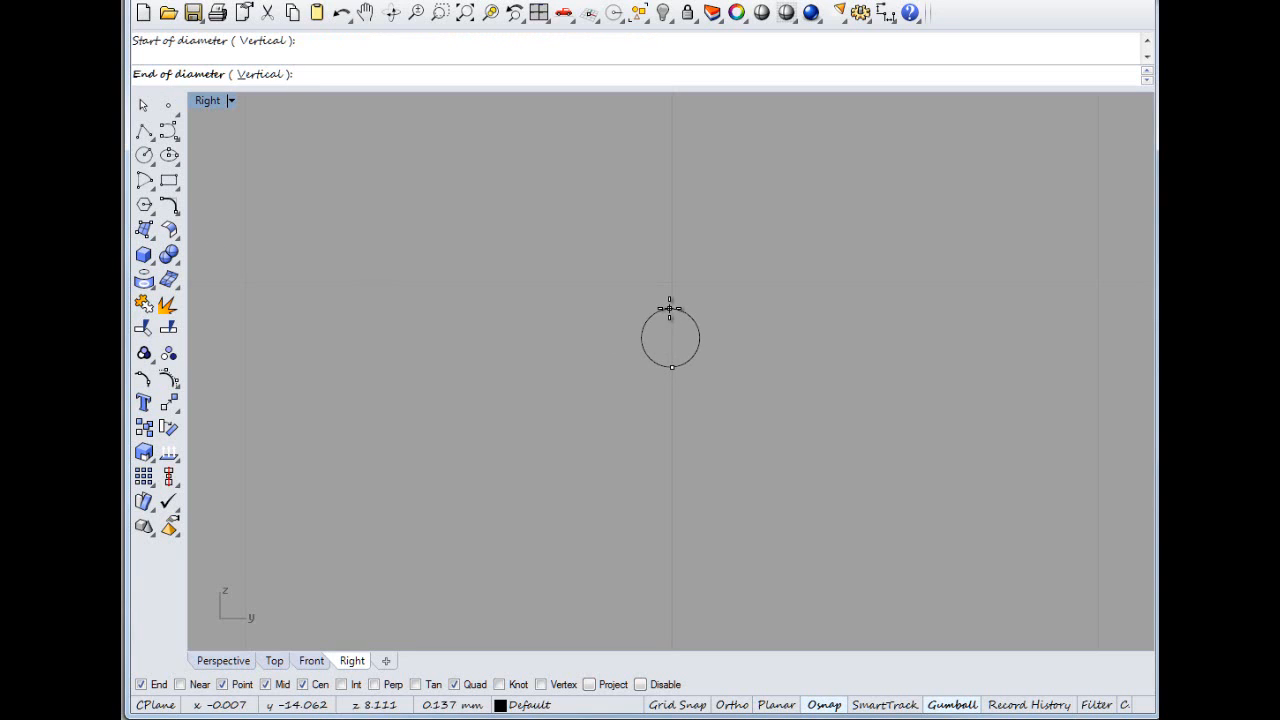
pyautogui.write('-5')
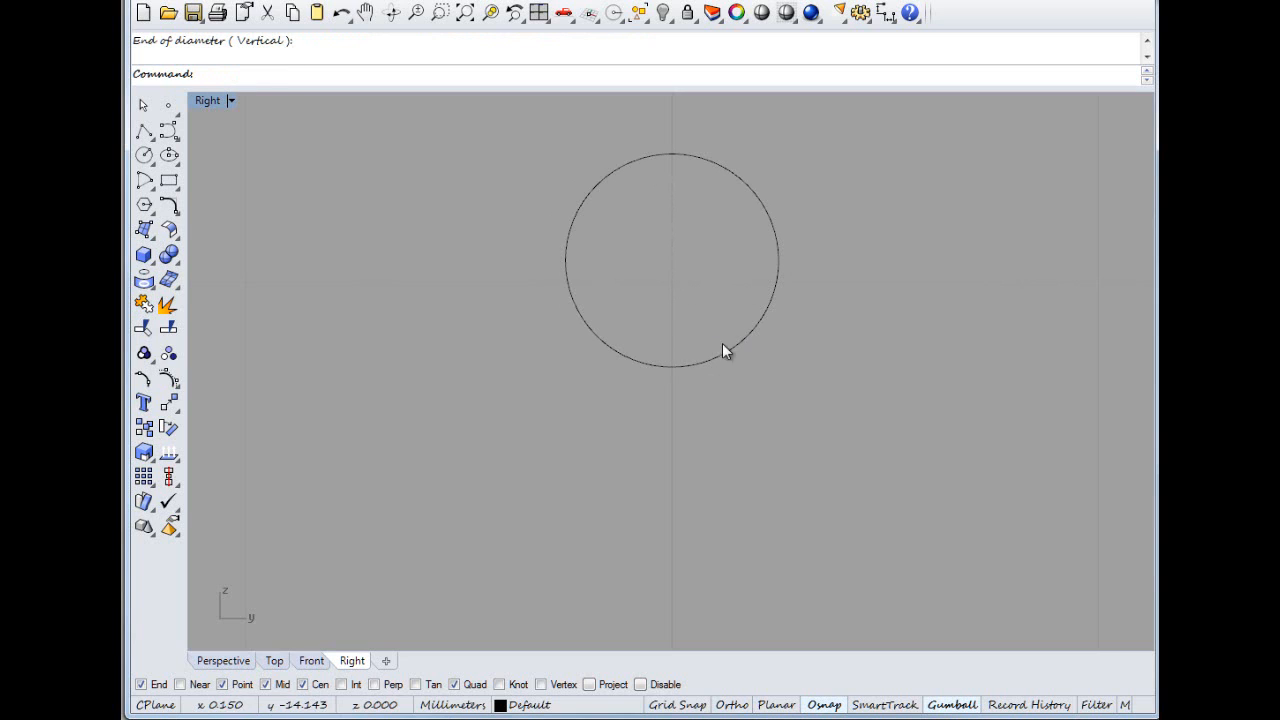
pyautogui.click(727, 351)
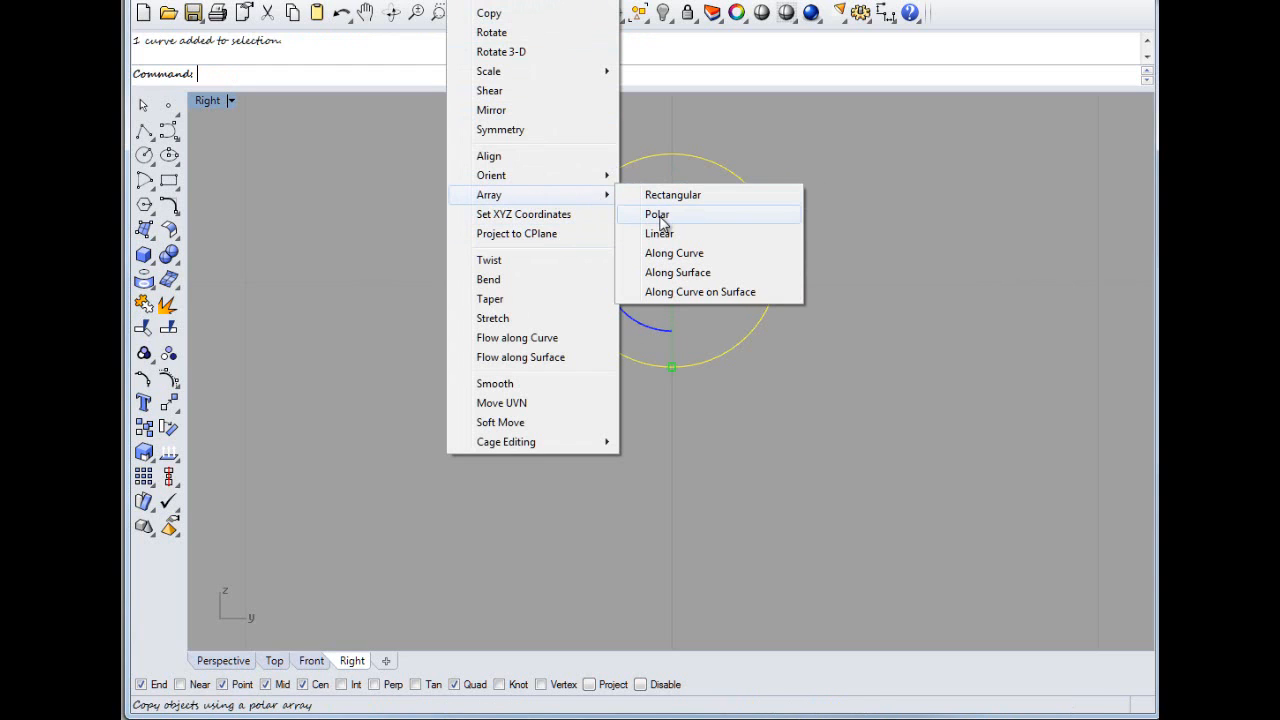
# Step: Polar-array the circle into 3 items over 360° around its bottom point
pyautogui.click(657, 214)
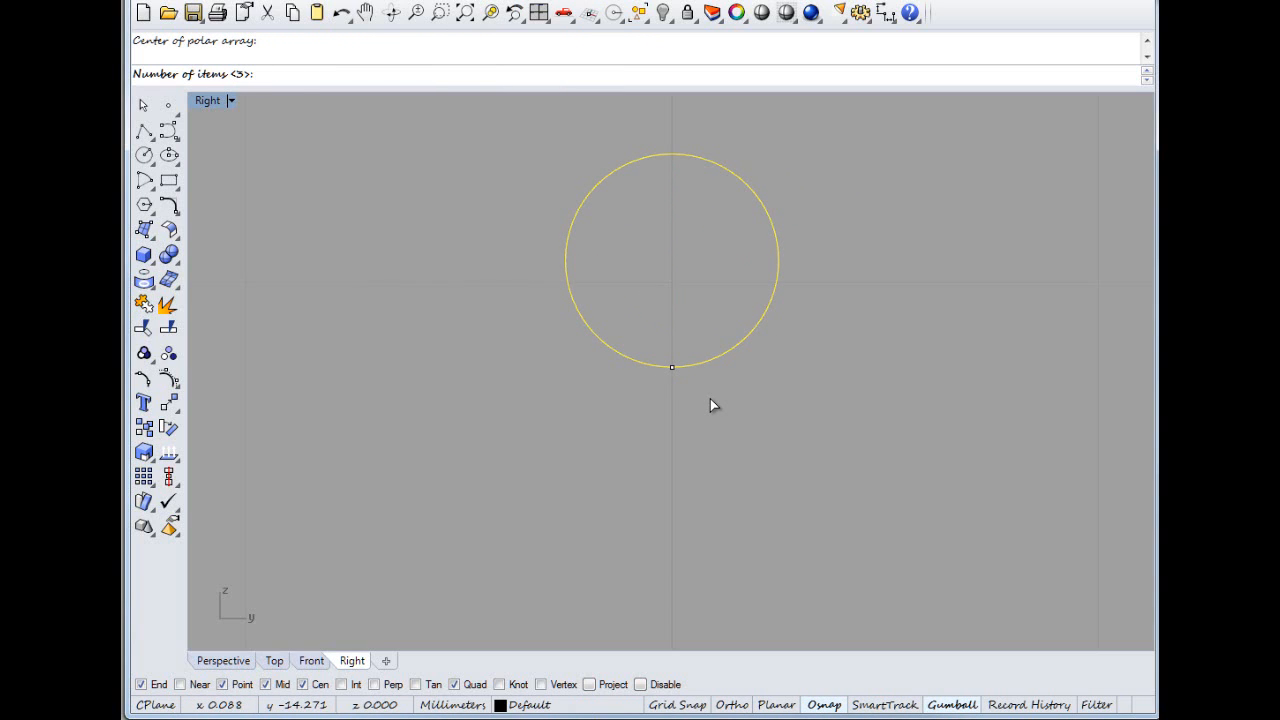
pyautogui.click(672, 367)
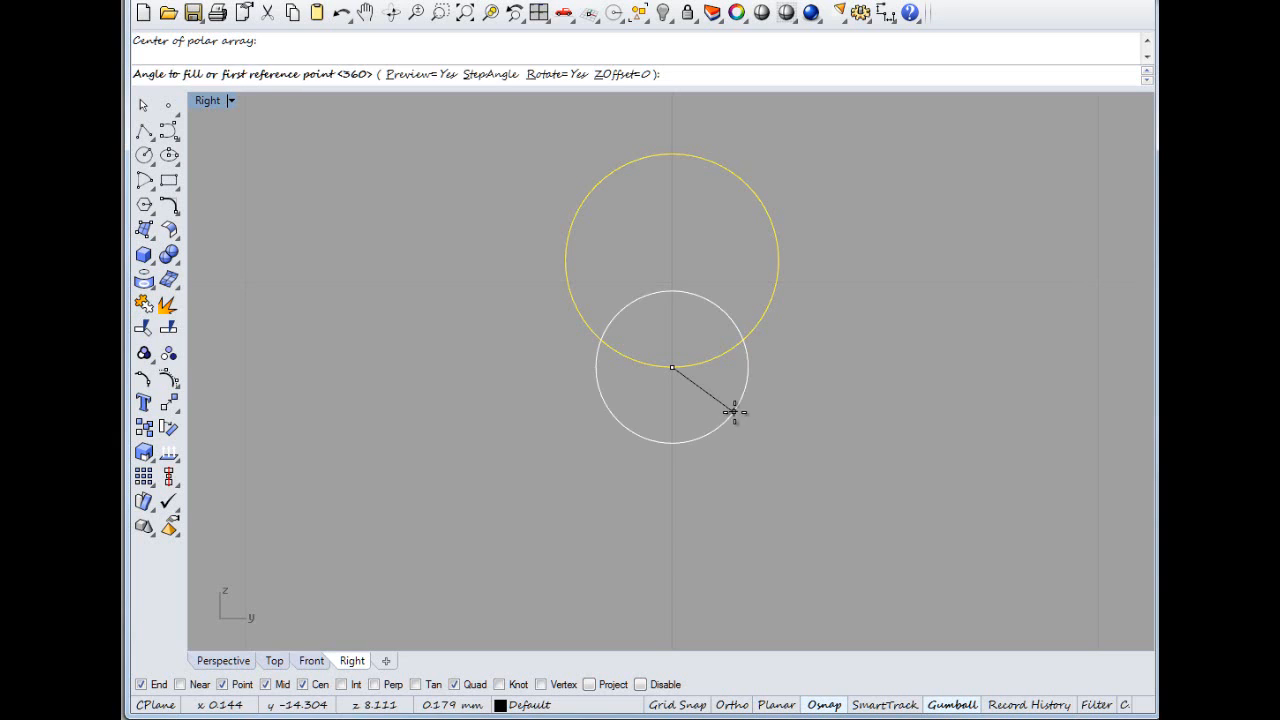
pyautogui.moveTo(775, 410)
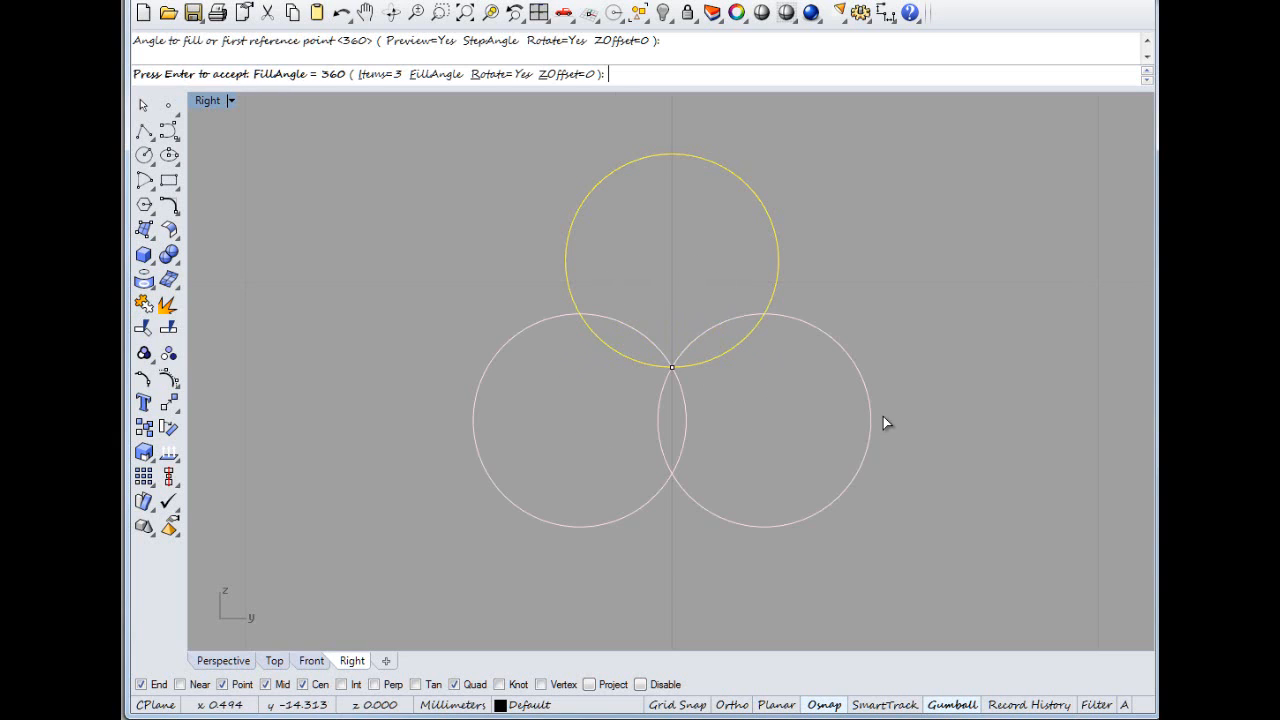
pyautogui.press('Return')
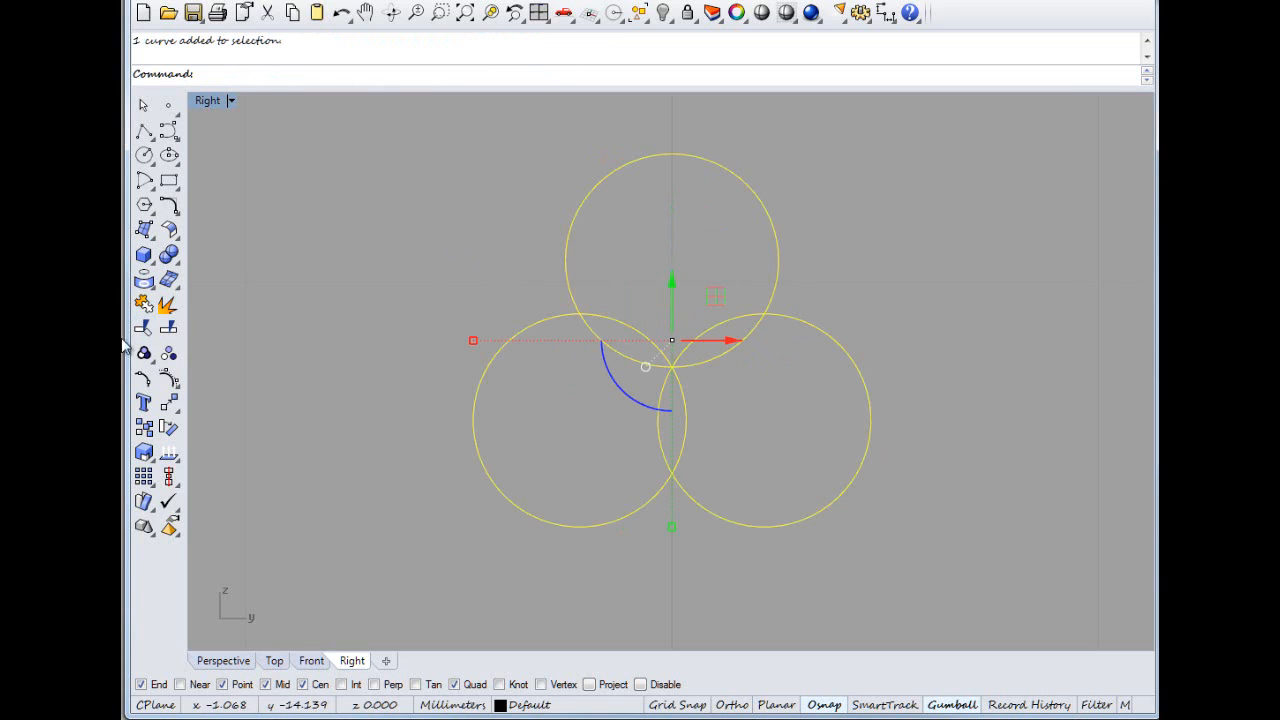
pyautogui.moveTo(180, 345)
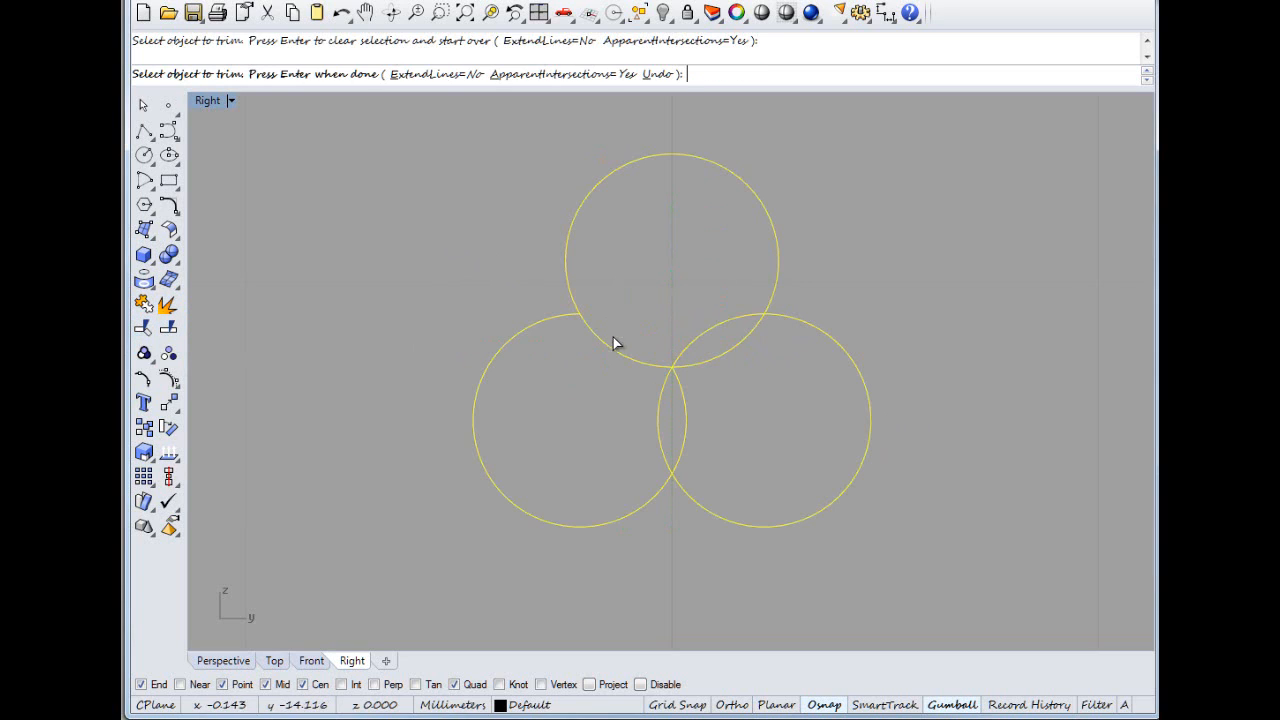
# Step: Trim away the overlapping inner arcs of the three circles
pyautogui.click(615, 343)
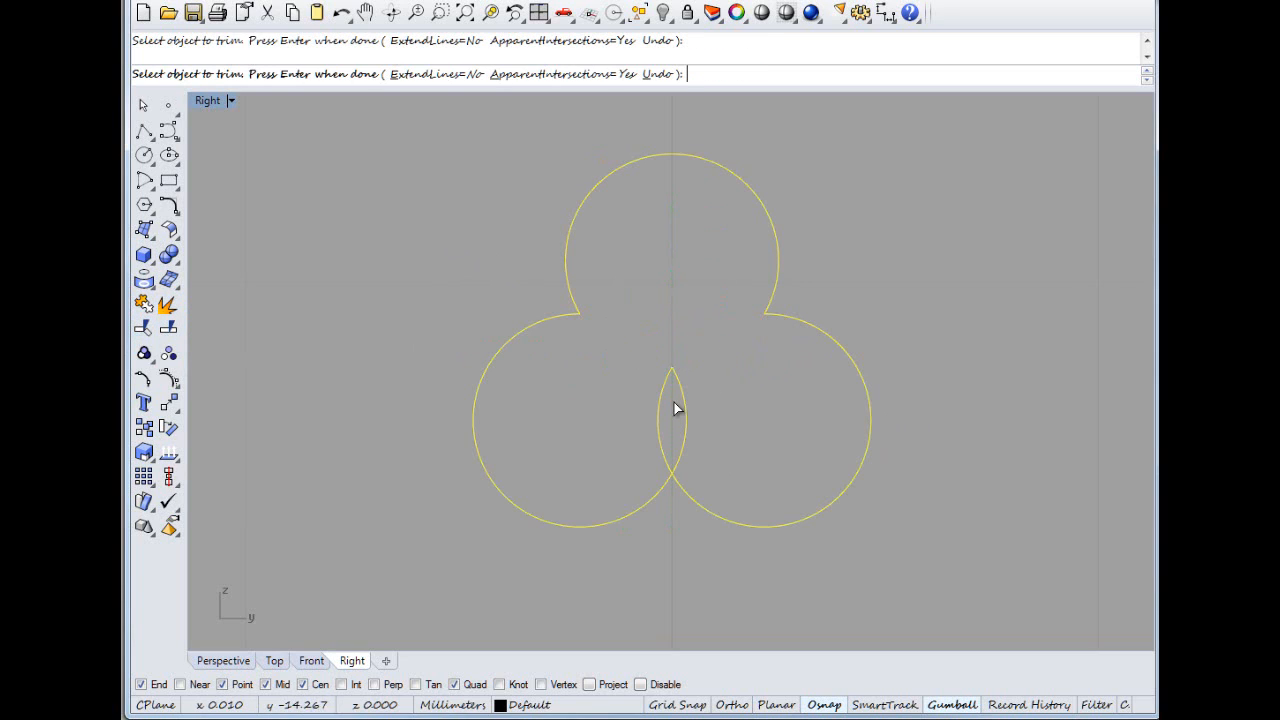
pyautogui.click(673, 420)
pyautogui.write('Fi')
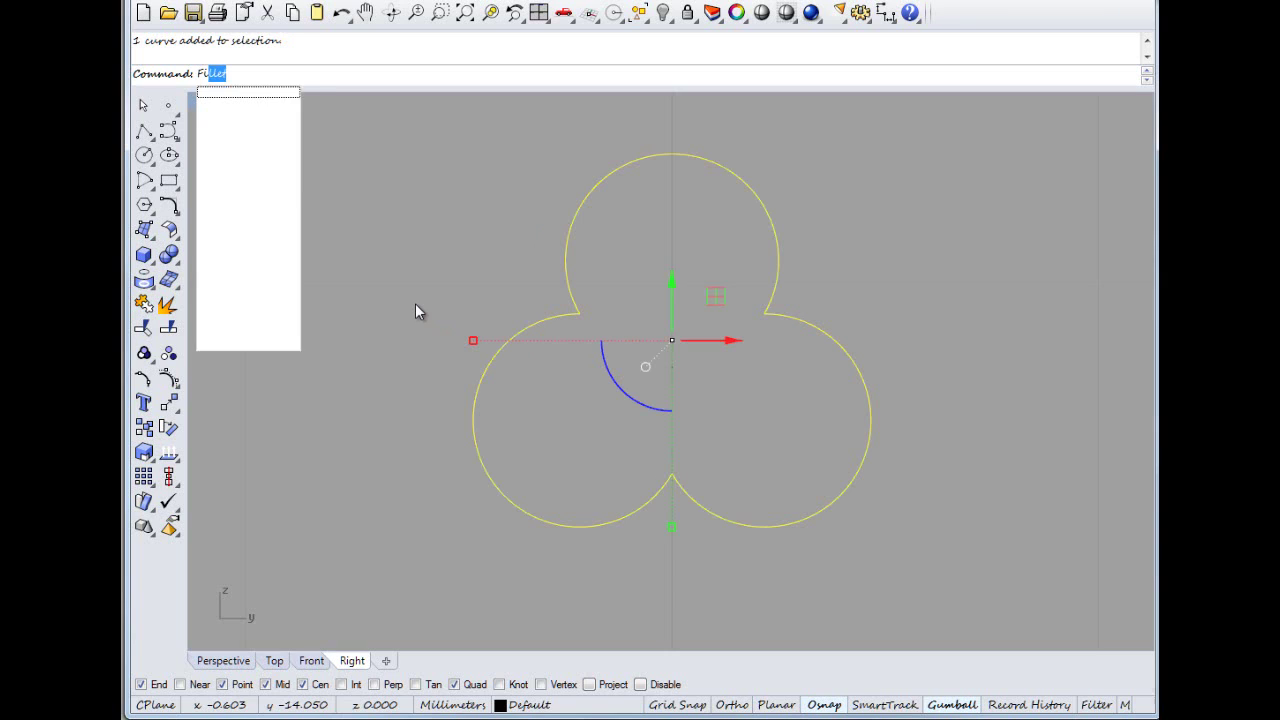
pyautogui.press('Return')
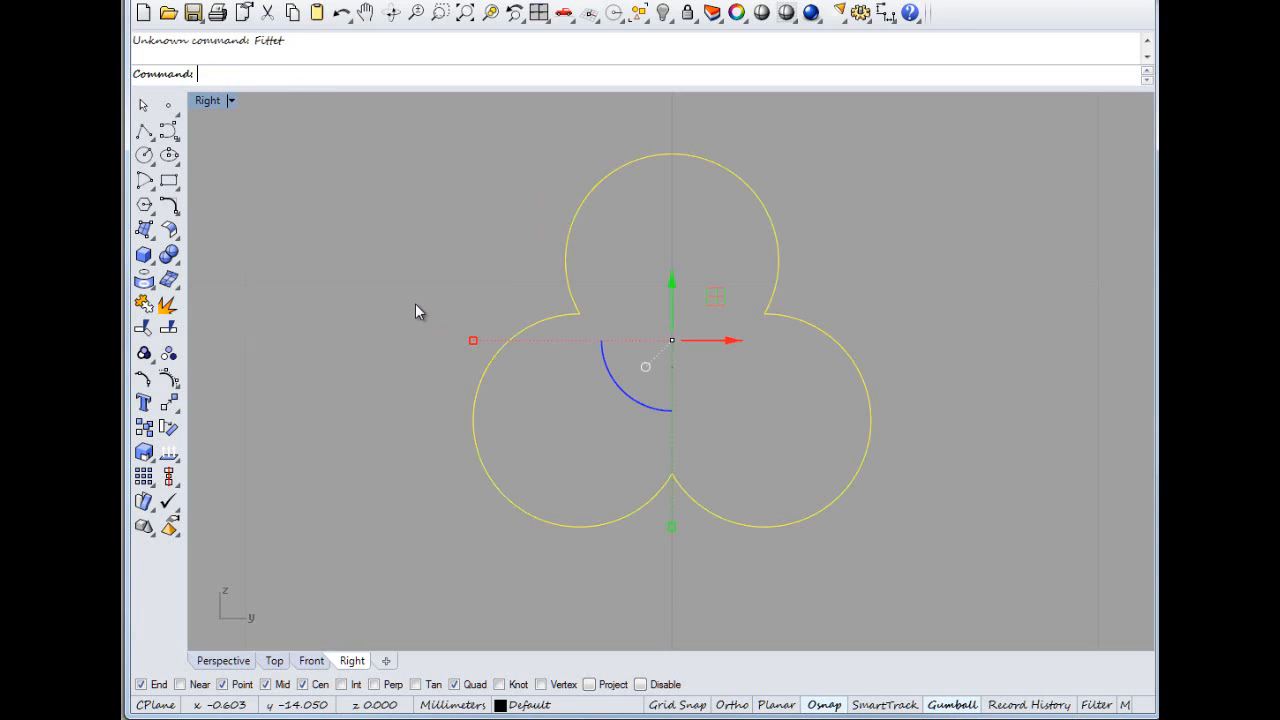
pyautogui.moveTo(390, 316)
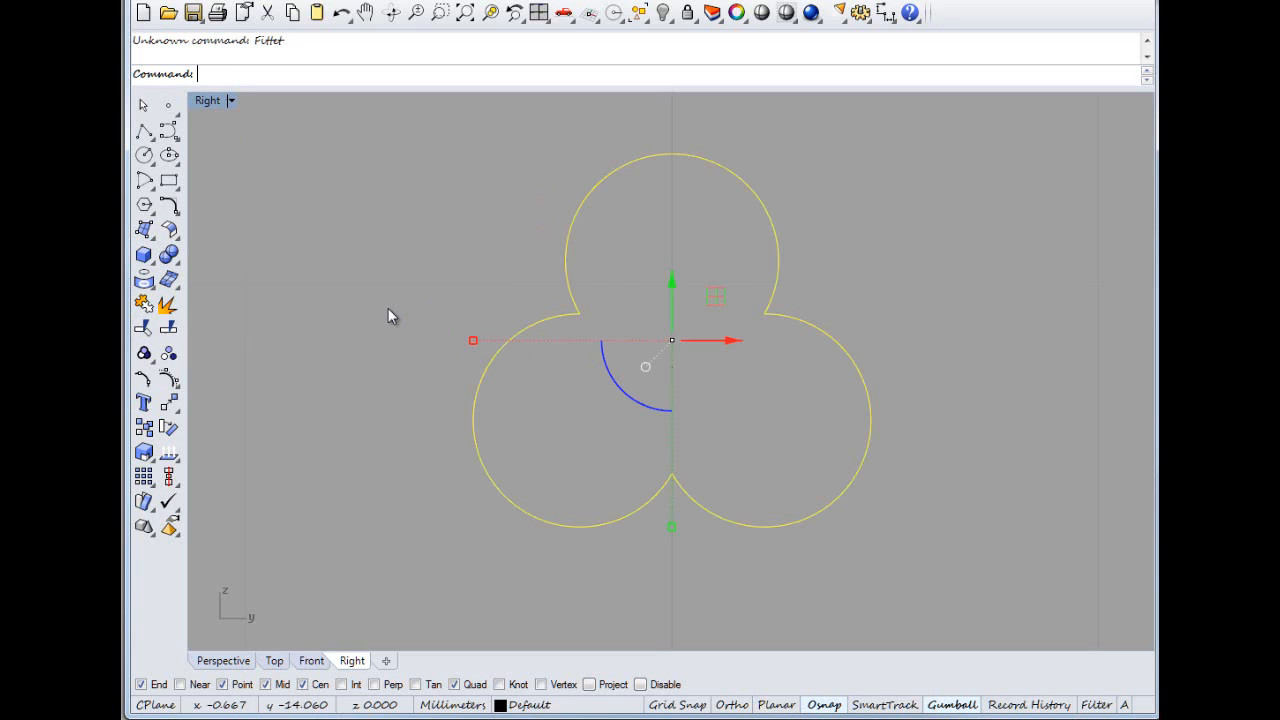
# Step: Fillet two adjacent arcs at a junction between the lobes
pyautogui.write('Fille')
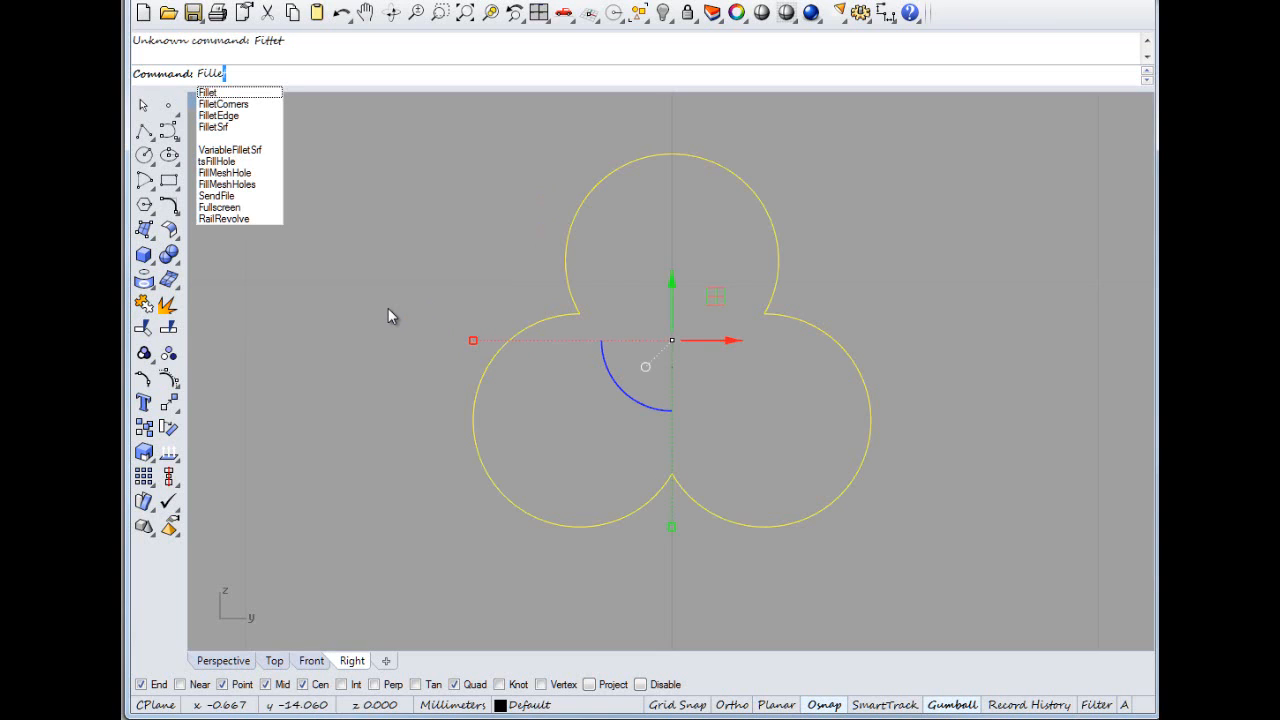
pyautogui.click(207, 92)
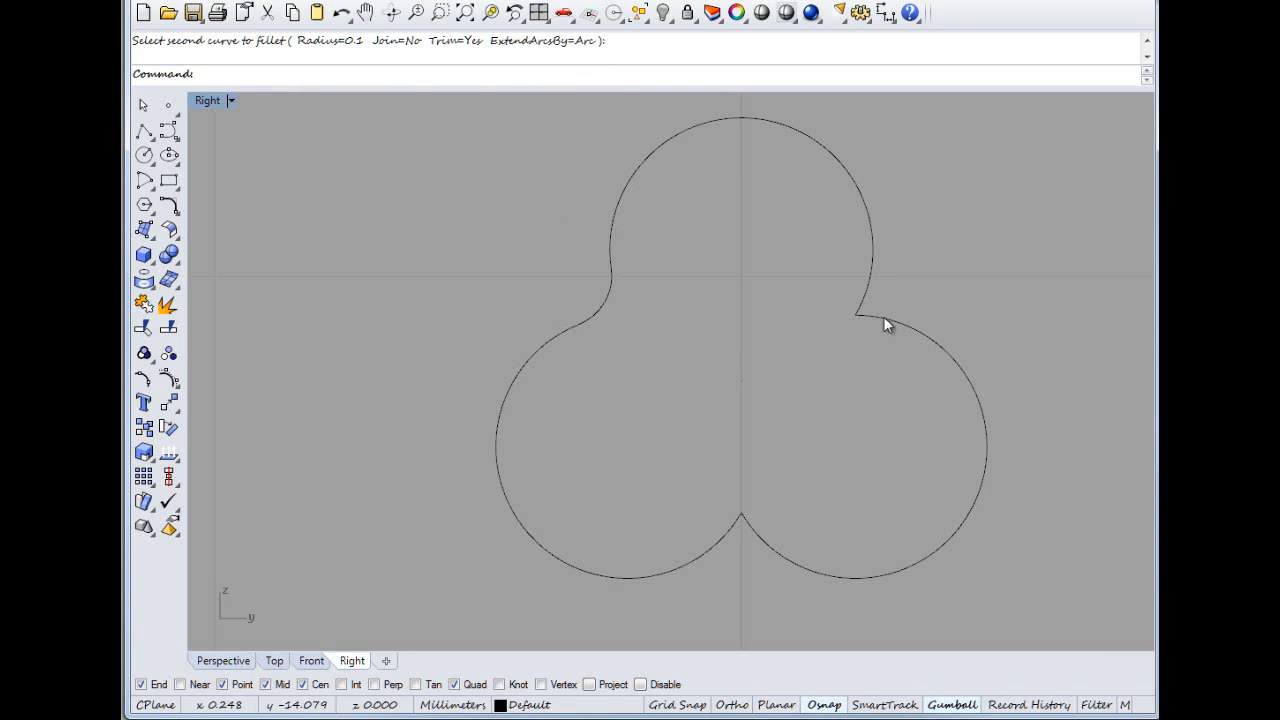
pyautogui.click(863, 310)
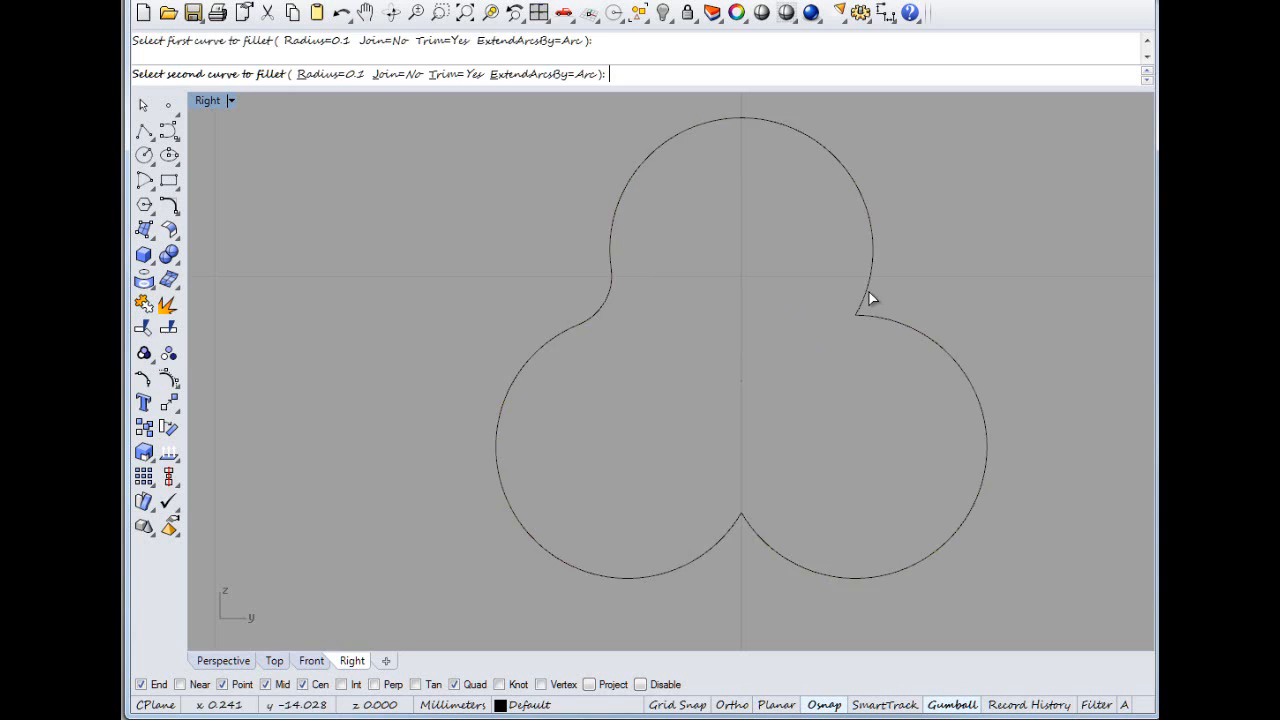
pyautogui.click(860, 310)
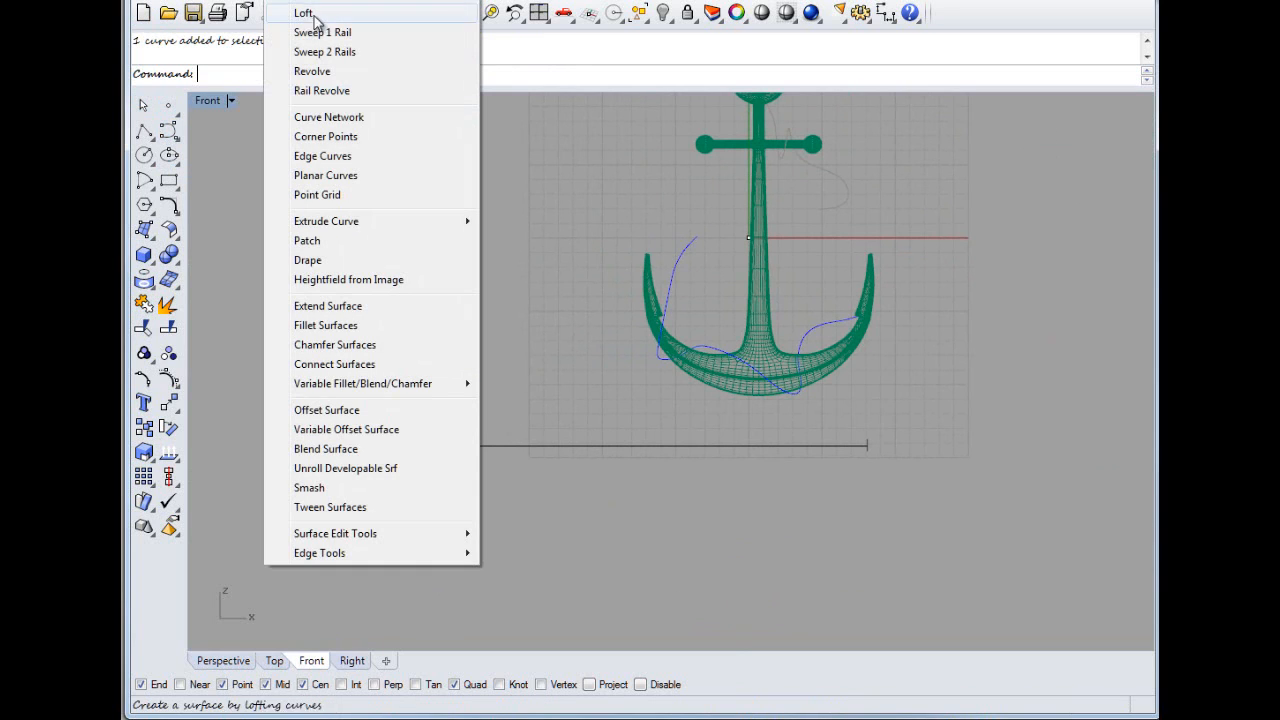
# Step: Sweep 1 Rail the three-lobed profile along the straight line into a rod
pyautogui.click(323, 32)
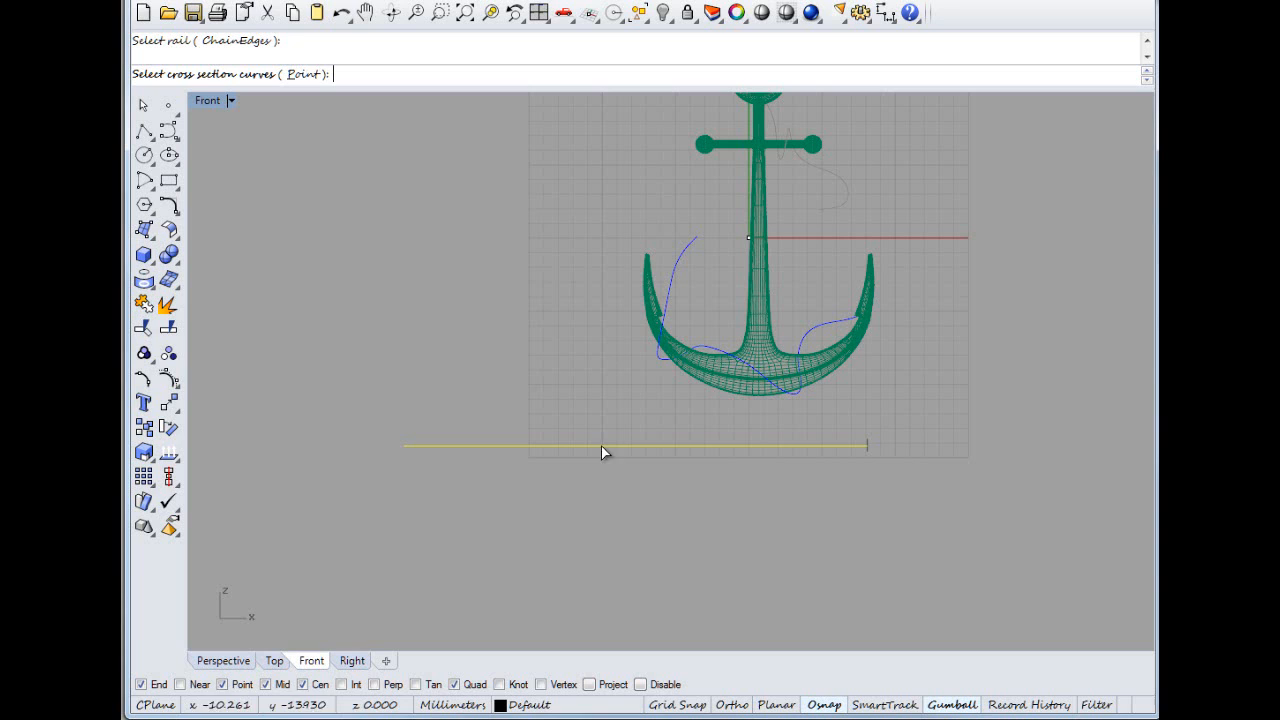
pyautogui.click(605, 446)
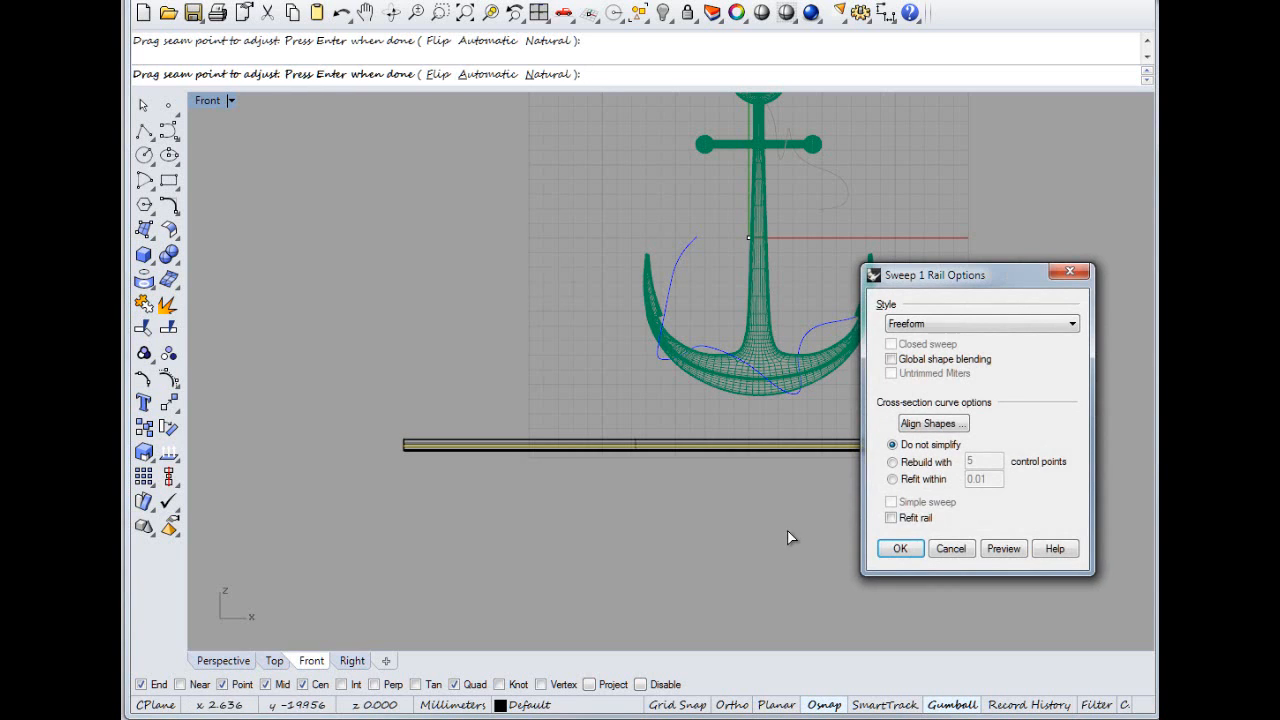
pyautogui.click(899, 548)
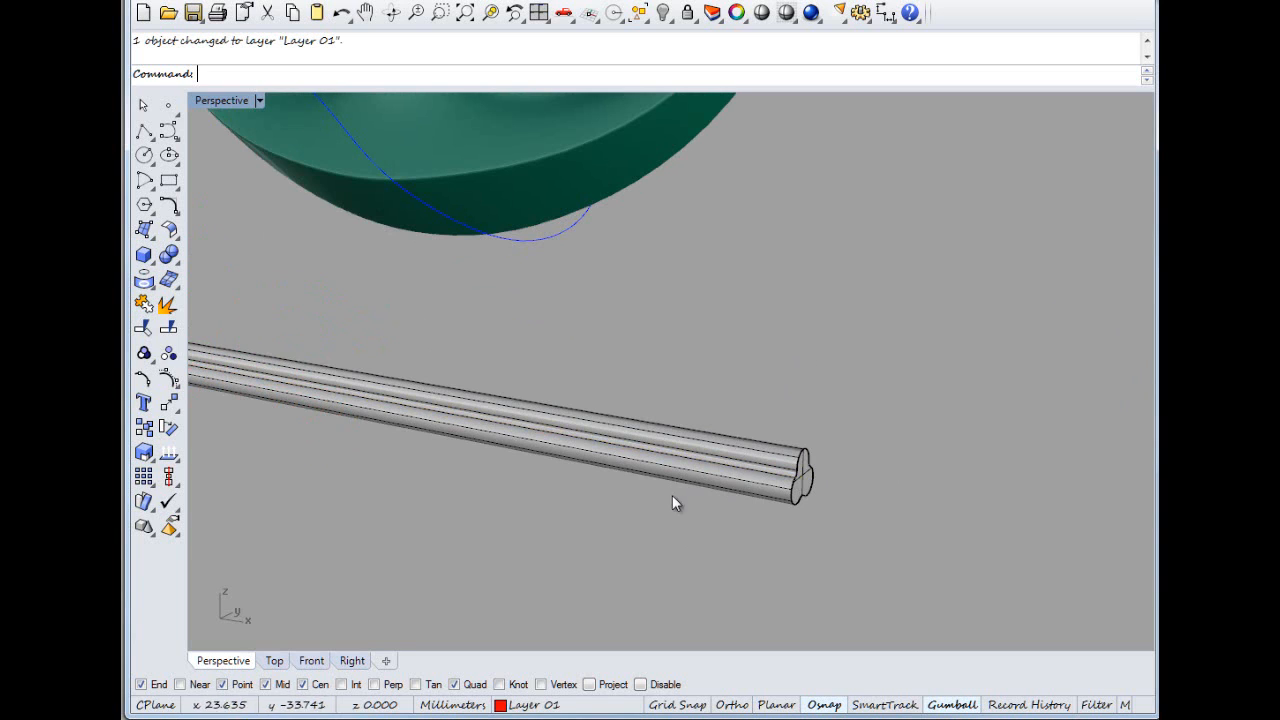
# Step: Orbit the Perspective view, set it to Wireframe, and start Flow along Curve
pyautogui.moveTo(675, 503); pyautogui.dragTo(810, 430)
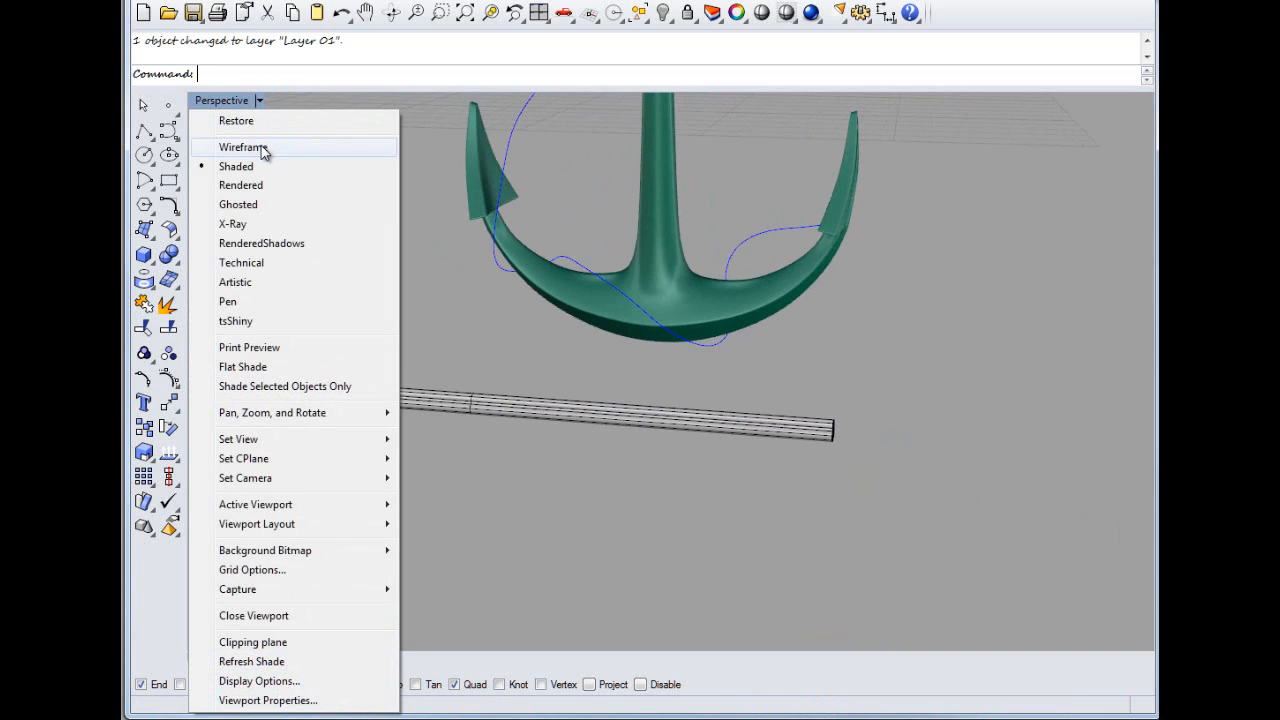
pyautogui.click(243, 147)
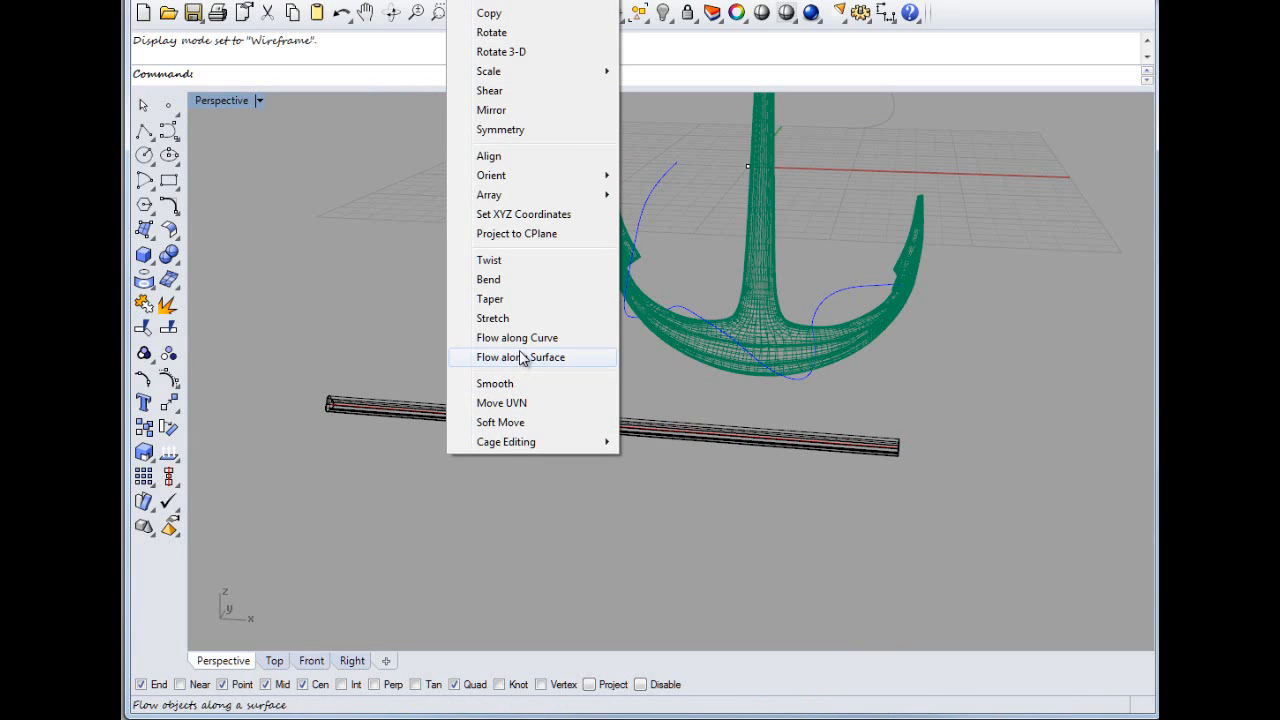
pyautogui.click(516, 337)
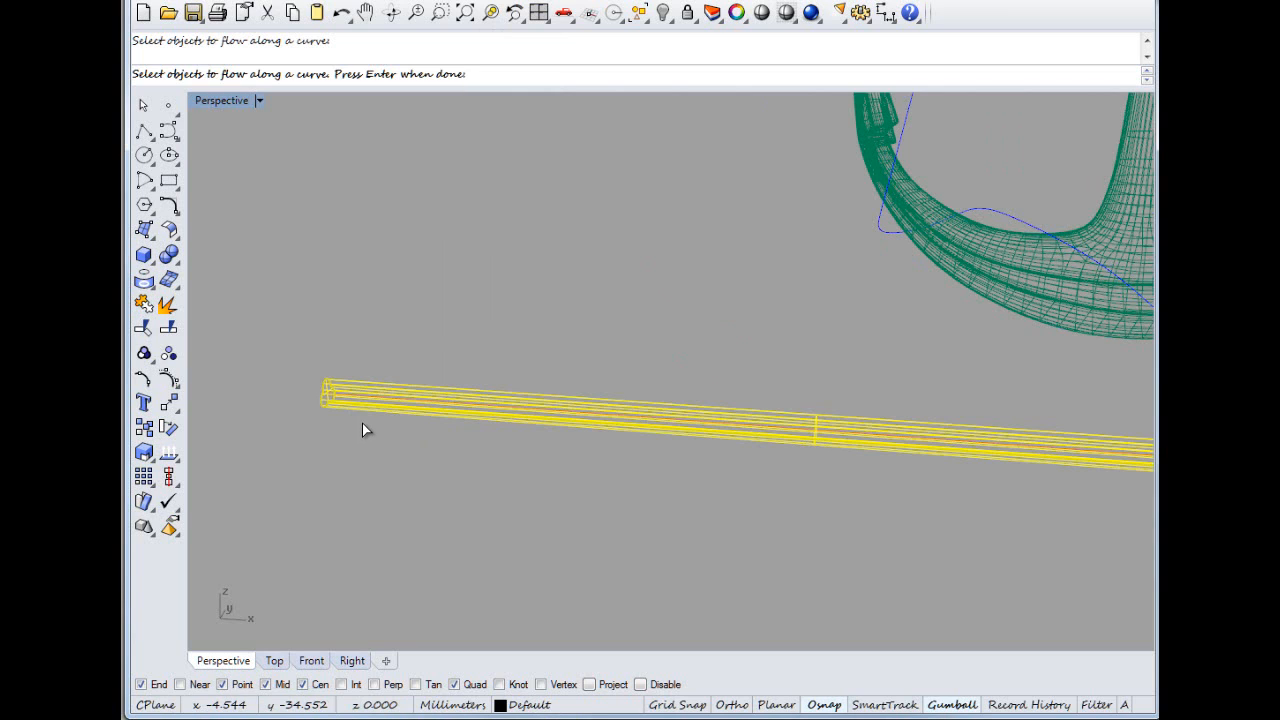
# Step: Cancel the flow and twist the rod end to end, entering 7 and 200
pyautogui.press('Return')
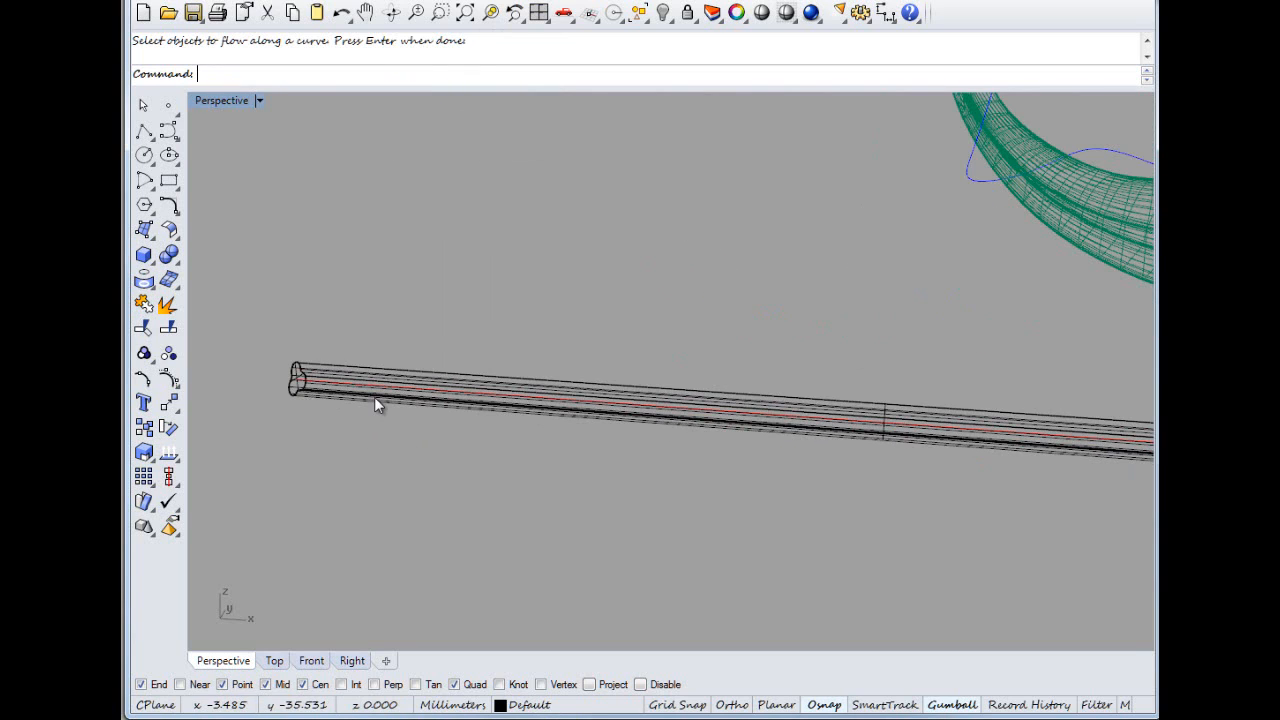
pyautogui.click(380, 405)
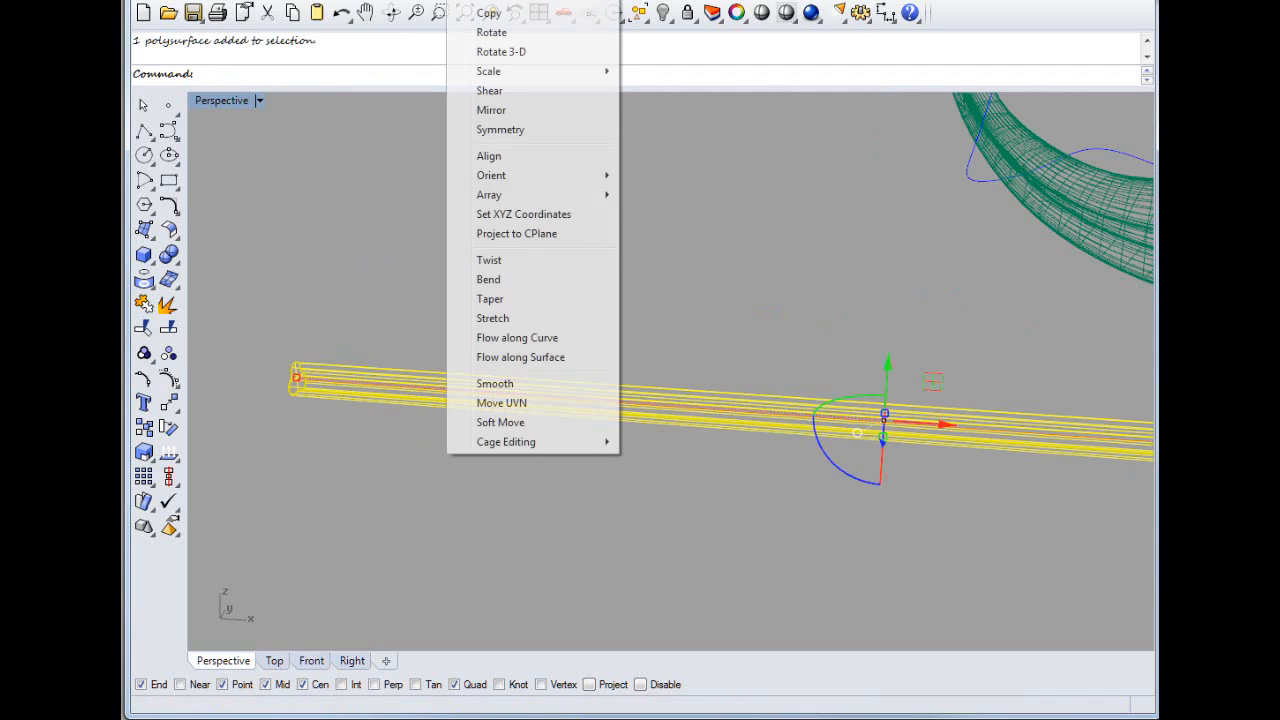
pyautogui.click(489, 260)
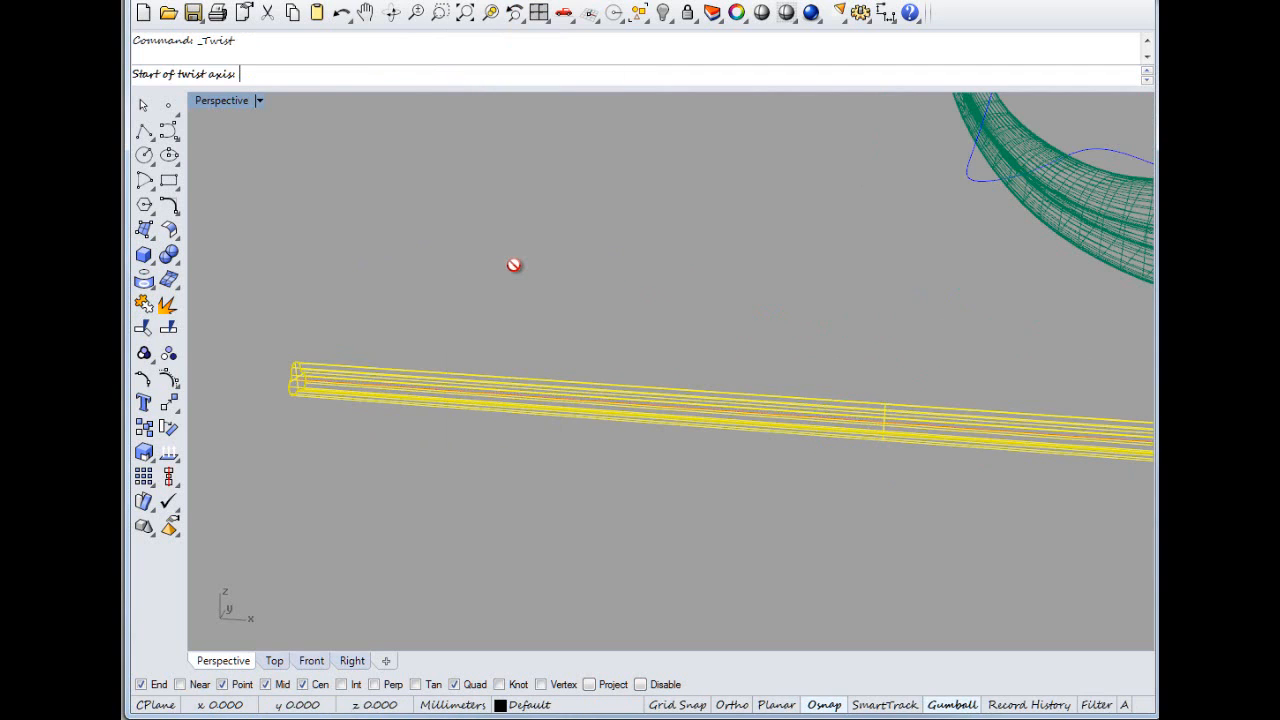
pyautogui.moveTo(394, 347)
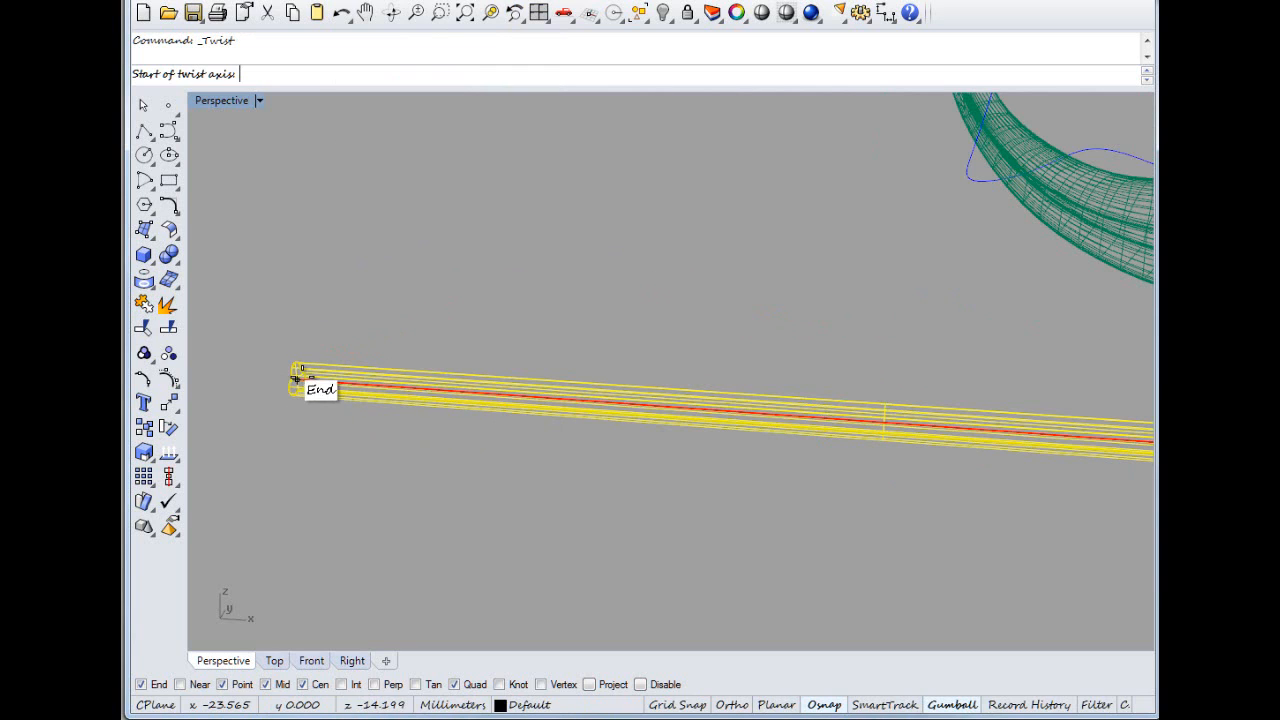
pyautogui.click(298, 380)
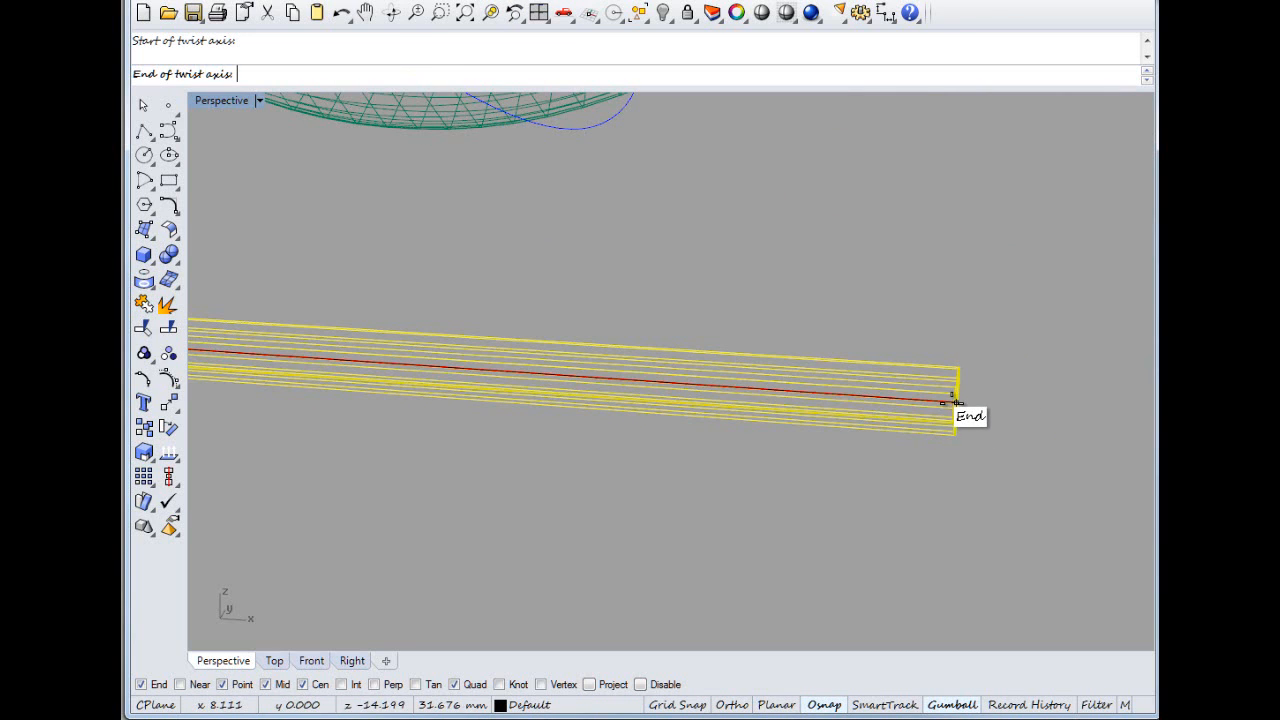
pyautogui.click(950, 398)
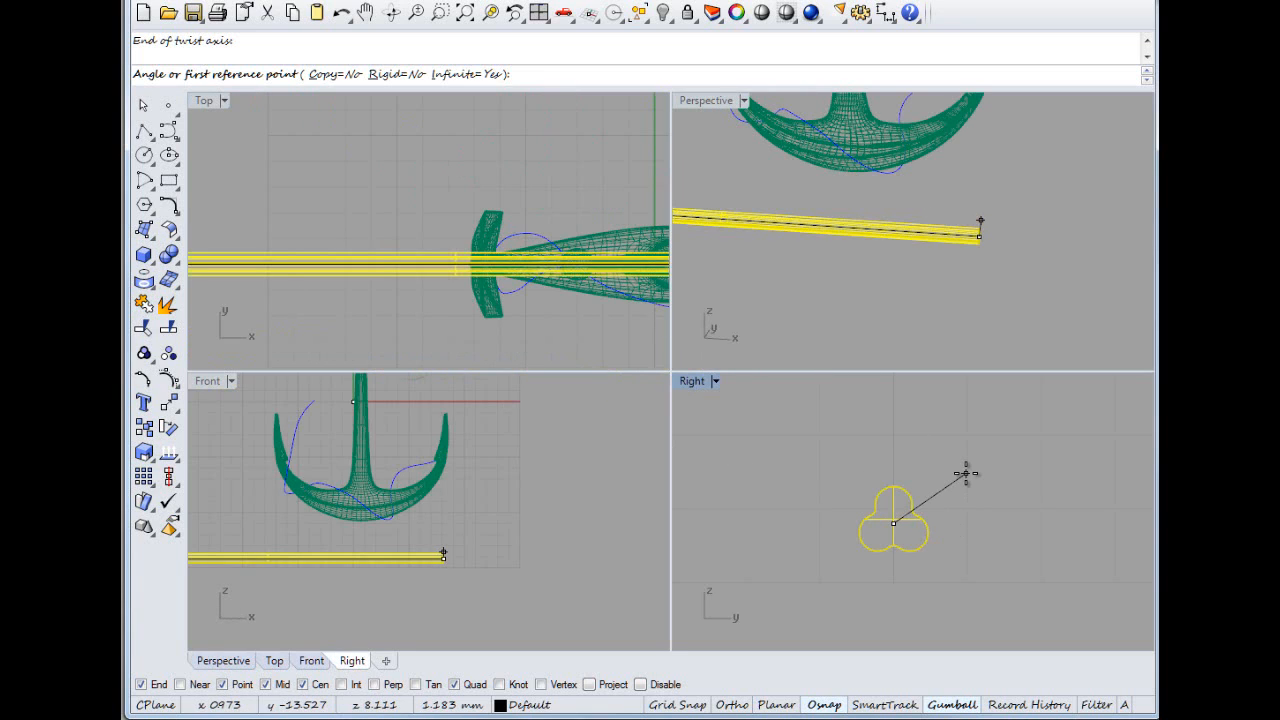
pyautogui.write('7')
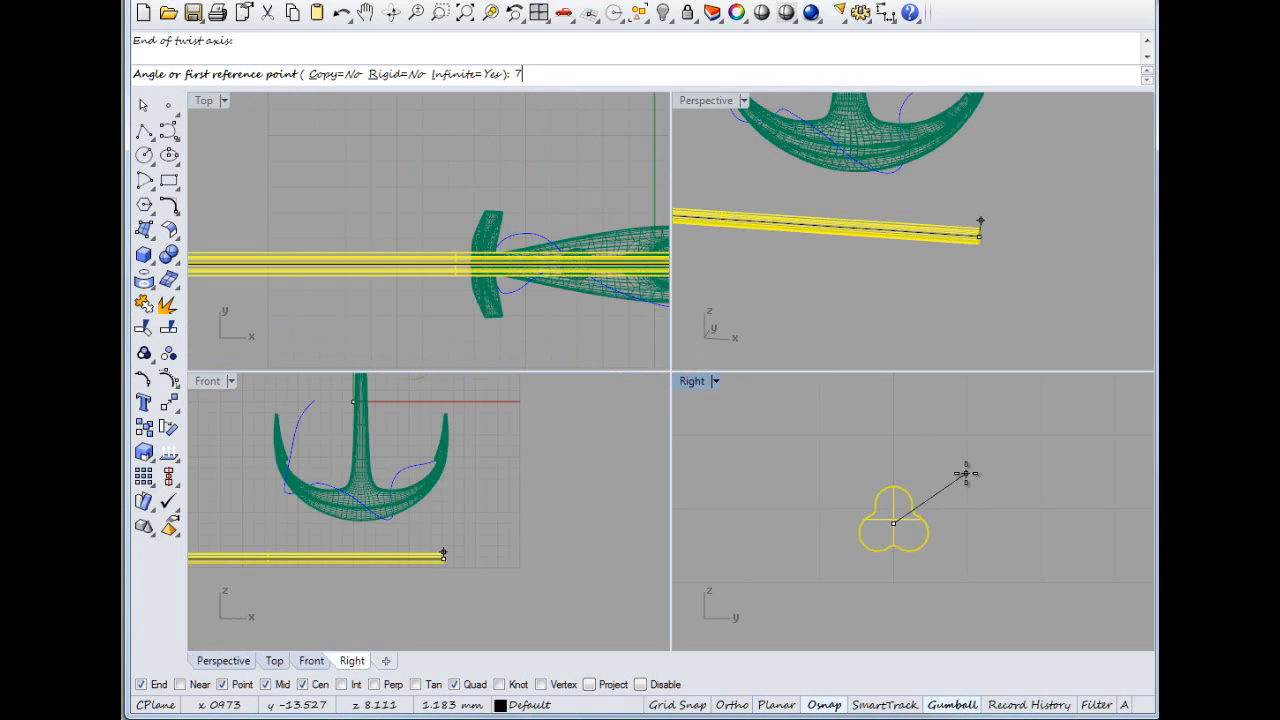
pyautogui.write('200')
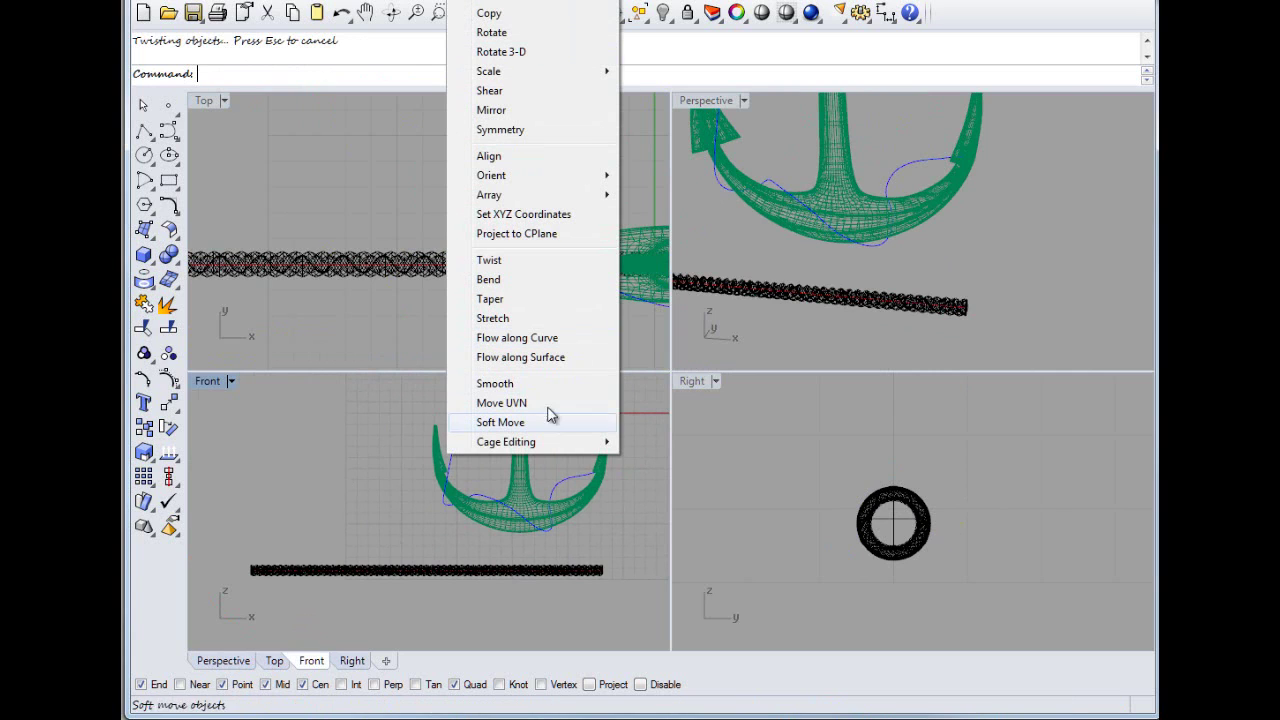
# Step: Flow the twisted rope onto the anchor's guide curve, then maximize Perspective shaded
pyautogui.click(517, 337)
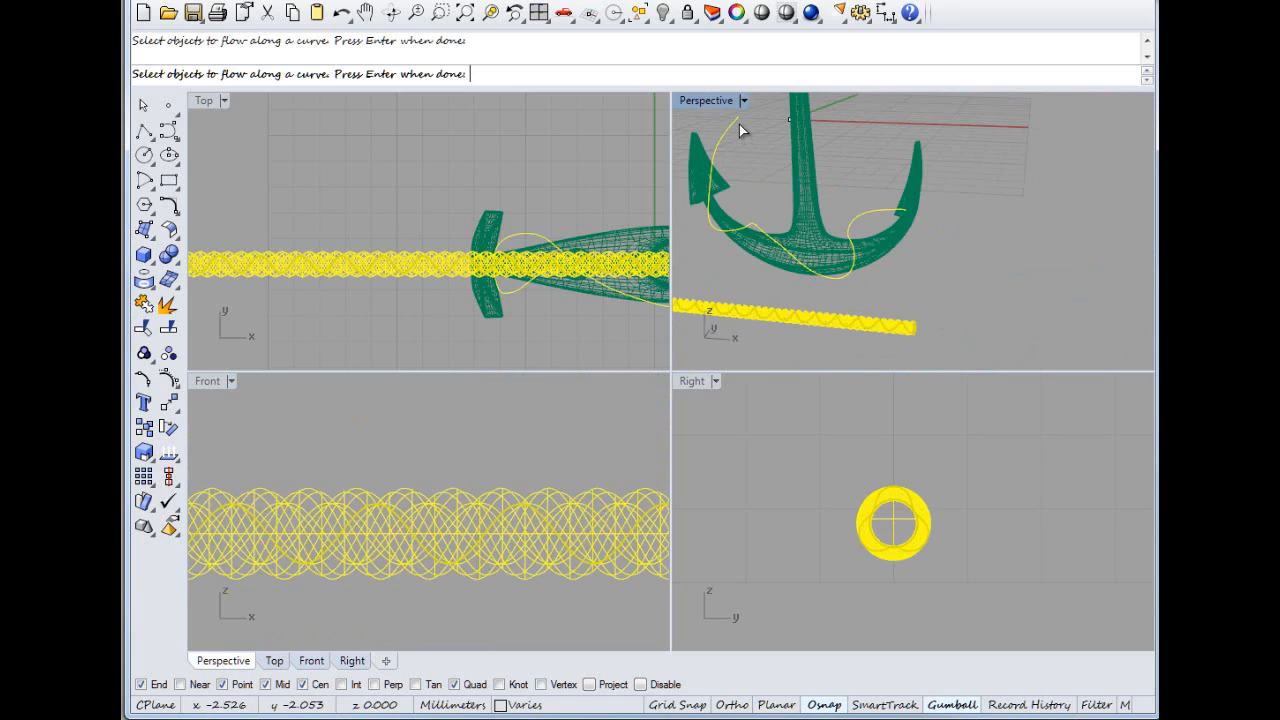
pyautogui.moveTo(760, 172)
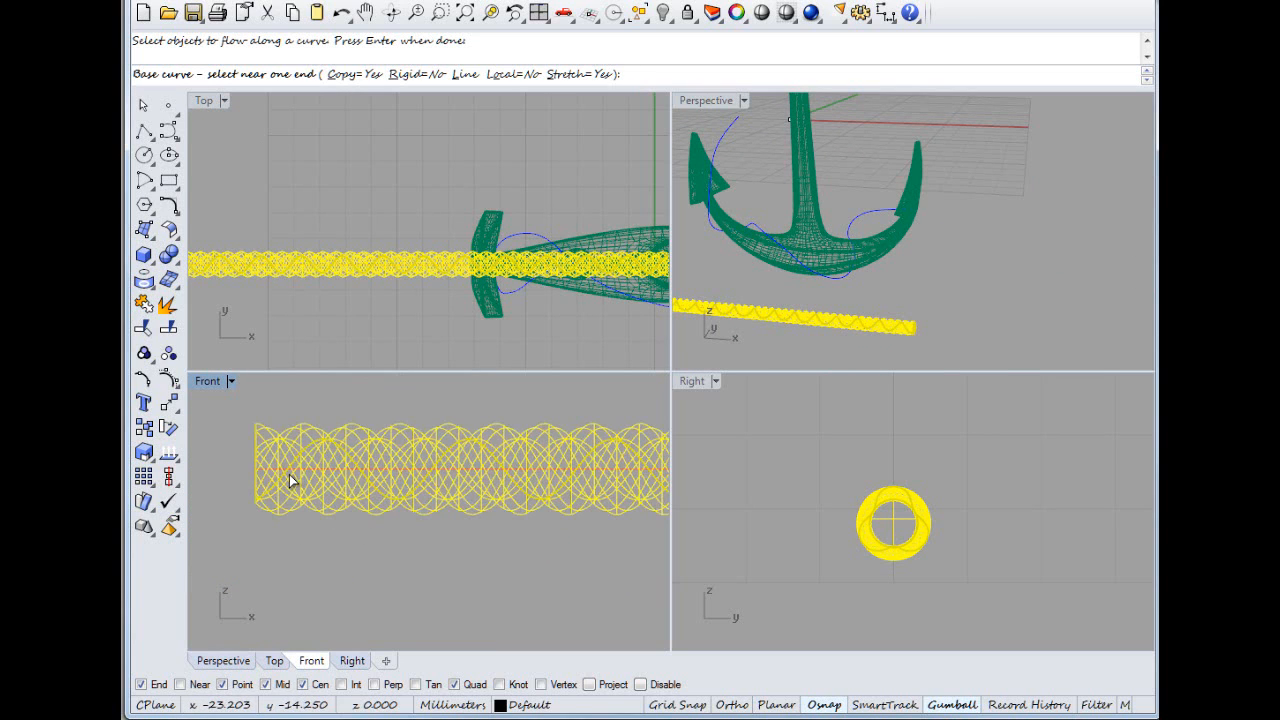
pyautogui.click(290, 480)
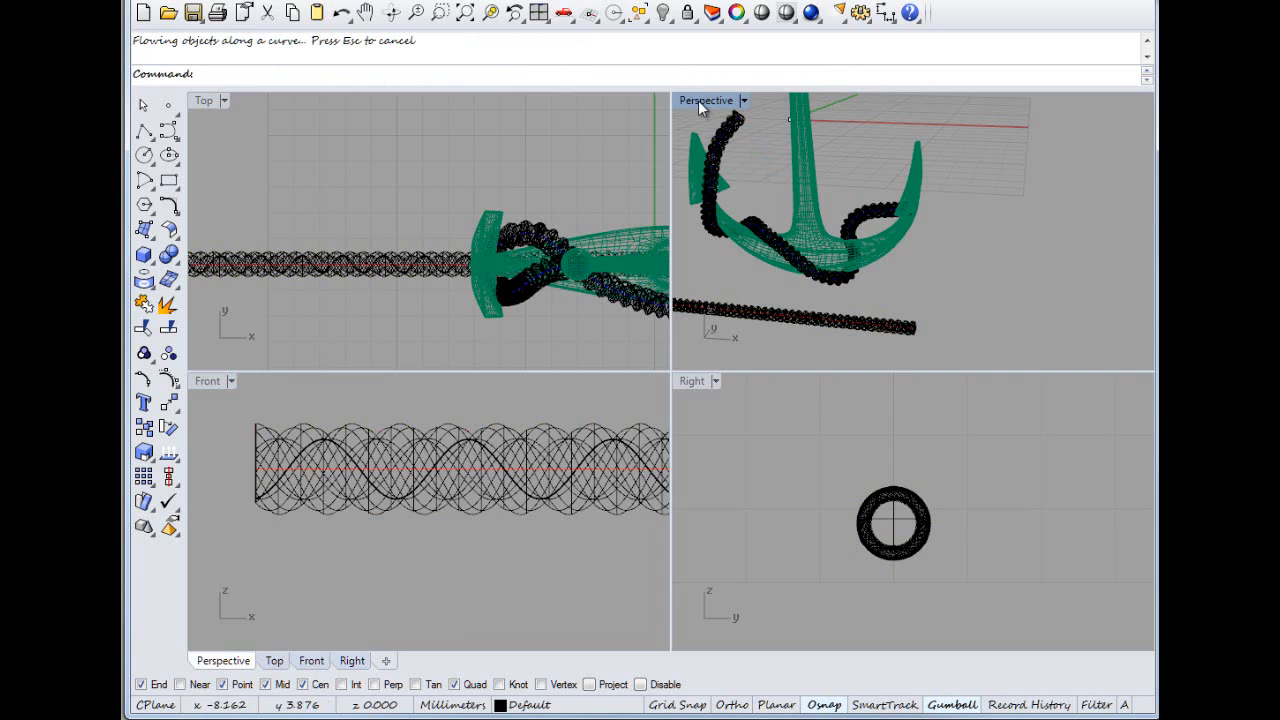
pyautogui.doubleClick(705, 100)
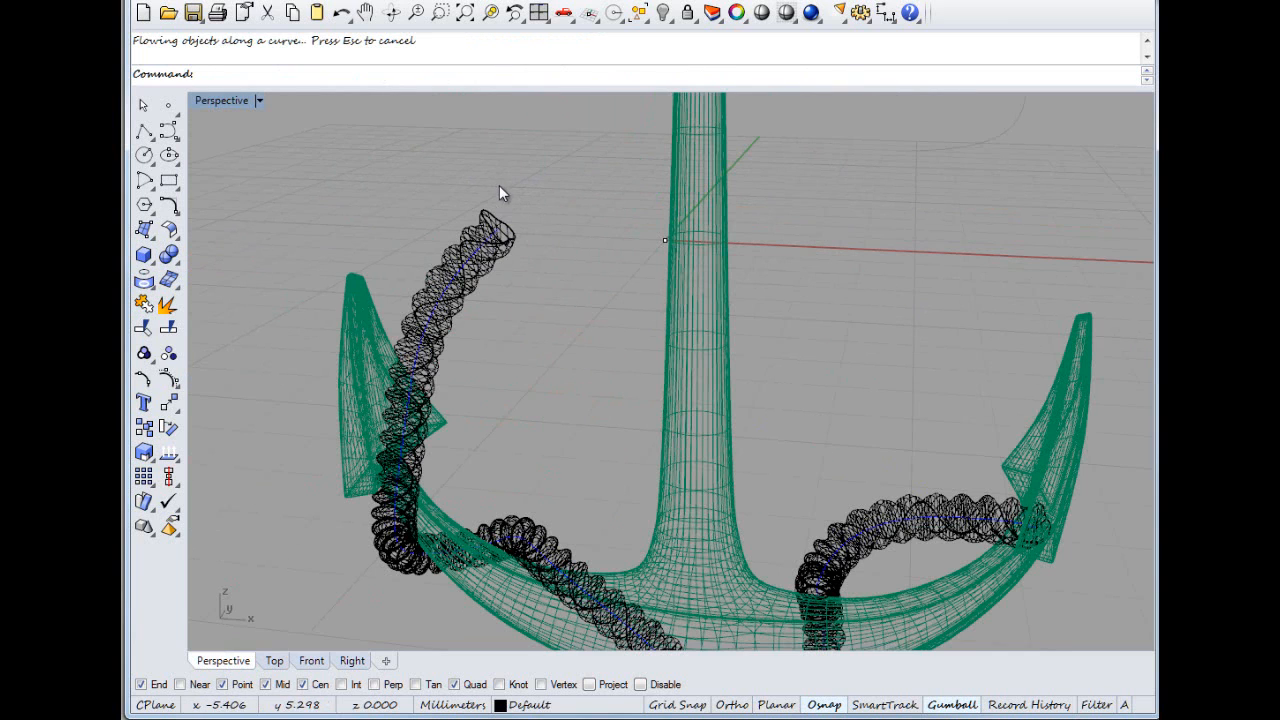
pyautogui.click(259, 100)
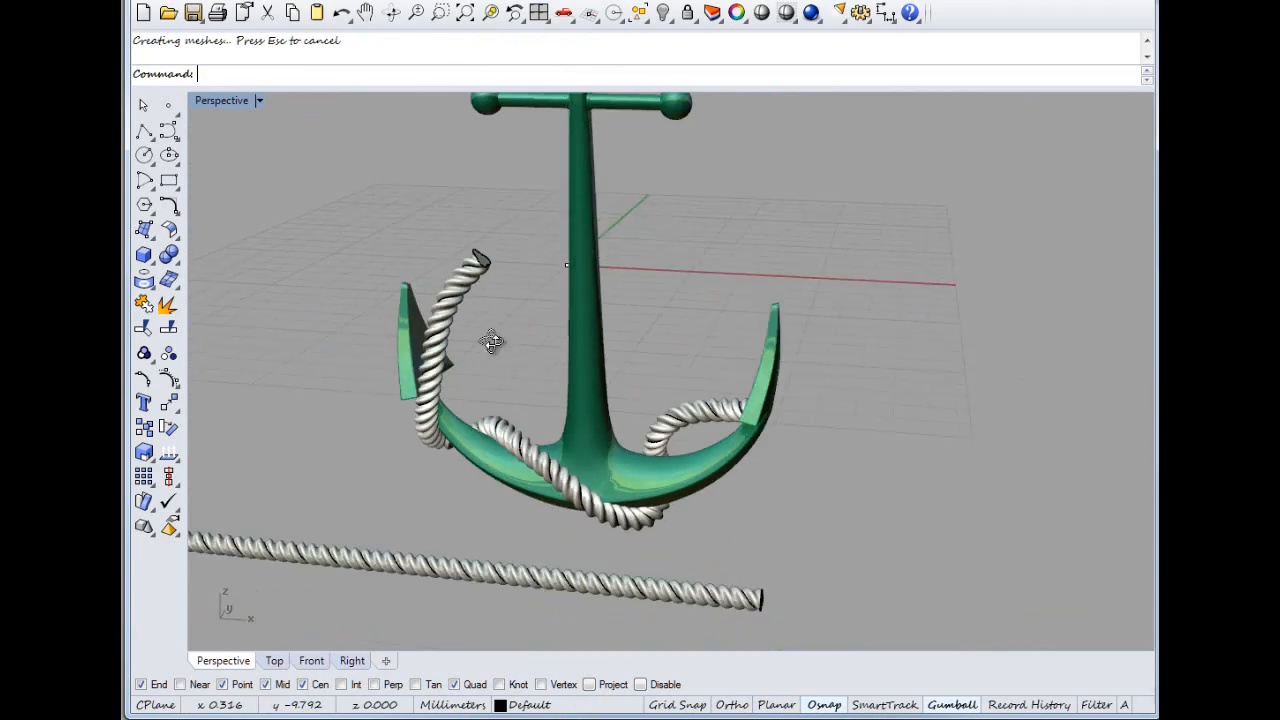
pyautogui.scroll(3)
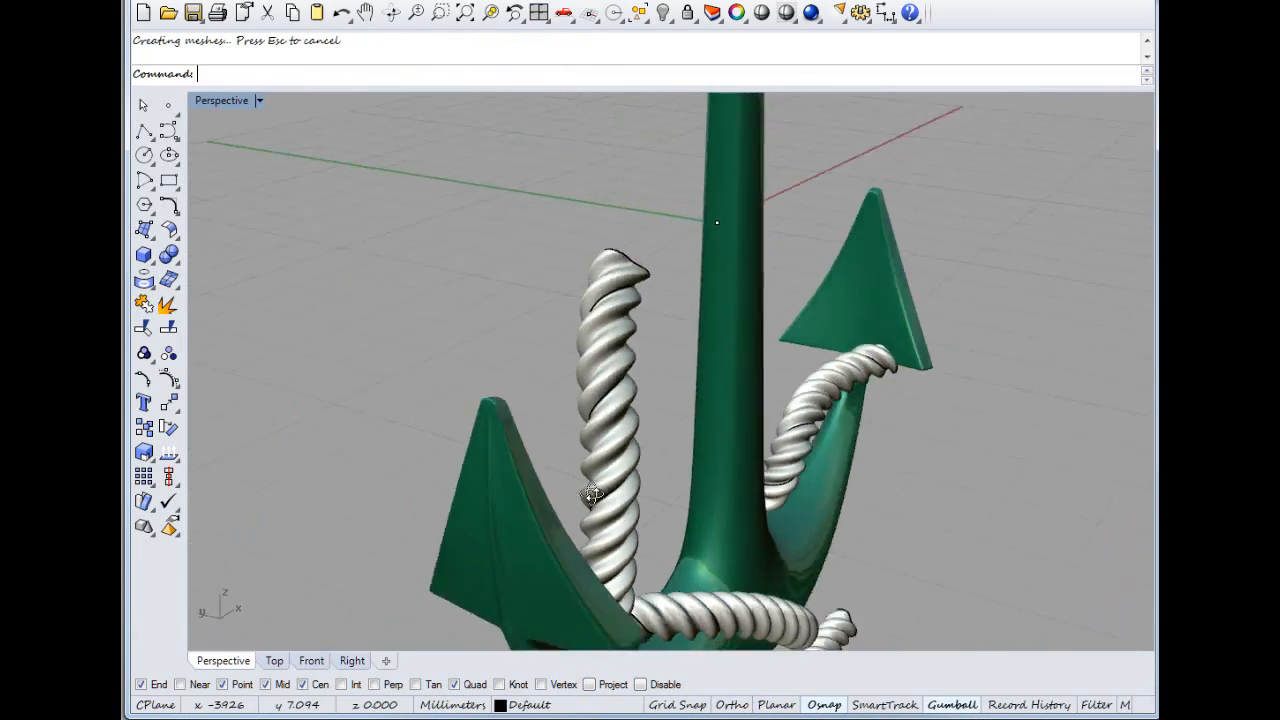
pyautogui.moveTo(590, 495); pyautogui.dragTo(785, 560)
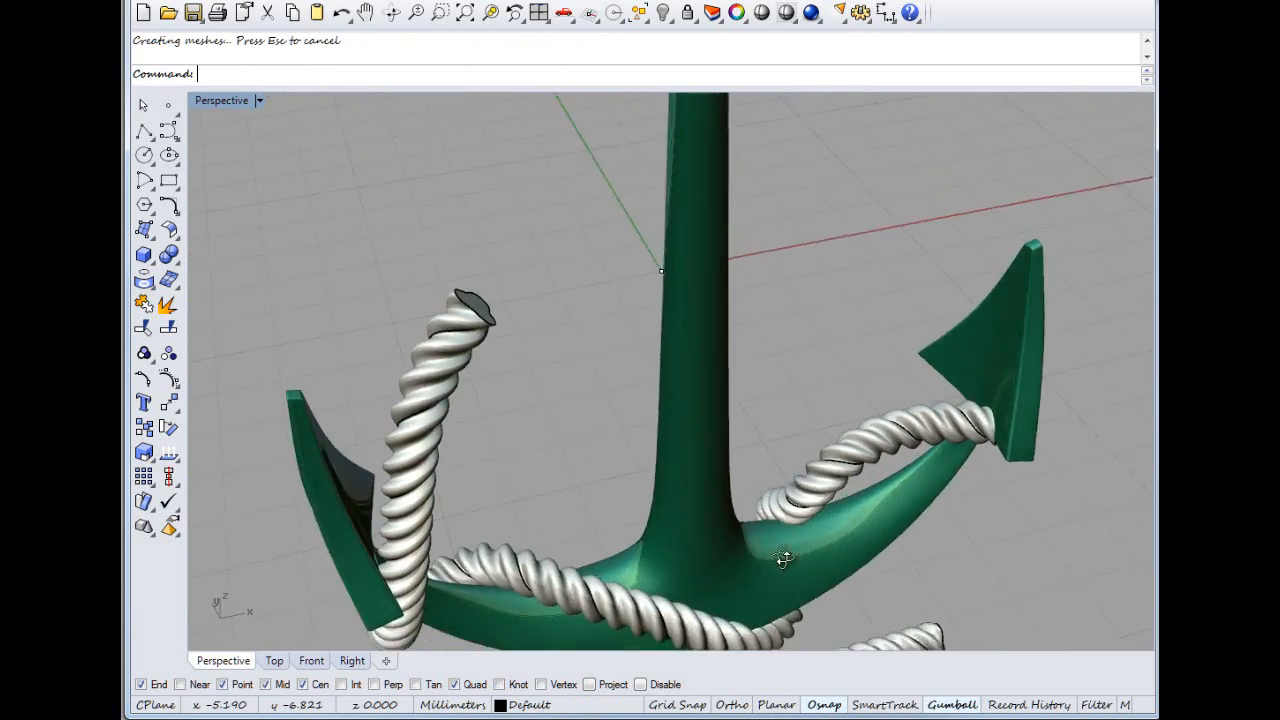
pyautogui.moveTo(785, 557); pyautogui.dragTo(575, 410)
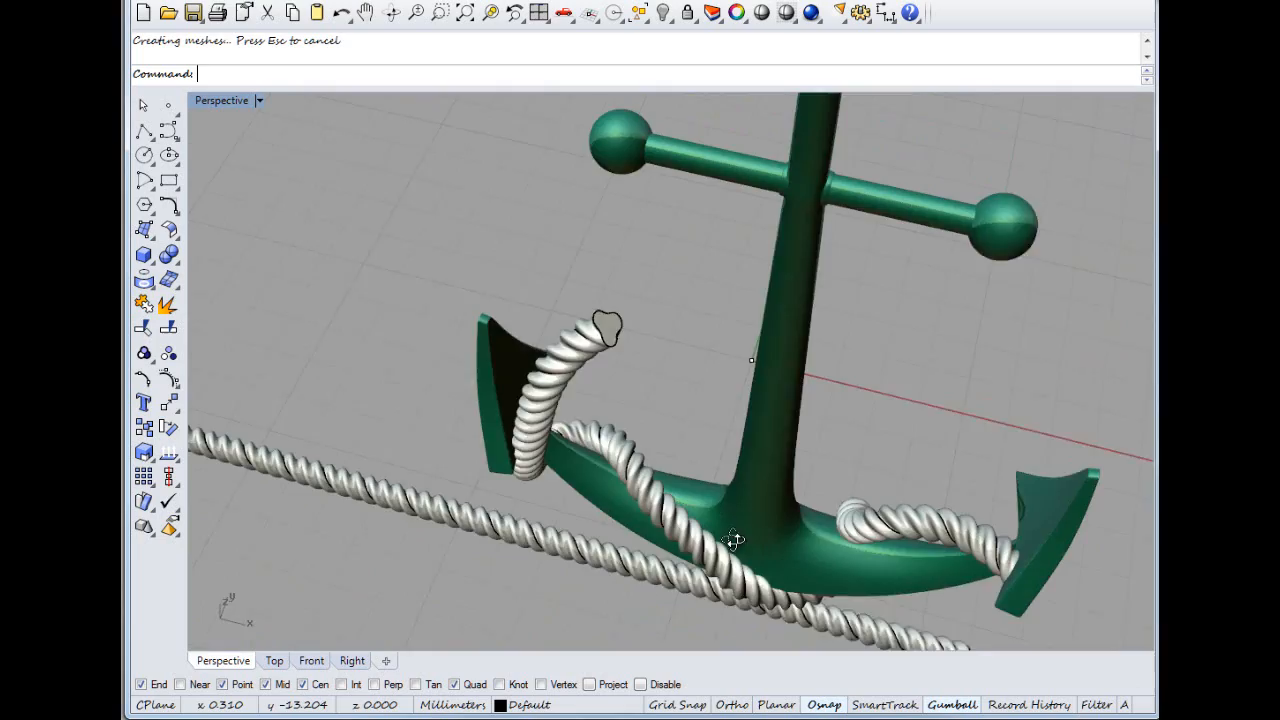
pyautogui.moveTo(735, 540); pyautogui.dragTo(717, 410)
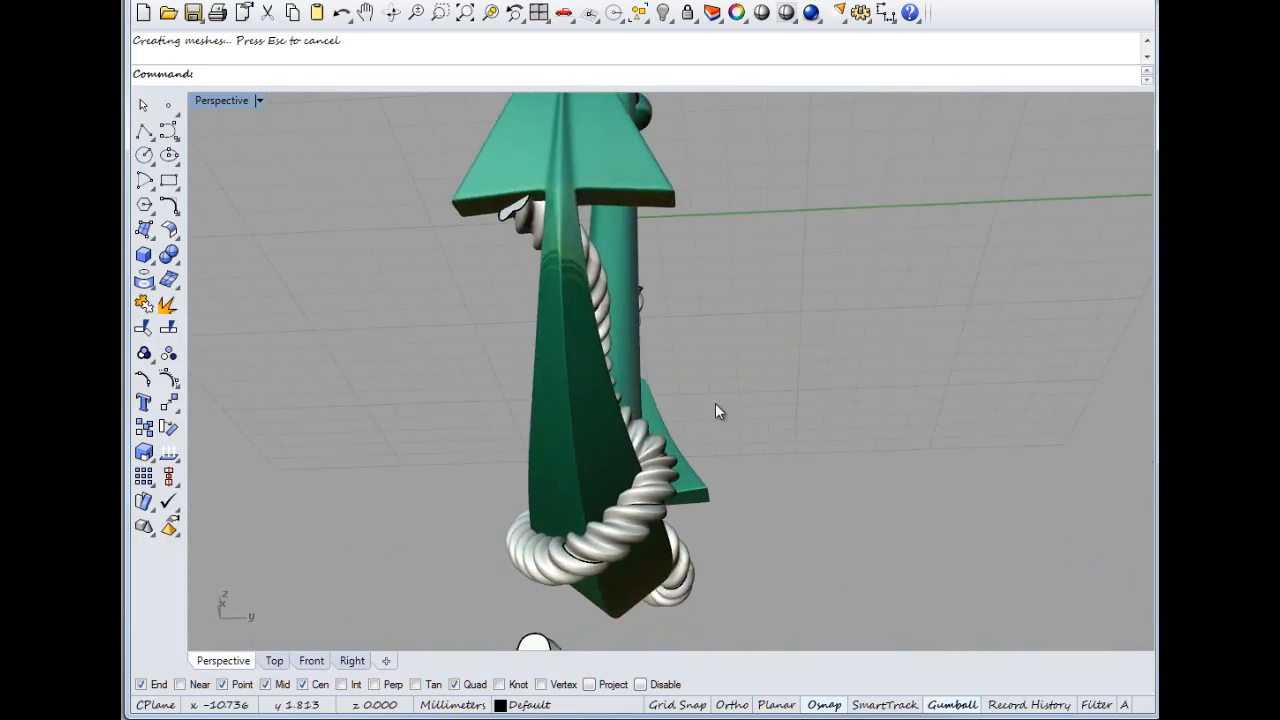
pyautogui.moveTo(715, 410); pyautogui.dragTo(895, 475)
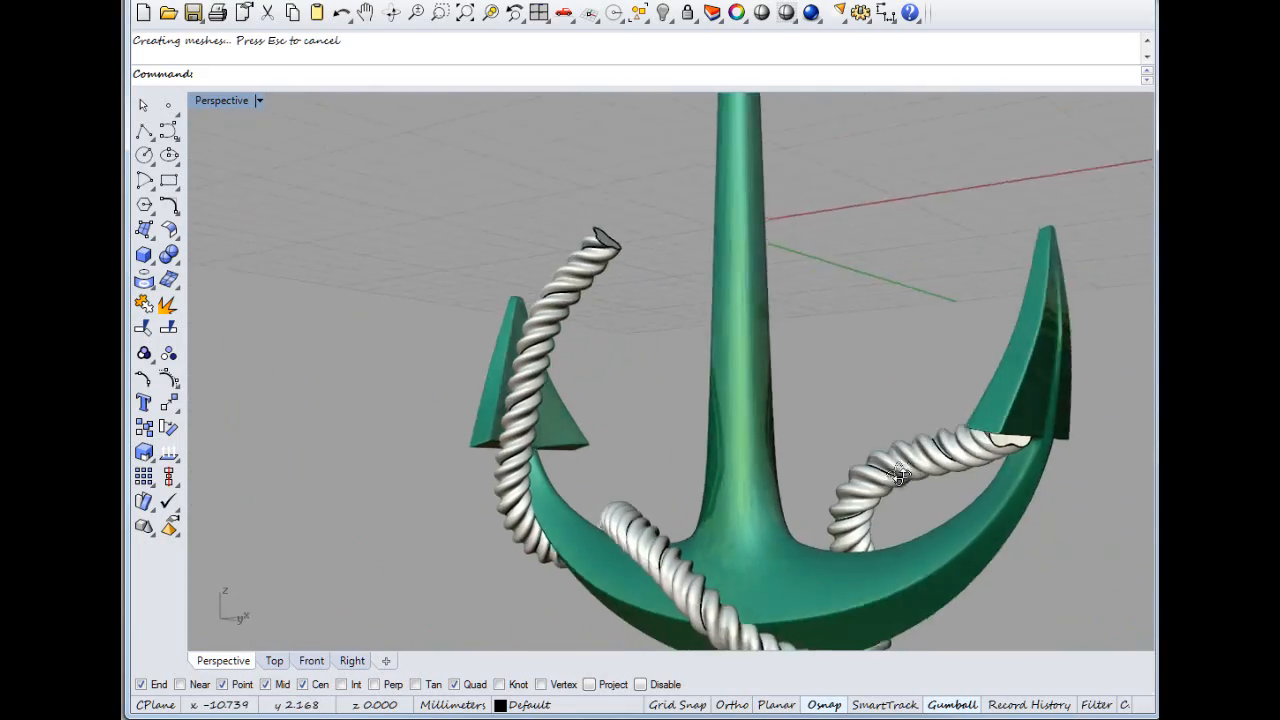
pyautogui.scroll(3)
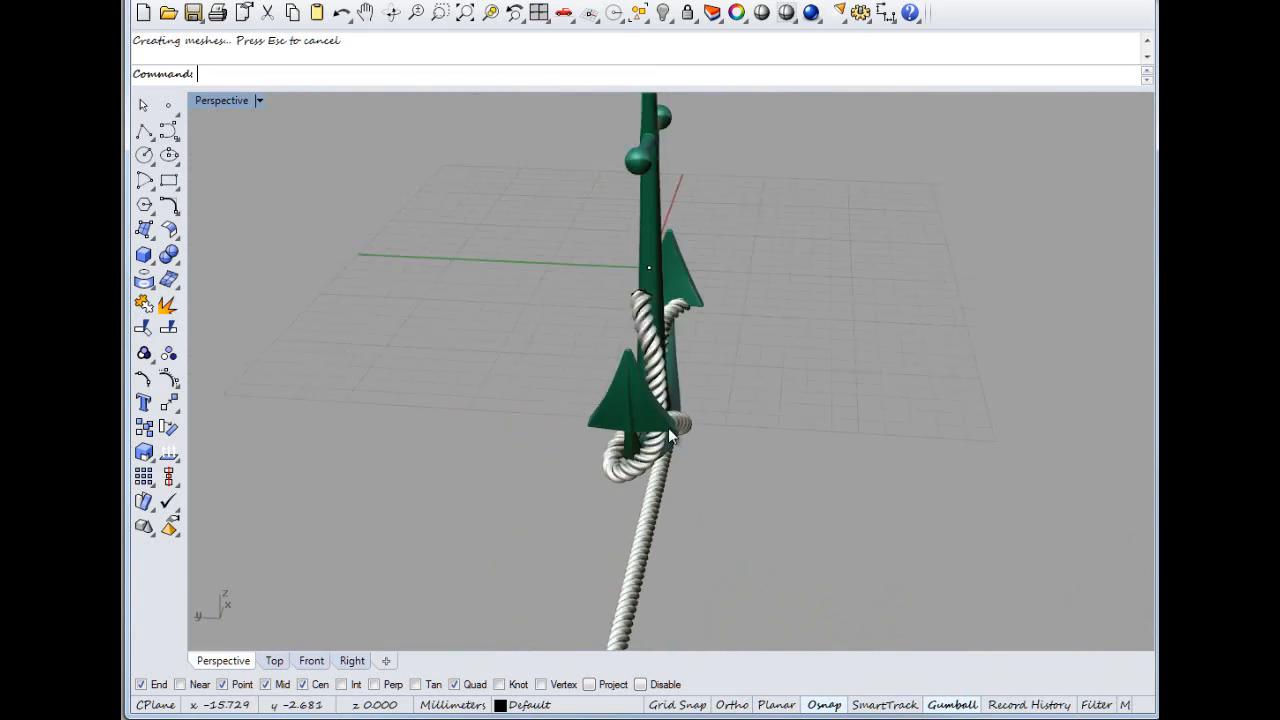
pyautogui.moveTo(670, 435); pyautogui.dragTo(637, 400)
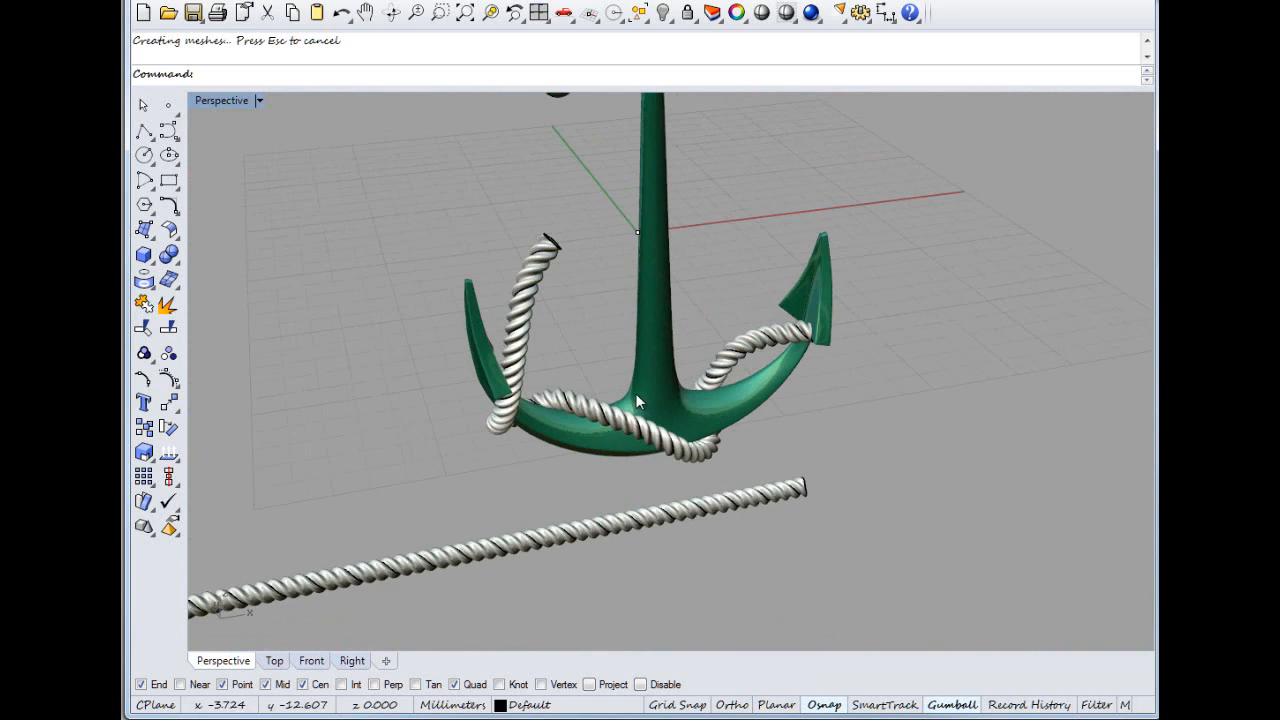
pyautogui.moveTo(575, 355)
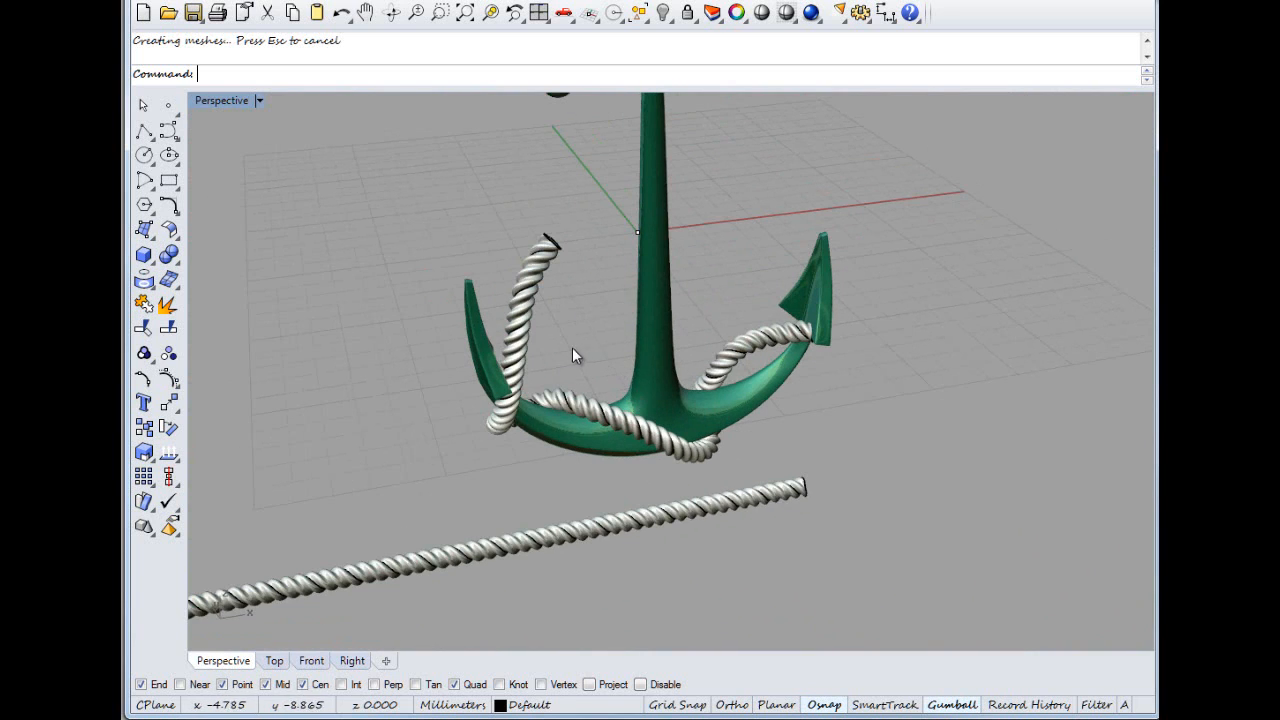
pyautogui.press('Delete')
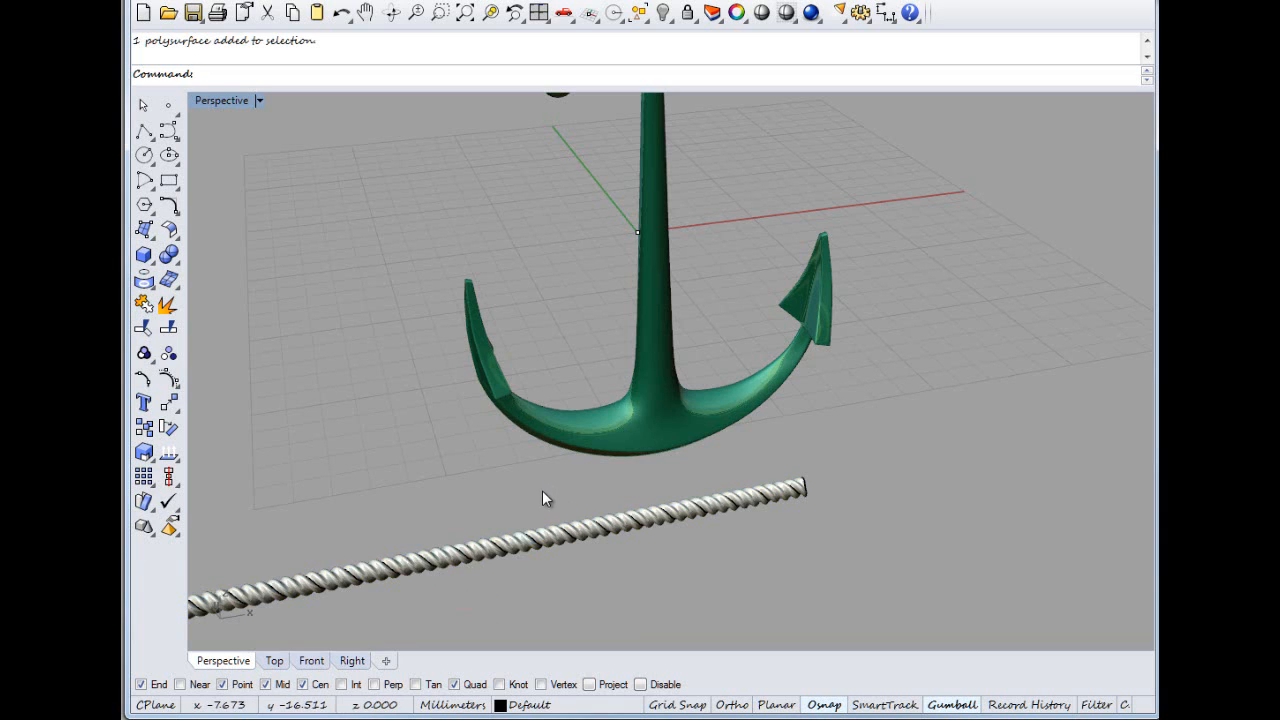
# Step: Undo to remove the straight rope solid and select the three-lobed profile curve
pyautogui.press('ctrl+z')
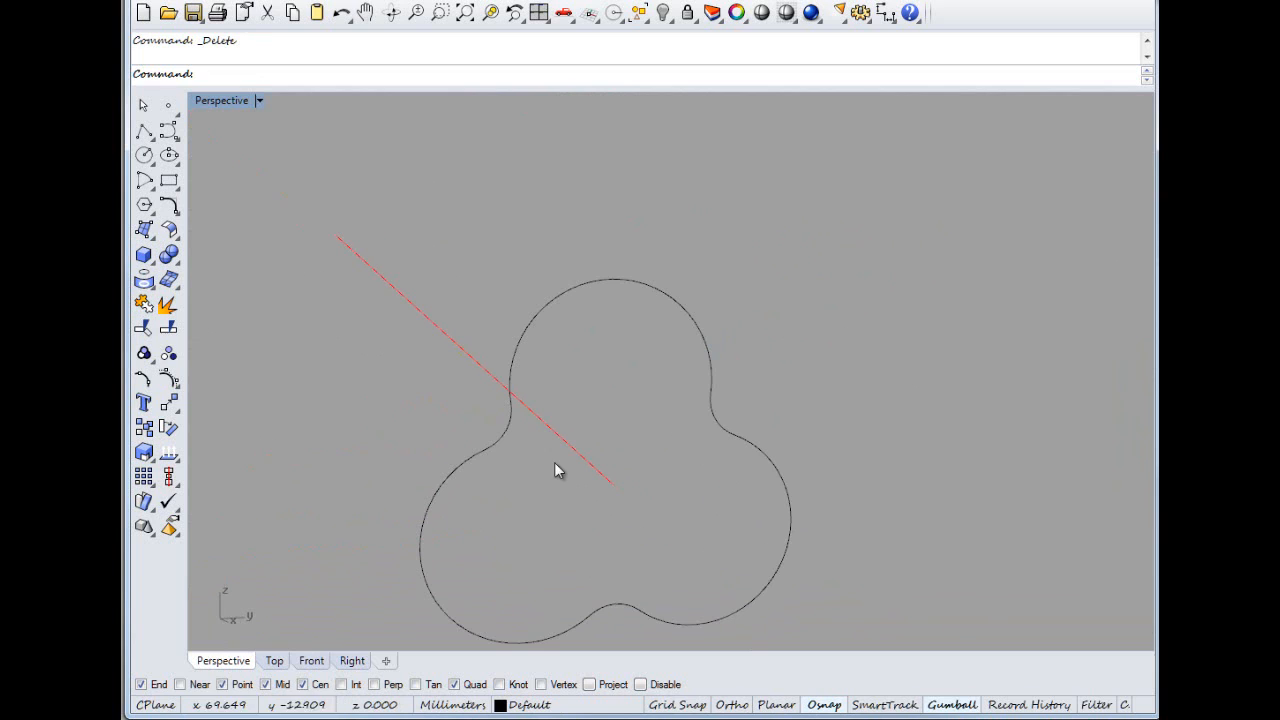
pyautogui.click(484, 443)
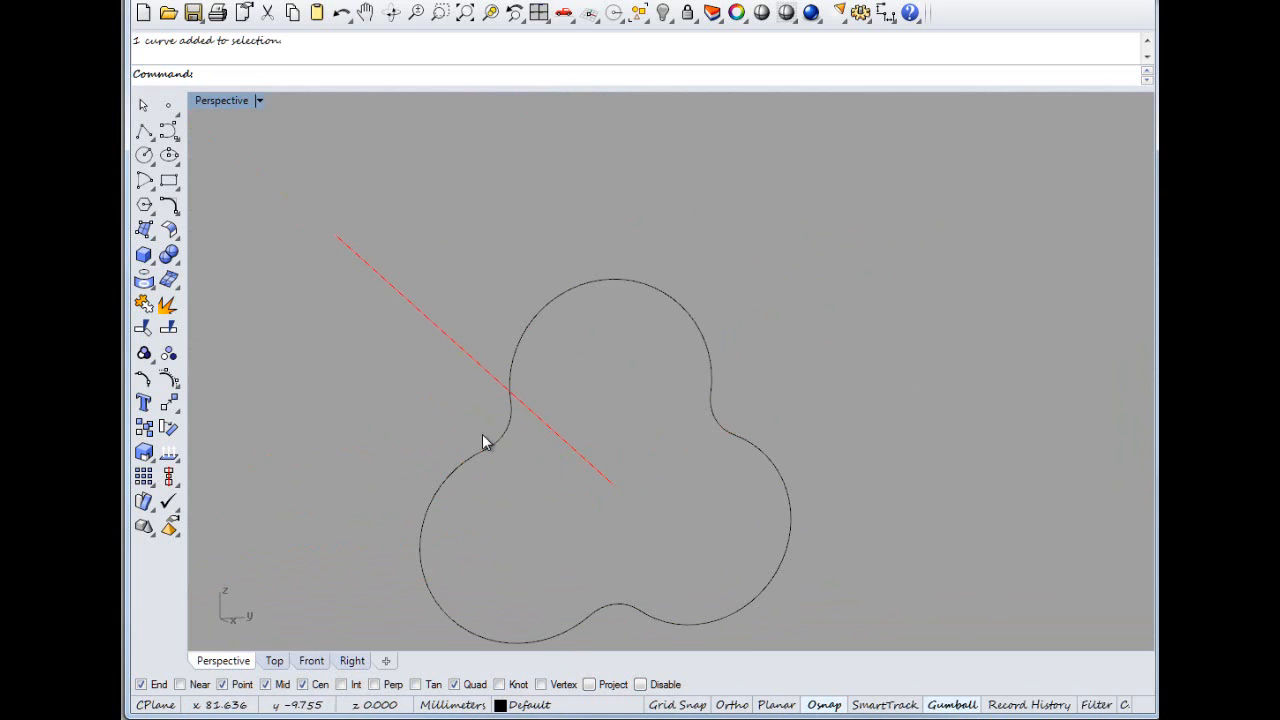
pyautogui.moveTo(518, 448)
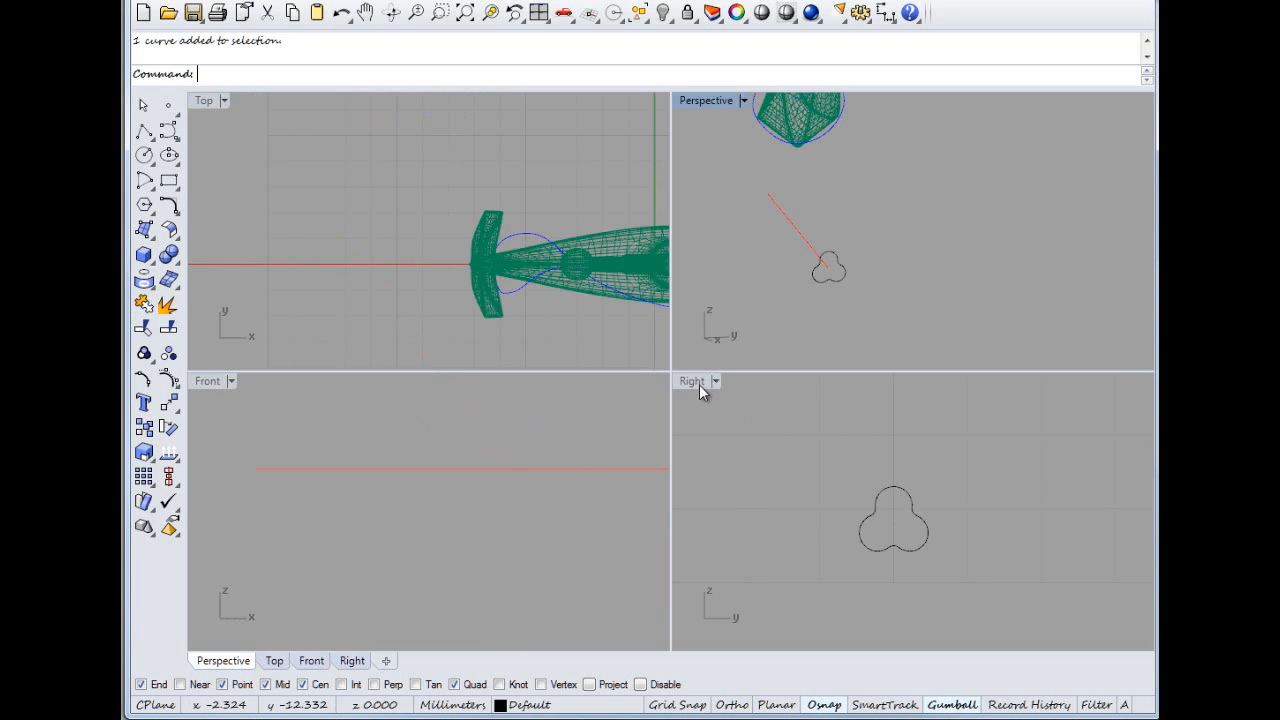
# Step: Maximize the Right viewport and draw overlapping circles by diameter
pyautogui.doubleClick(690, 381)
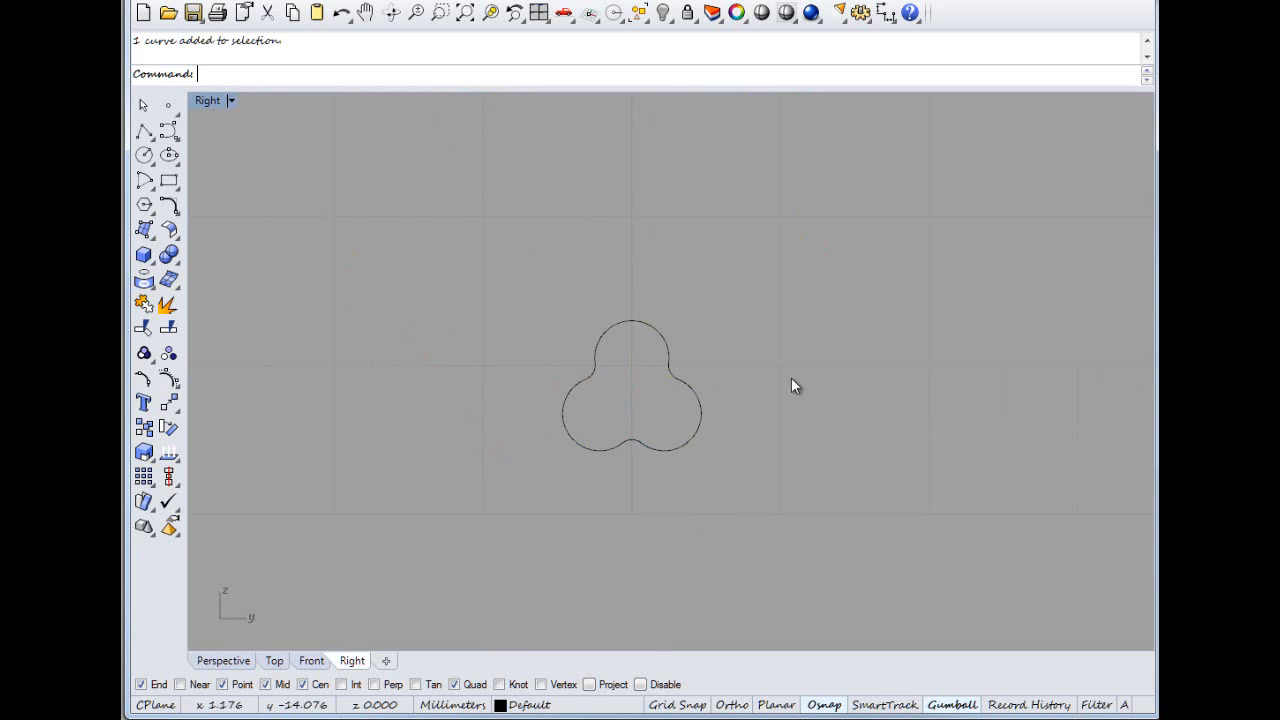
pyautogui.click(143, 155)
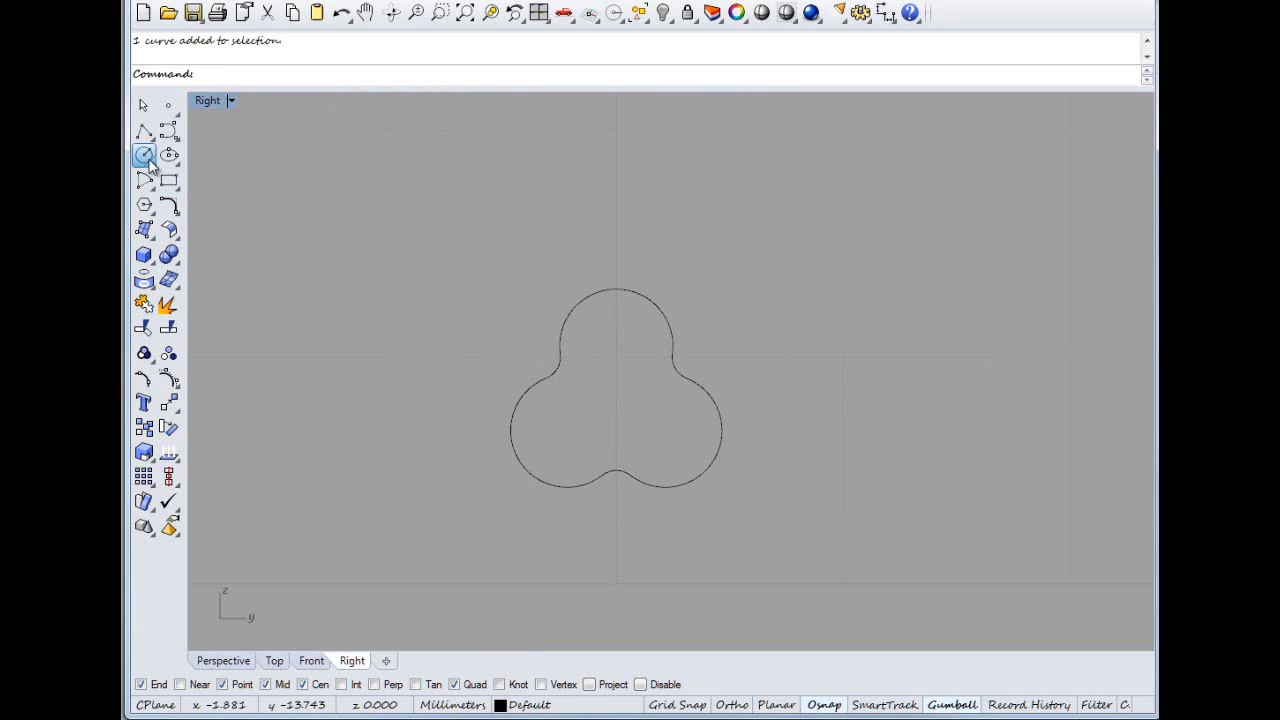
pyautogui.click(144, 154)
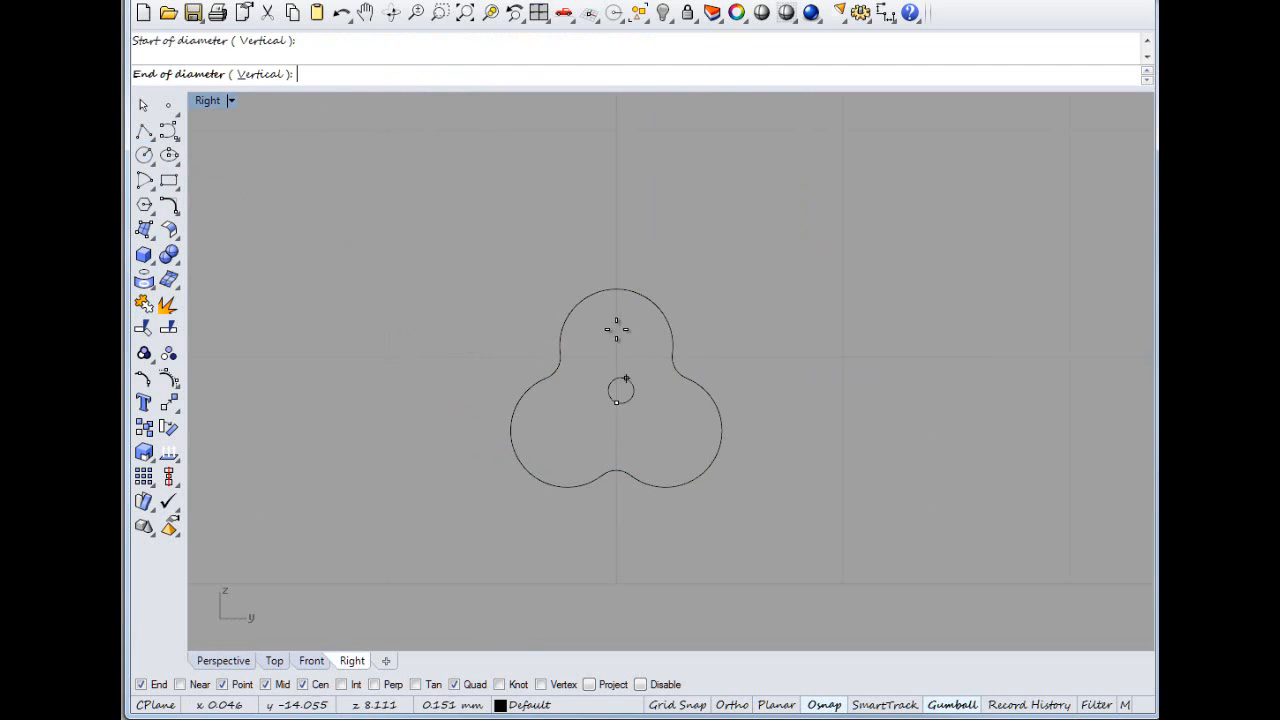
pyautogui.click(617, 340)
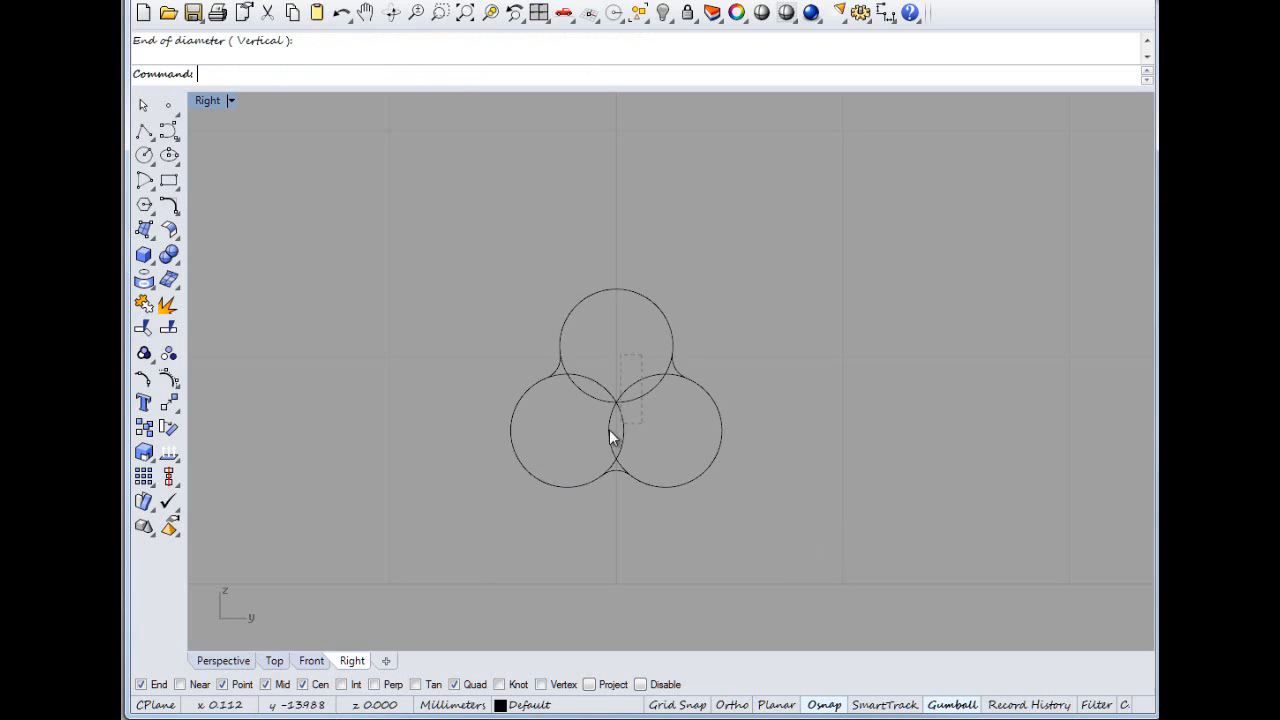
# Step: Trim the inner arcs to leave a single three-lobed outline, then deselect it
pyautogui.click(613, 437)
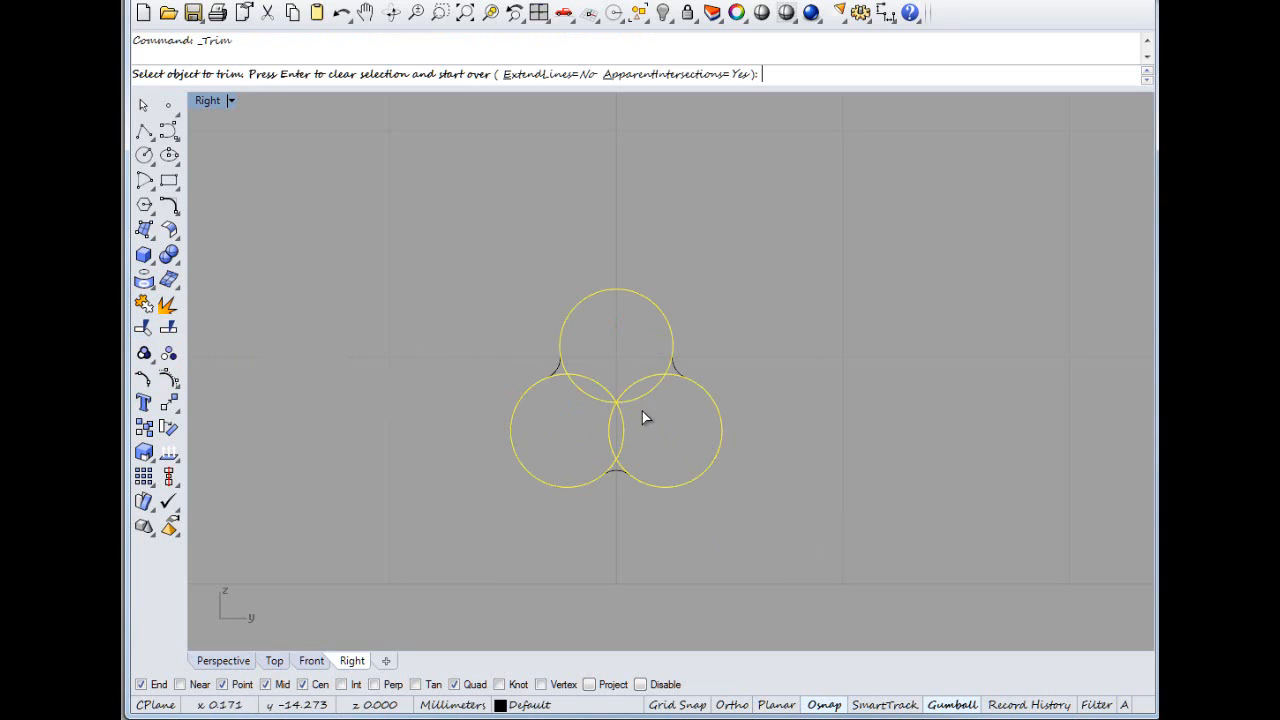
pyautogui.click(644, 416)
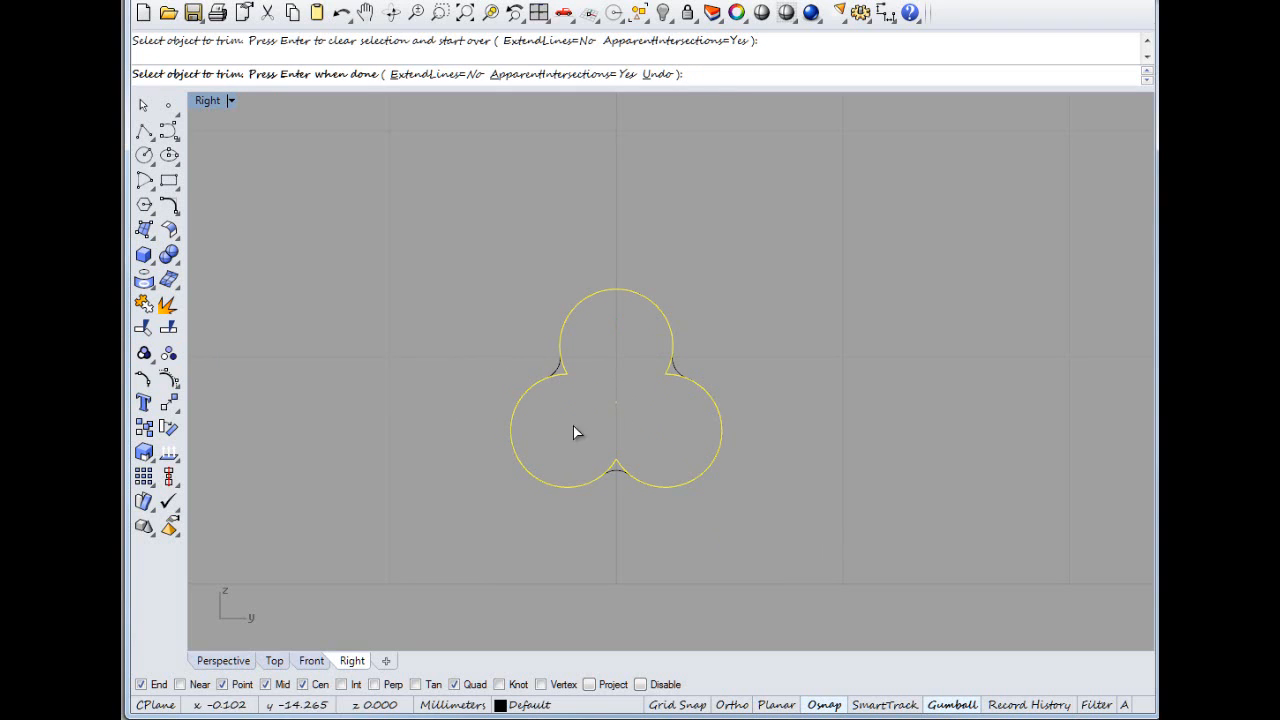
pyautogui.moveTo(518, 382)
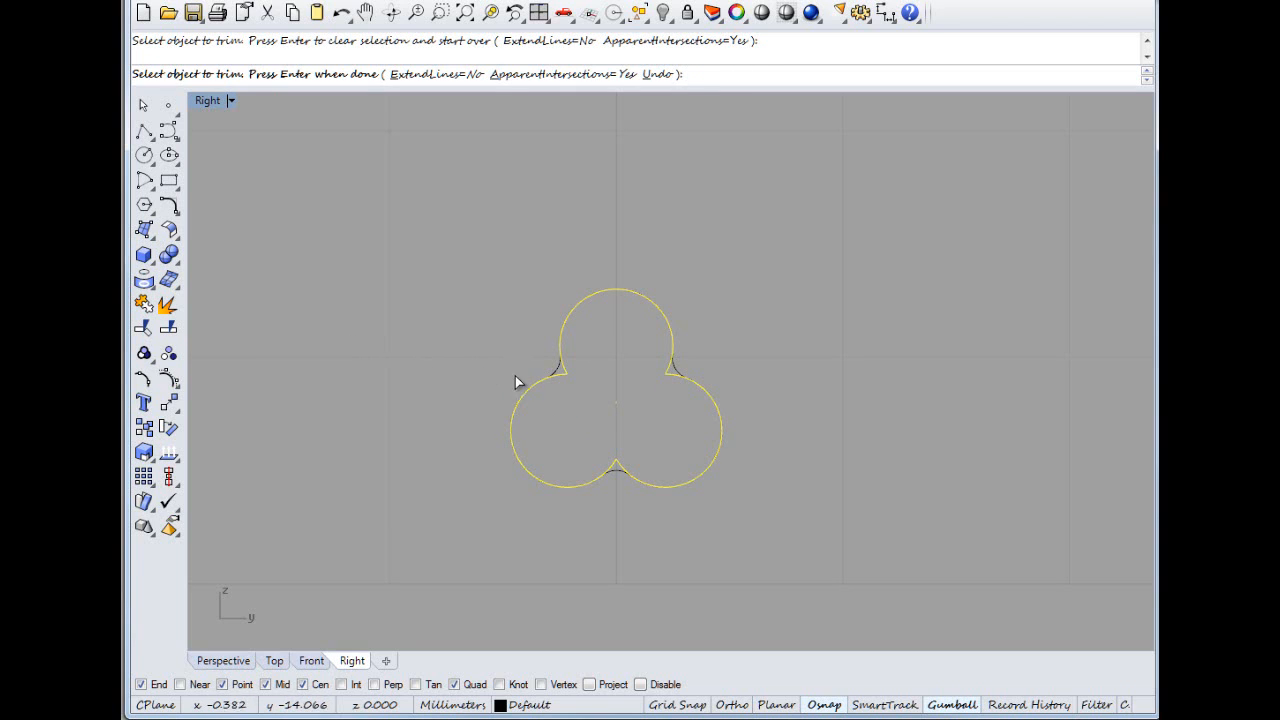
pyautogui.press('Return')
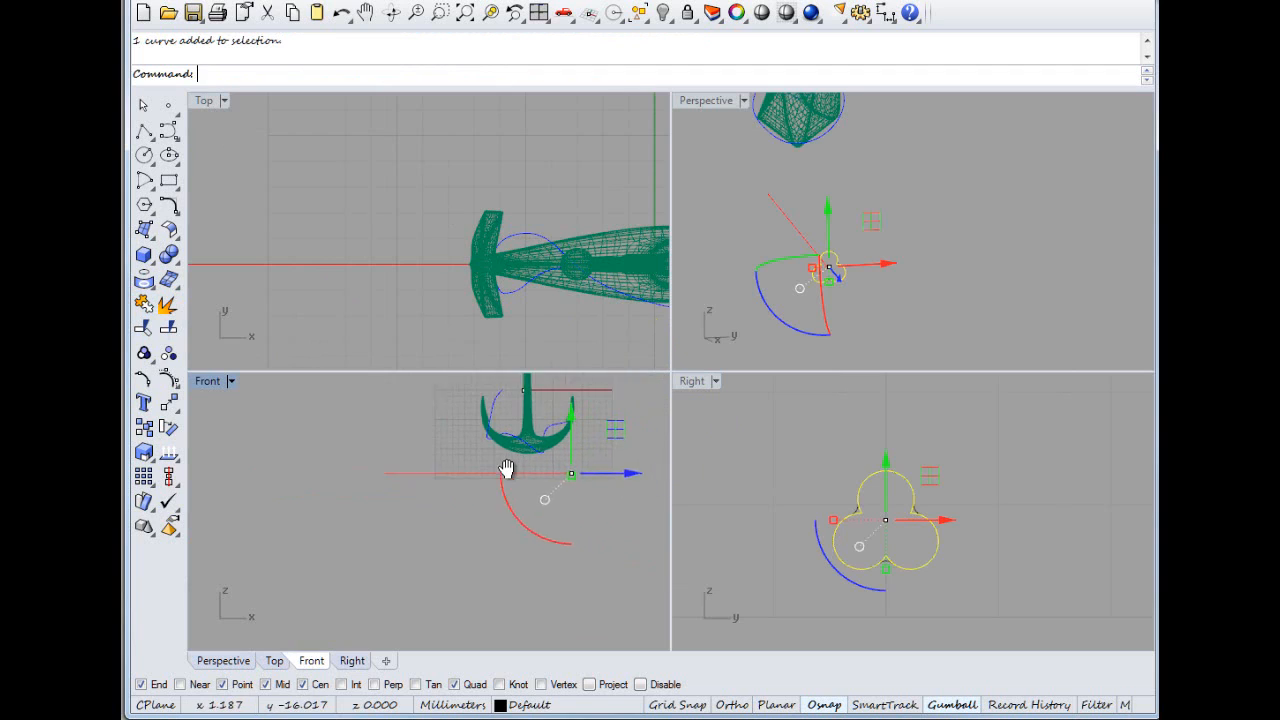
pyautogui.click(315, 11)
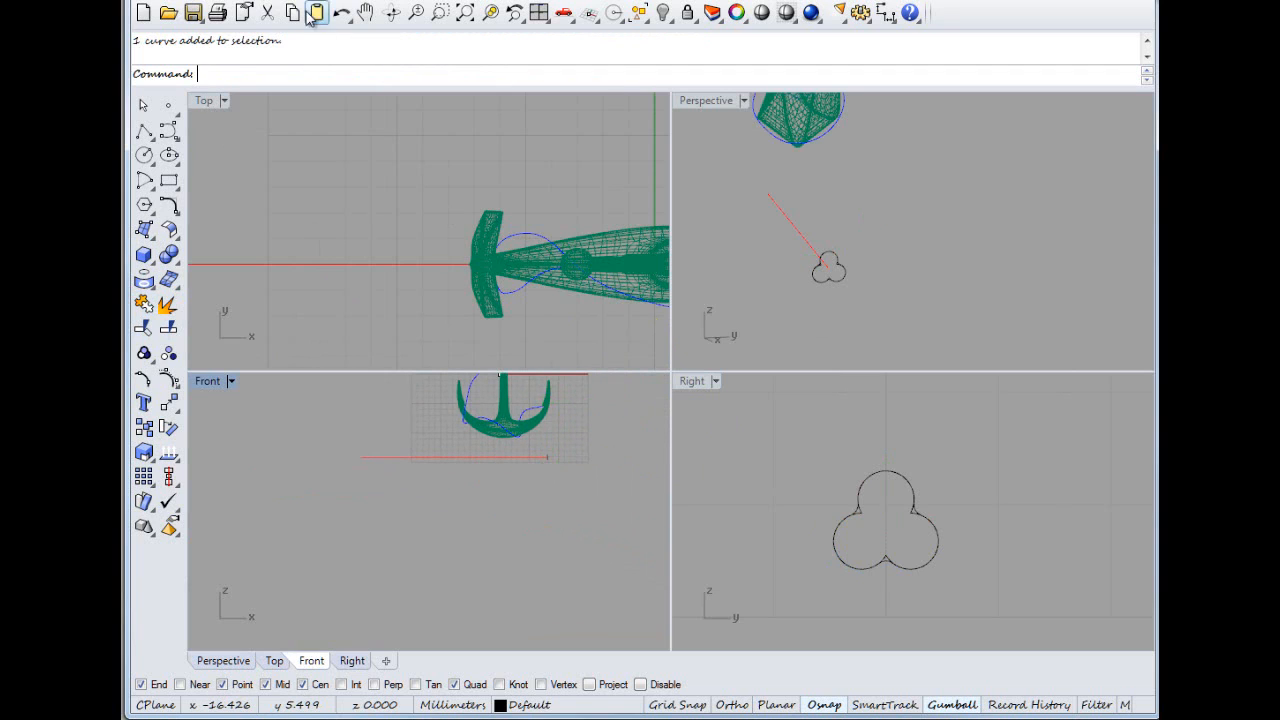
# Step: Sweep the three-lobed profile along the straight rail with Sweep 1 Rail, then Cap it
pyautogui.click(316, 11)
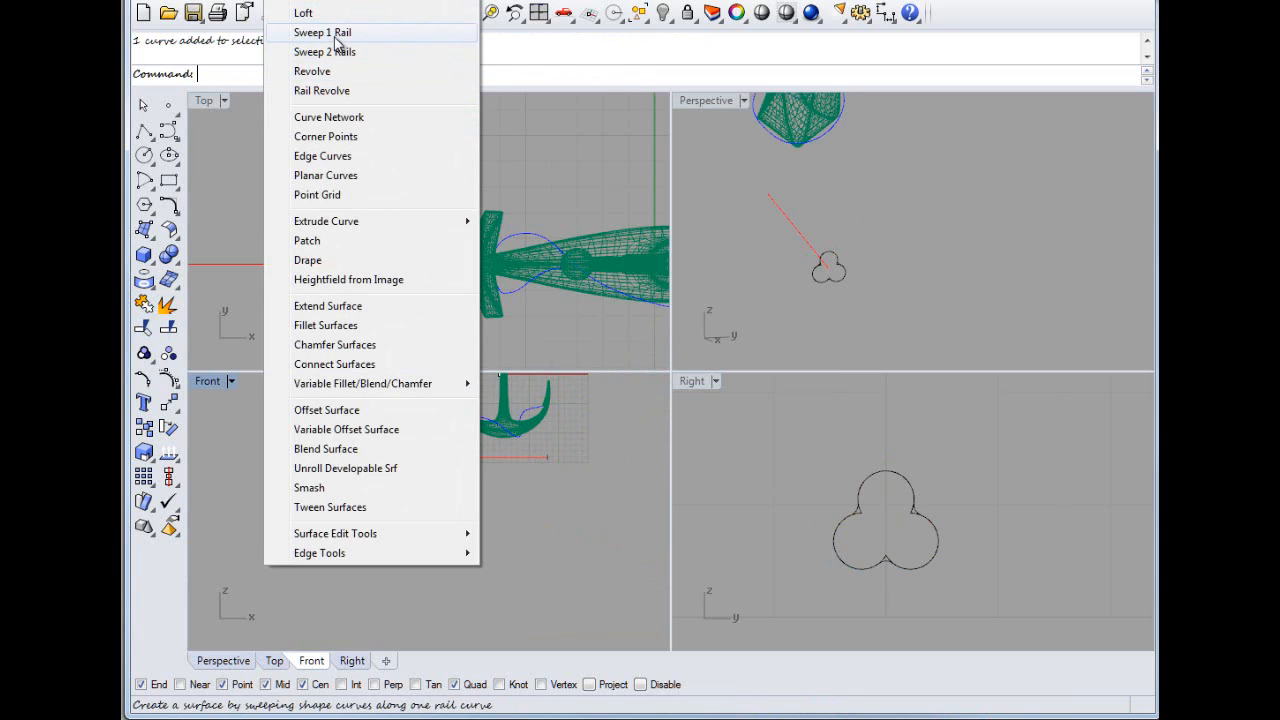
pyautogui.click(322, 32)
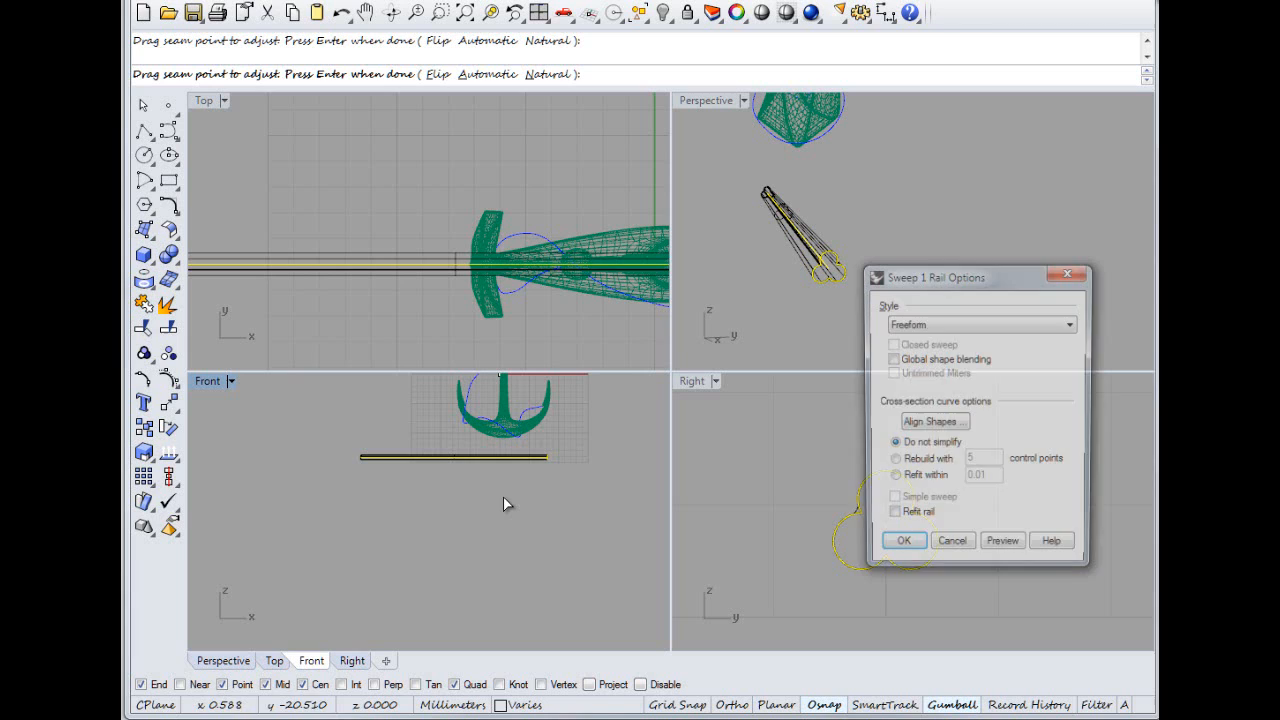
pyautogui.click(902, 540)
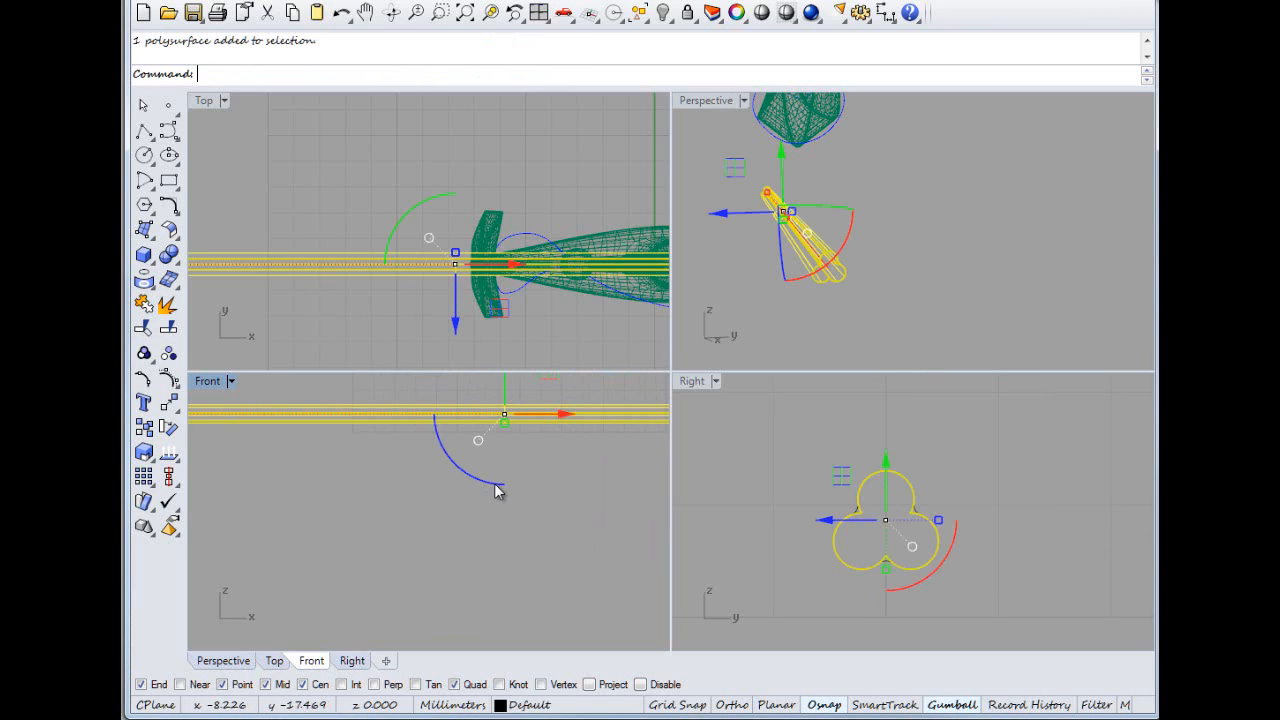
pyautogui.write('Cap')
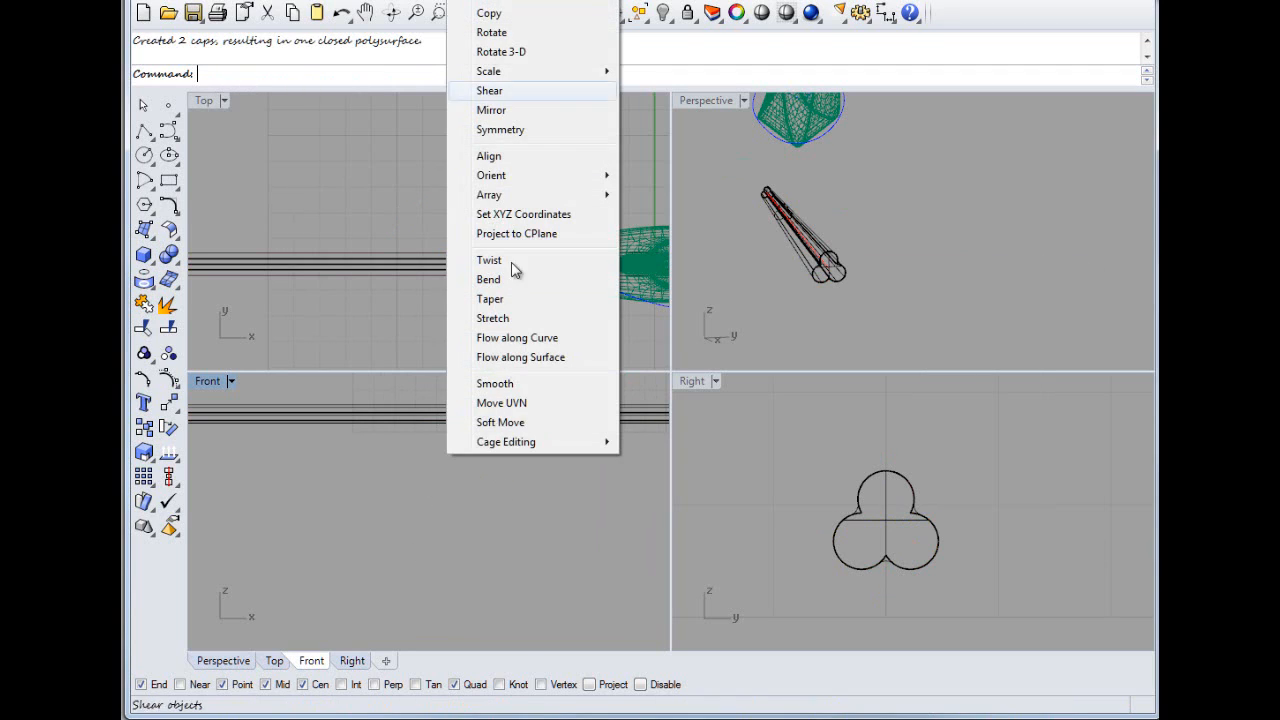
pyautogui.moveTo(510, 175)
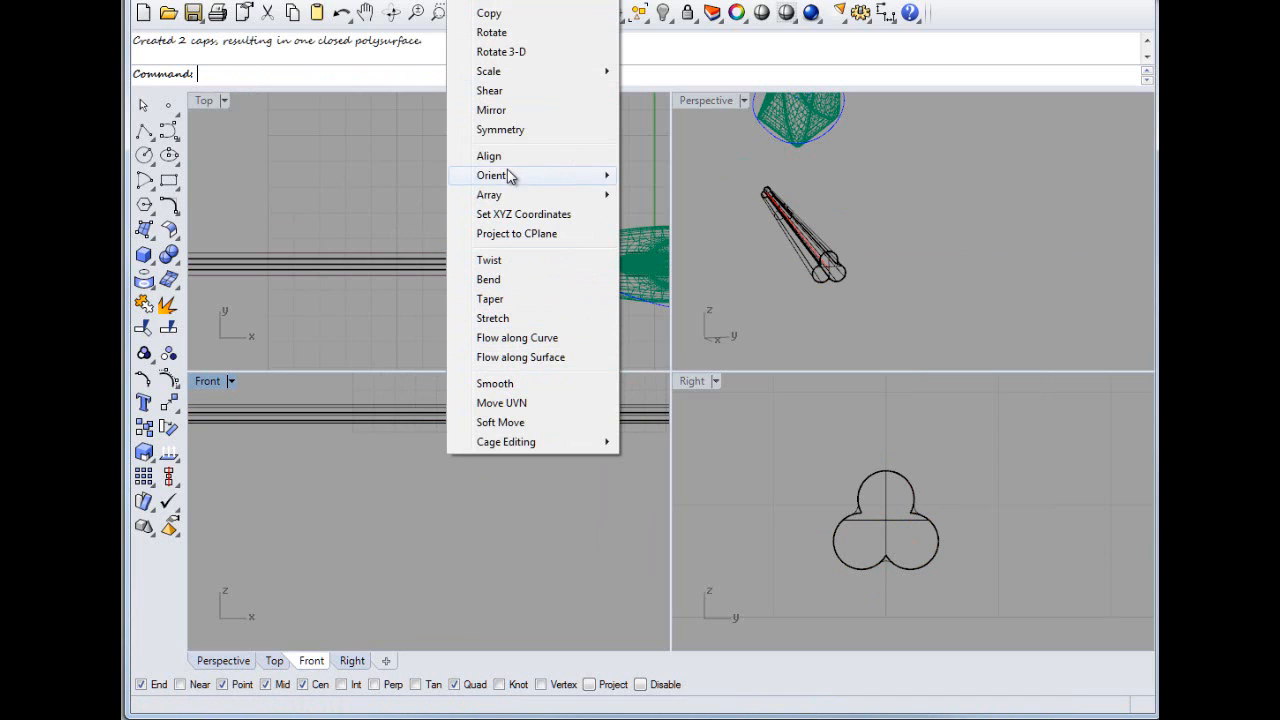
# Step: Twist the rod solid 720 degrees along its length
pyautogui.click(489, 260)
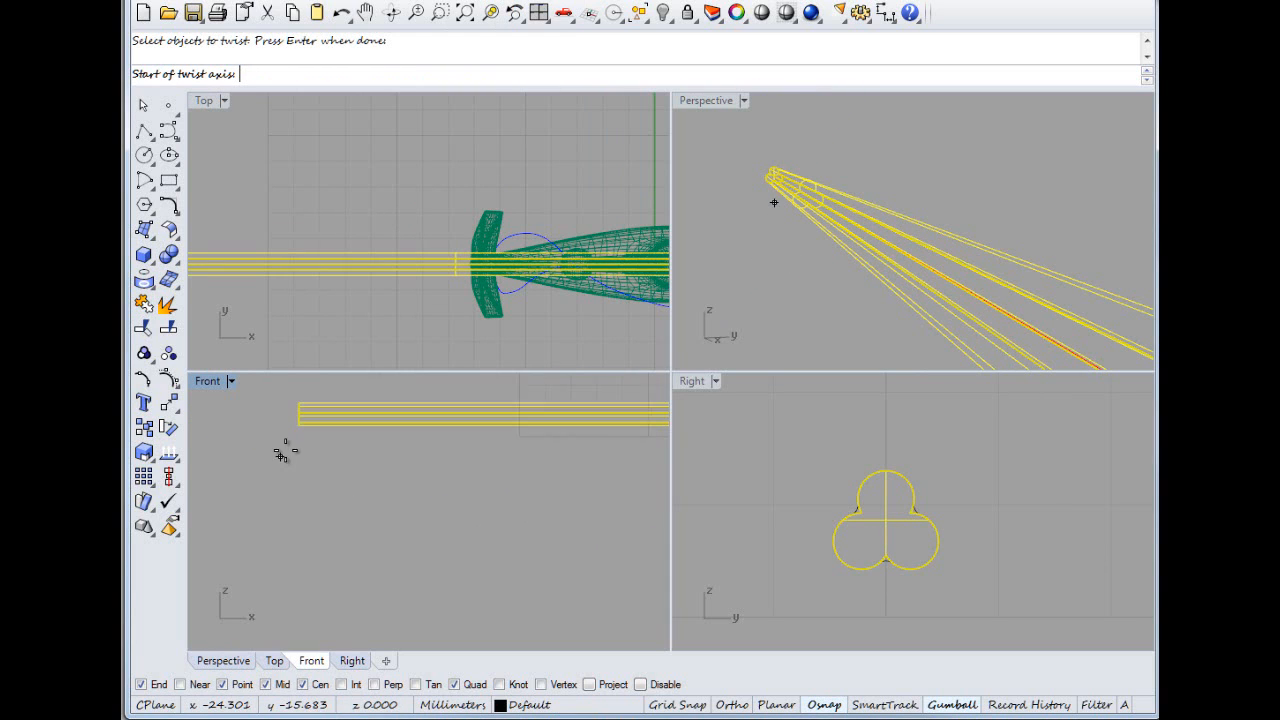
pyautogui.click(305, 407)
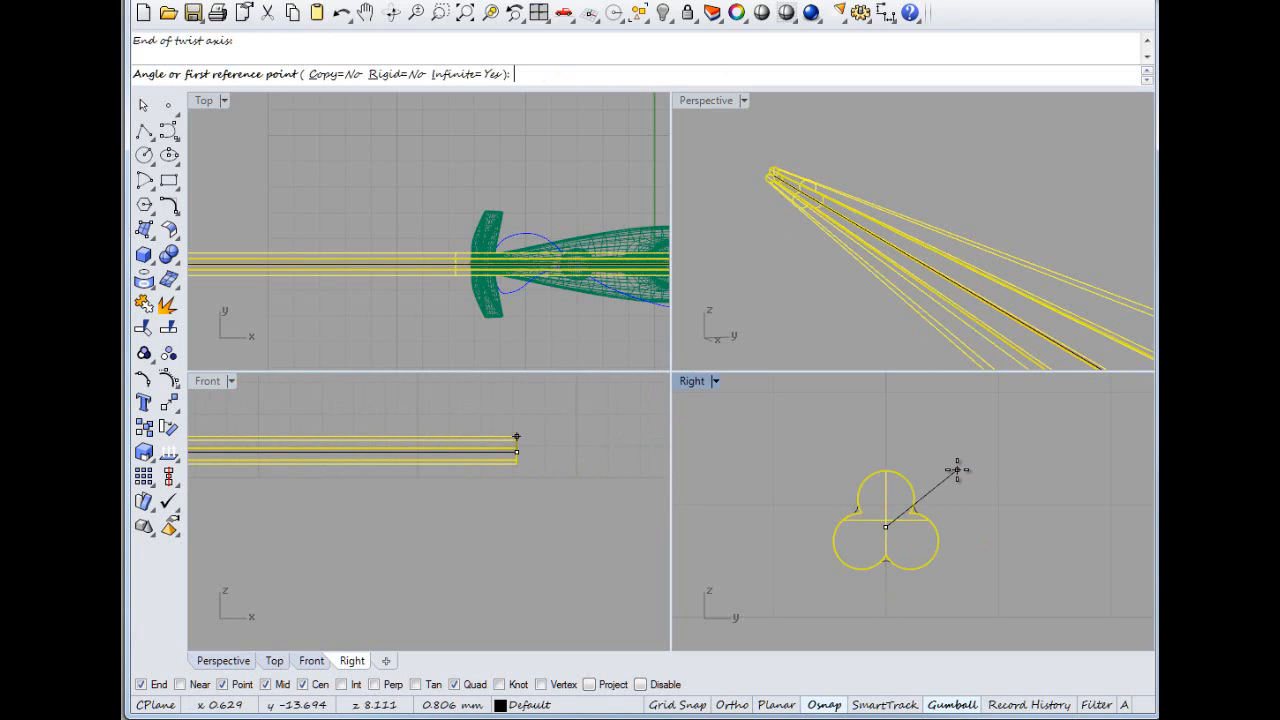
pyautogui.write('720')
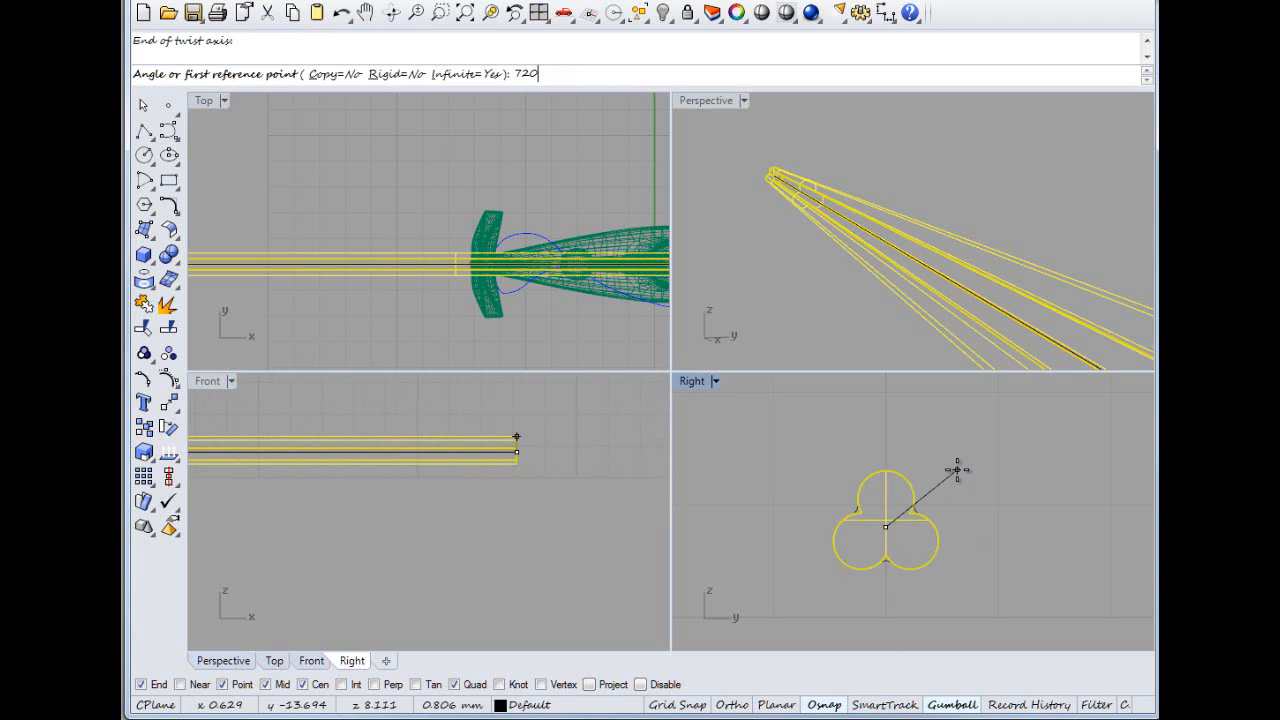
pyautogui.press('Return')
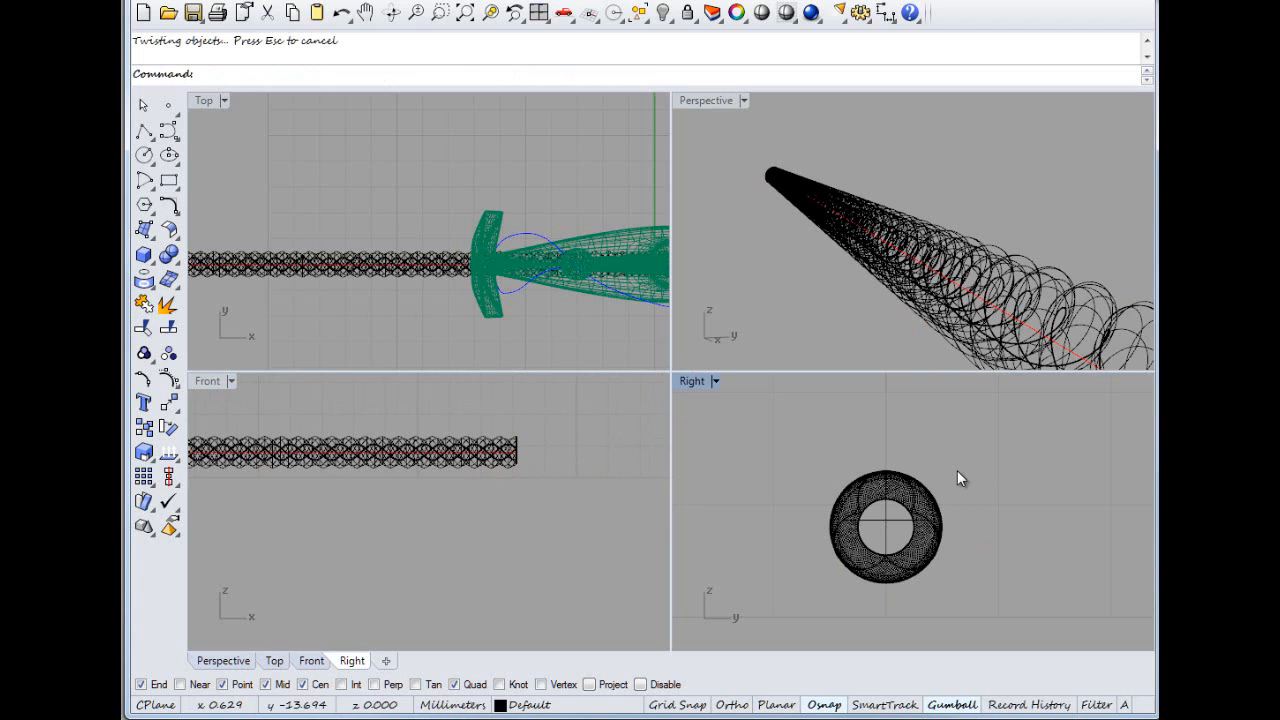
pyautogui.moveTo(768, 277)
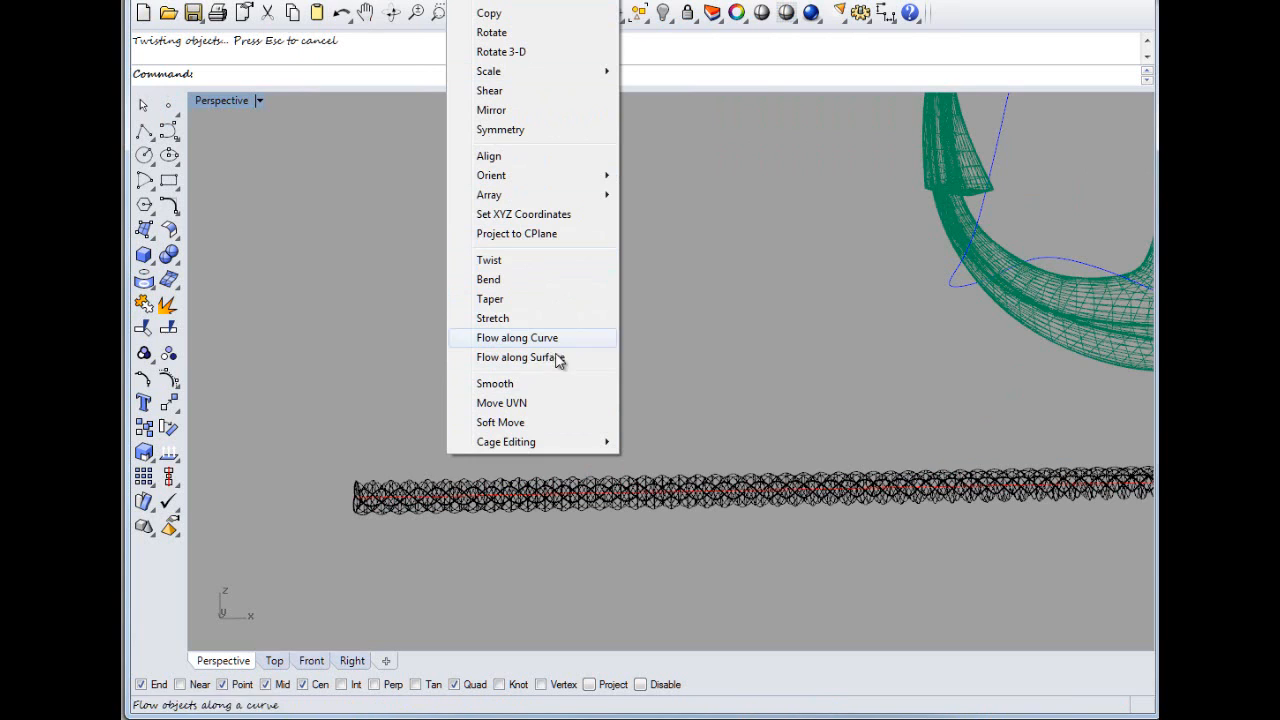
# Step: Flow the twisted rope along the anchor's arm curve and view it in tsShiny shading
pyautogui.click(517, 337)
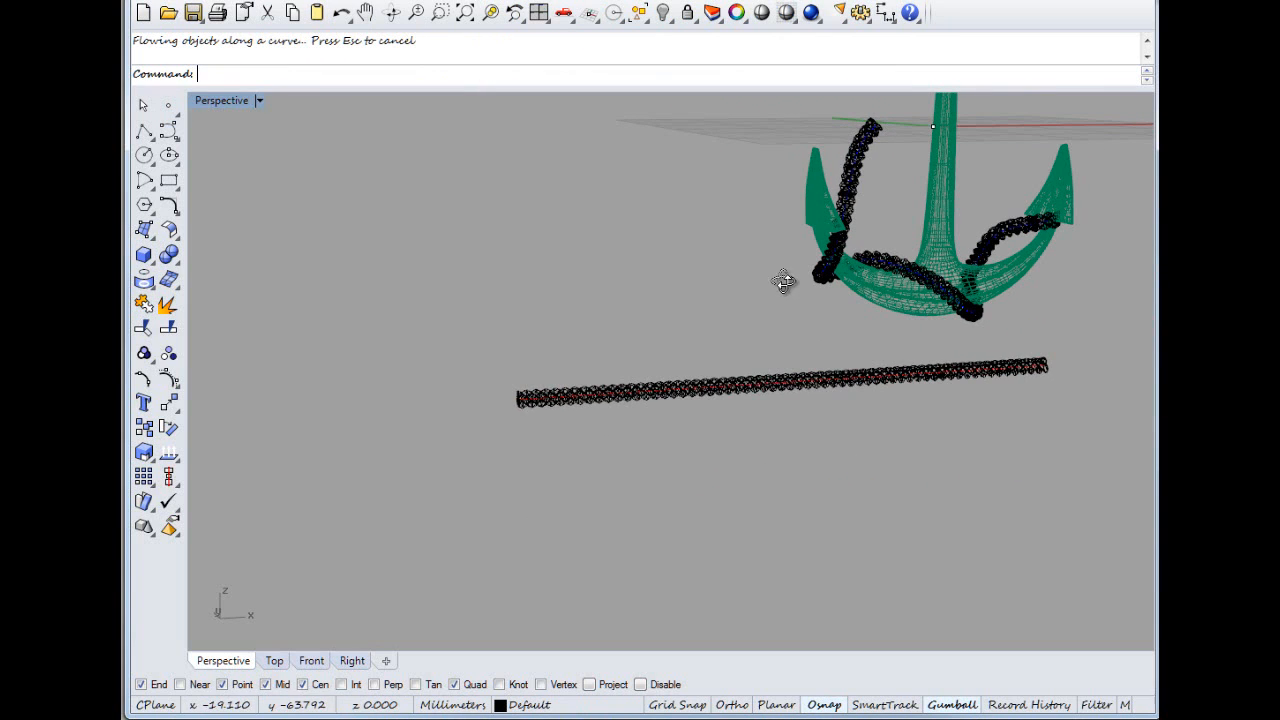
pyautogui.click(258, 100)
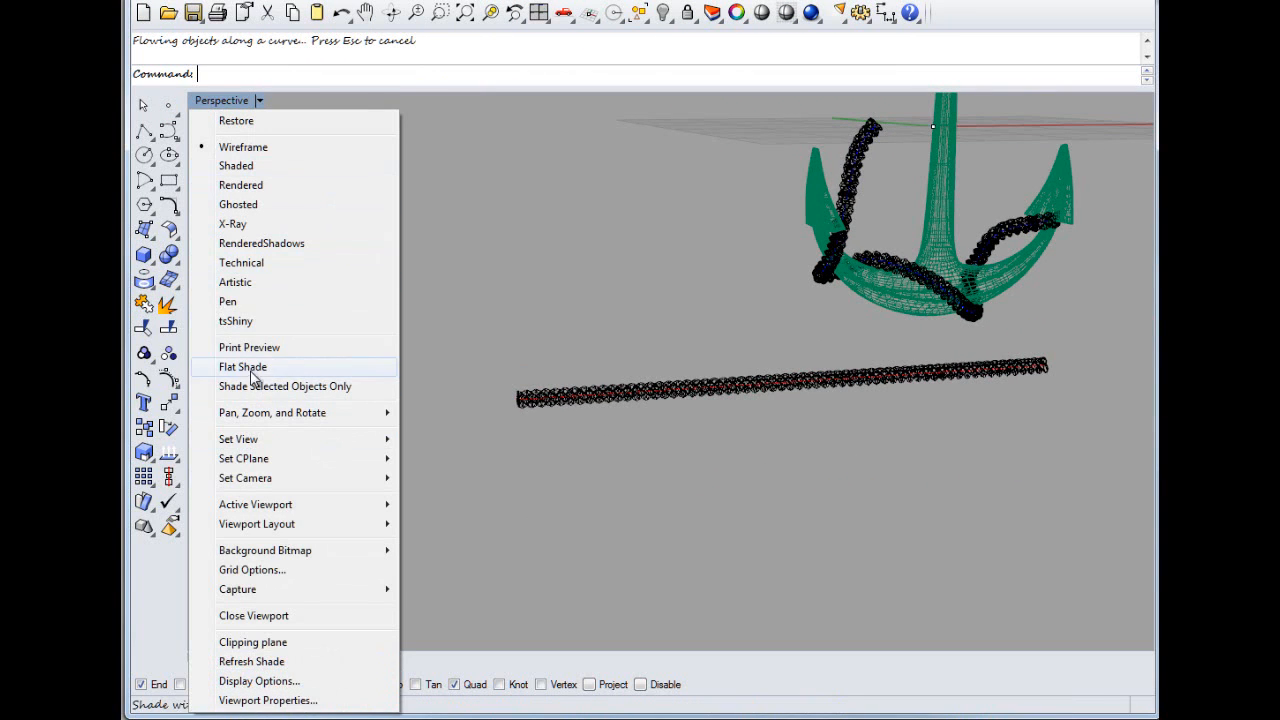
pyautogui.click(236, 165)
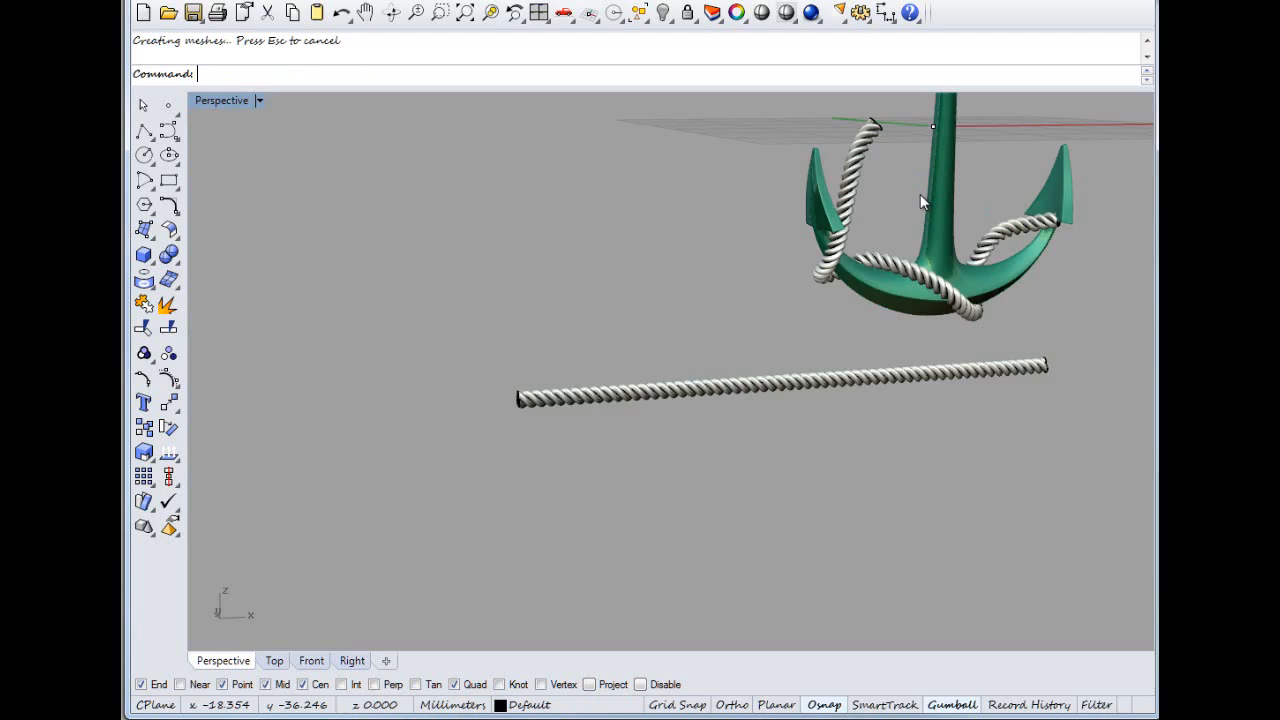
pyautogui.moveTo(920, 200); pyautogui.dragTo(840, 285)
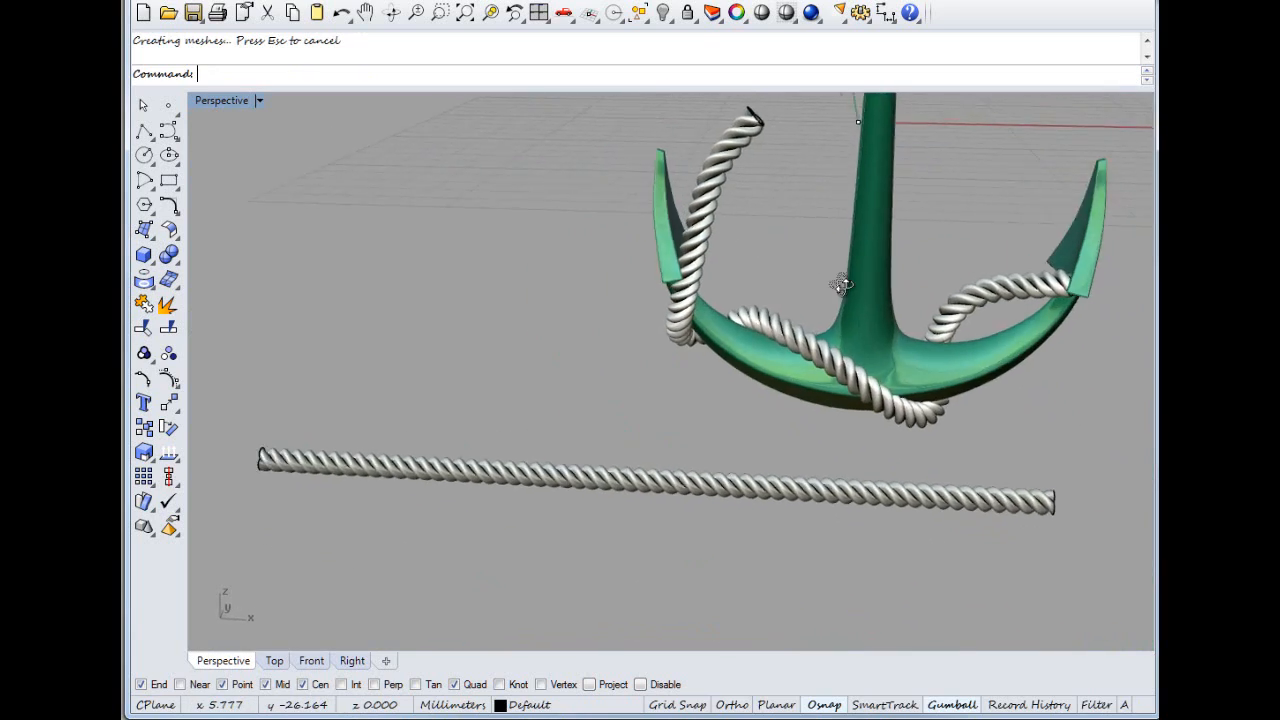
pyautogui.scroll(3)
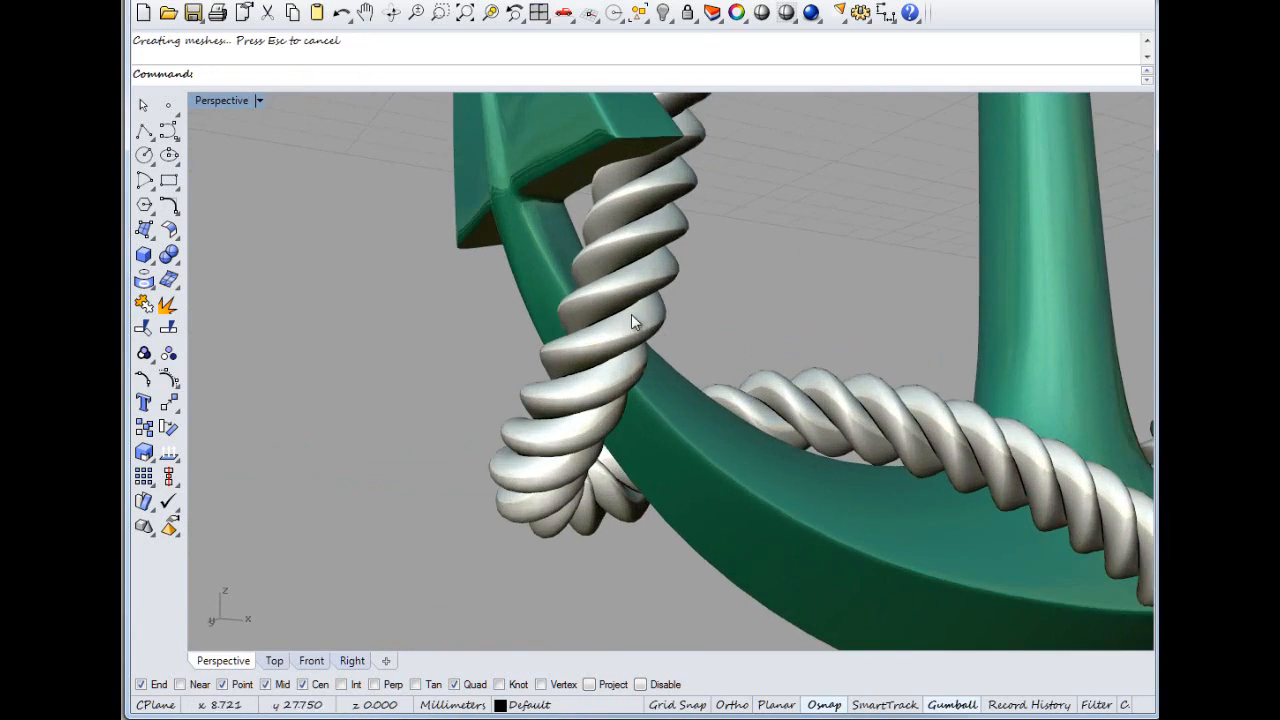
pyautogui.moveTo(635, 322); pyautogui.dragTo(532, 308)
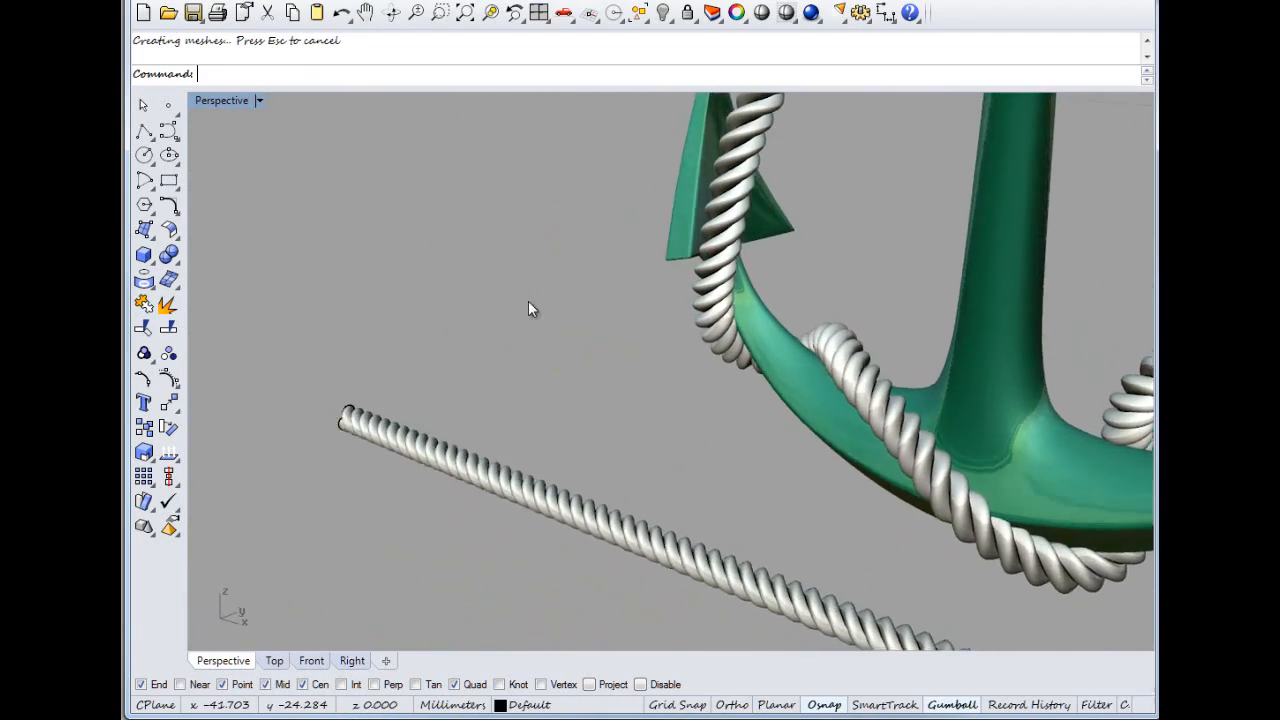
pyautogui.moveTo(530, 308); pyautogui.dragTo(790, 350)
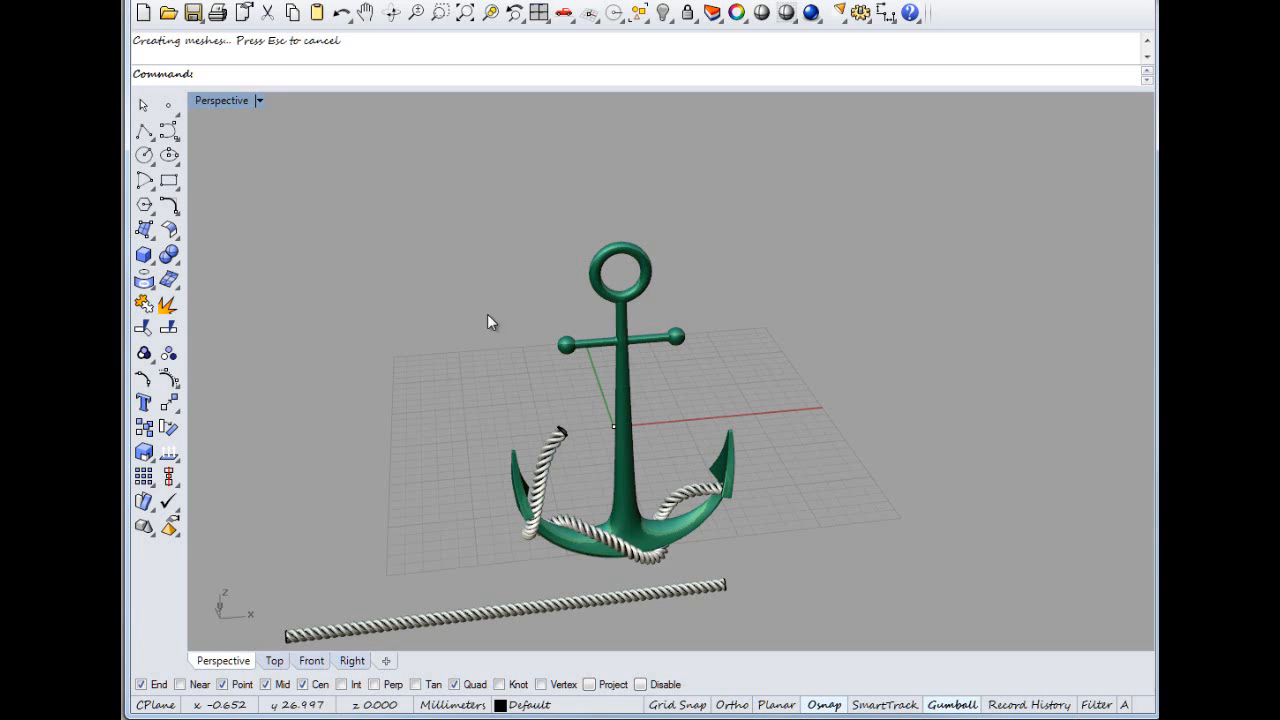
# Step: In Wireframe, flow the rope with Stretch=Yes from its base curve onto the stock curve
pyautogui.click(221, 100)
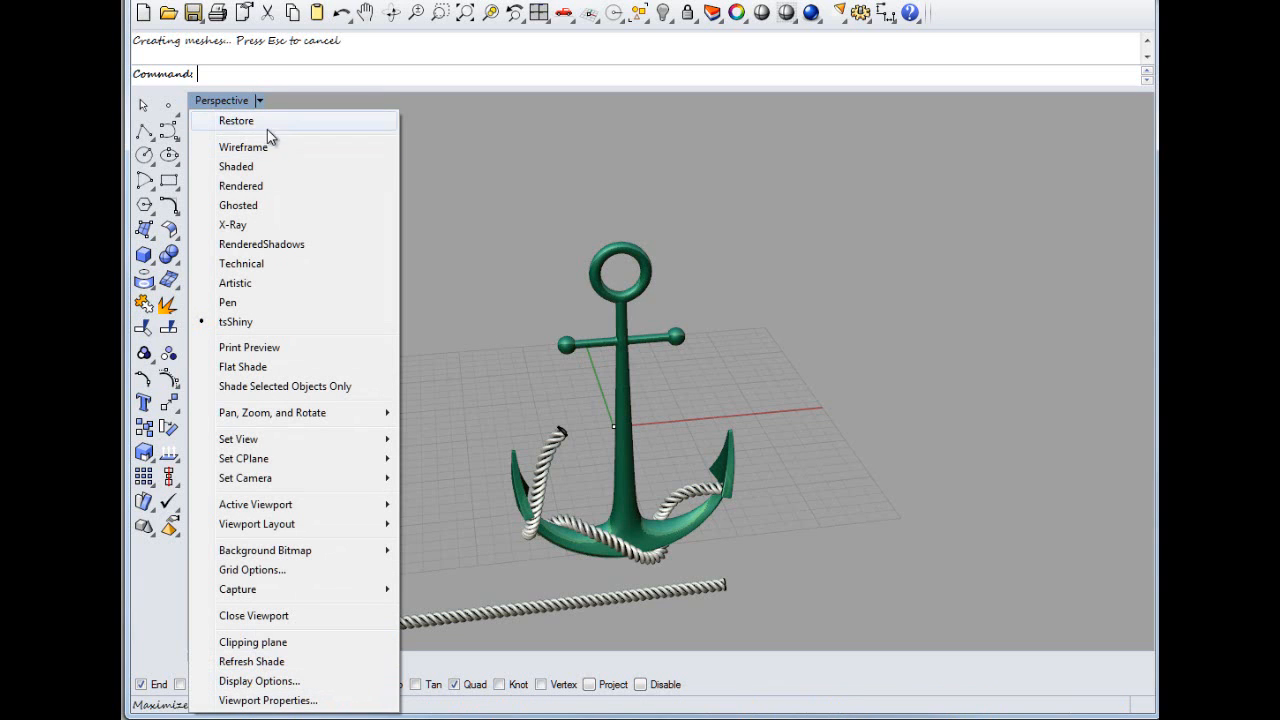
pyautogui.click(243, 147)
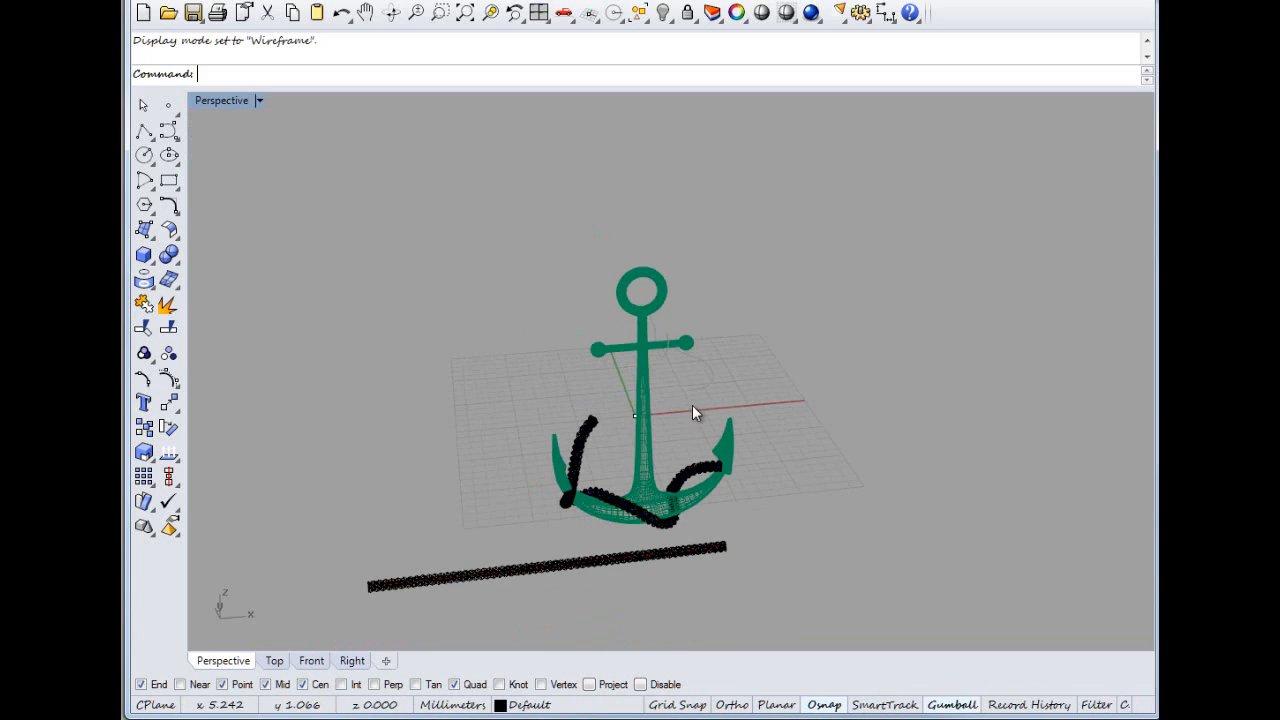
pyautogui.click(491, 12)
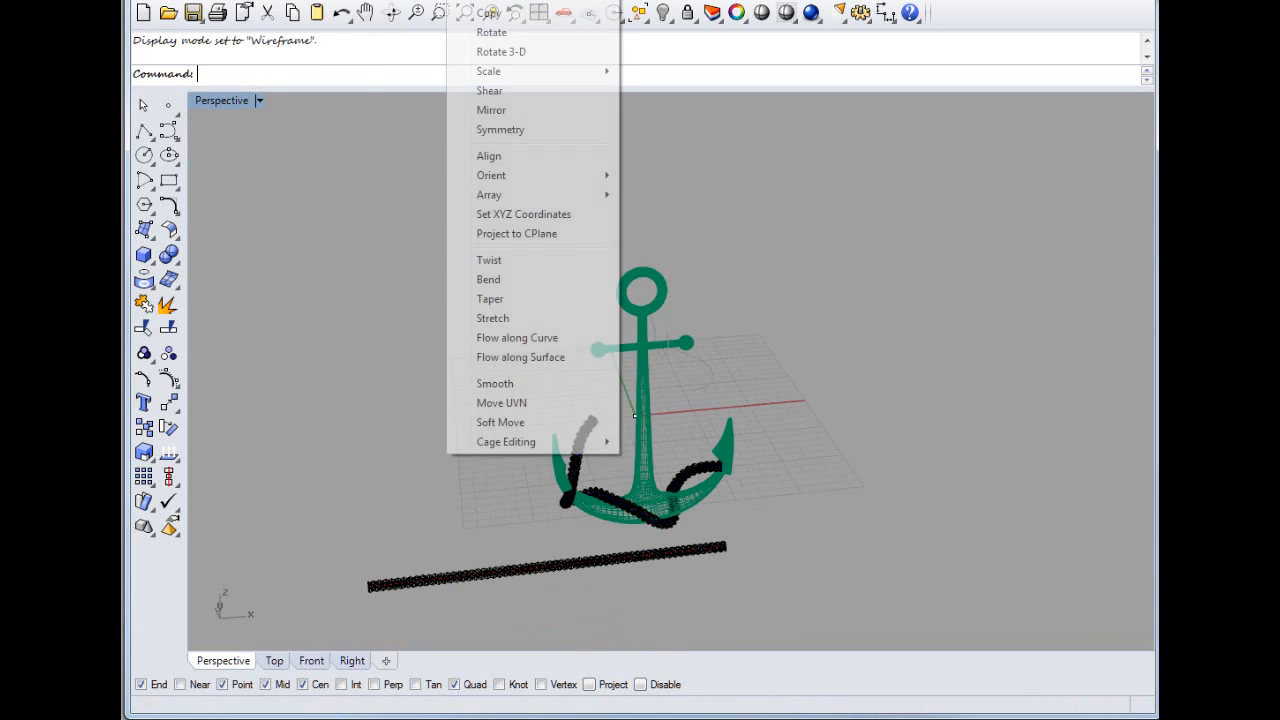
pyautogui.moveTo(520, 357)
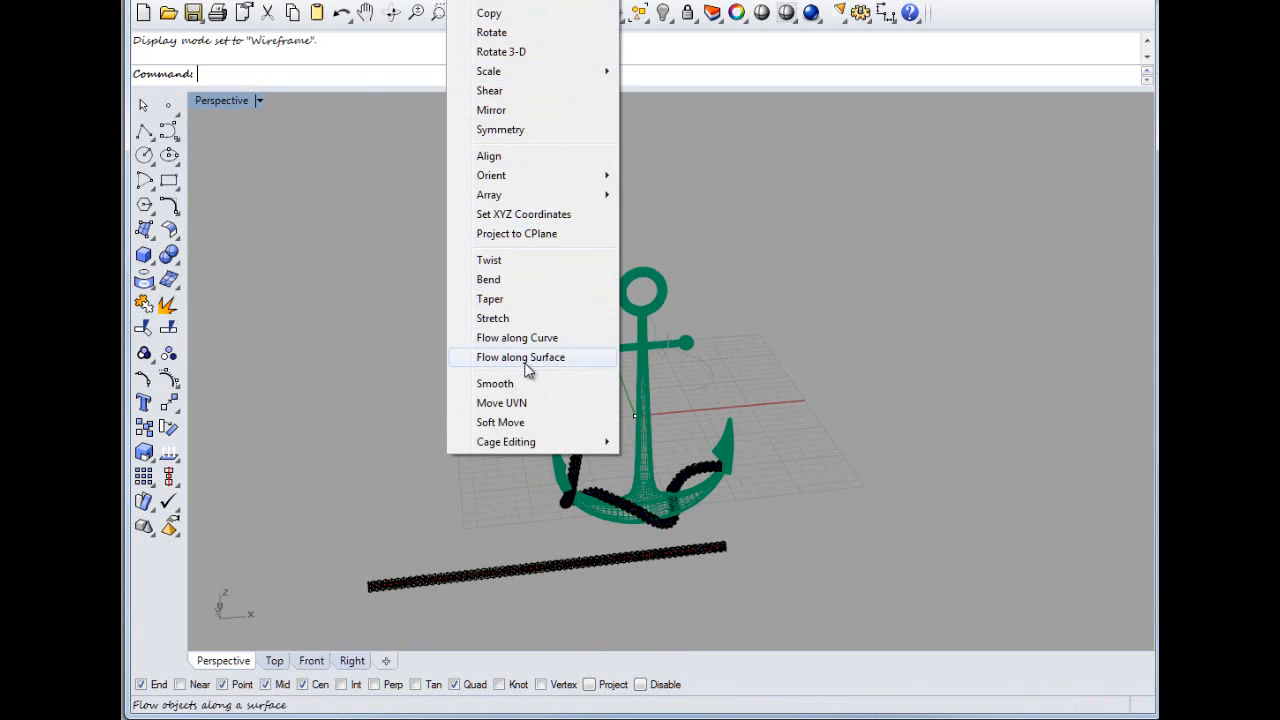
pyautogui.click(516, 337)
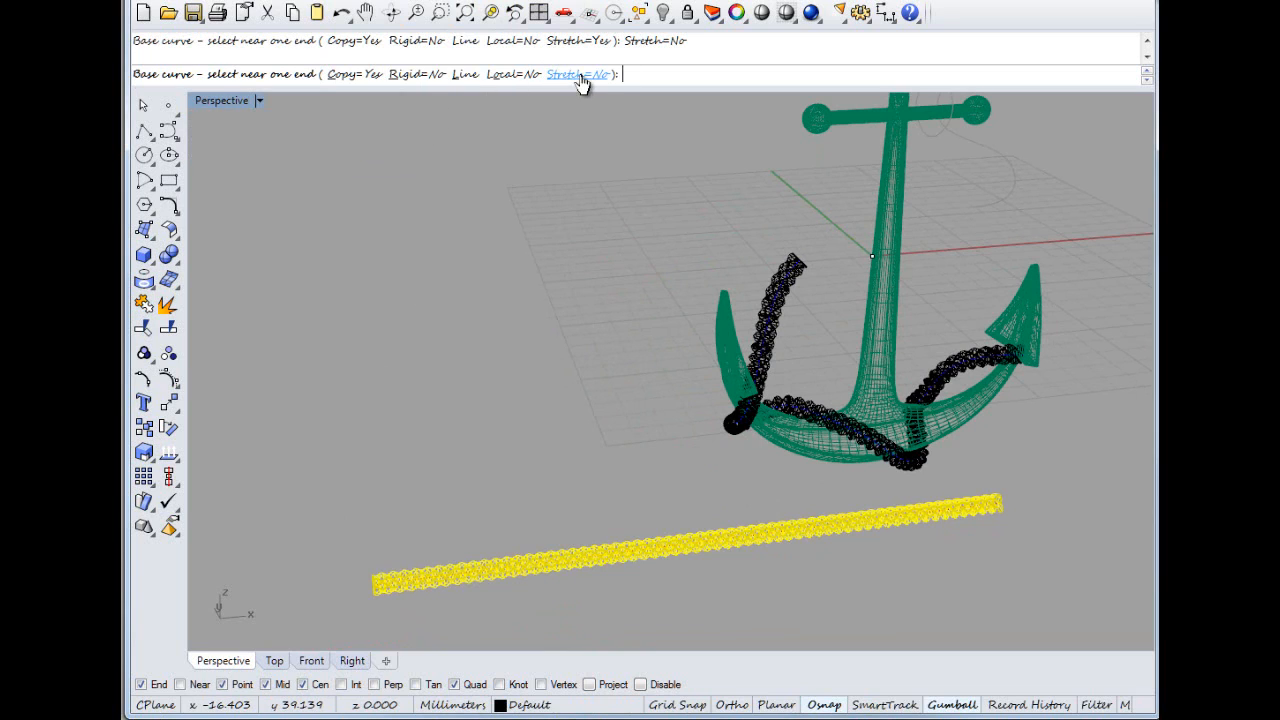
pyautogui.click(578, 74)
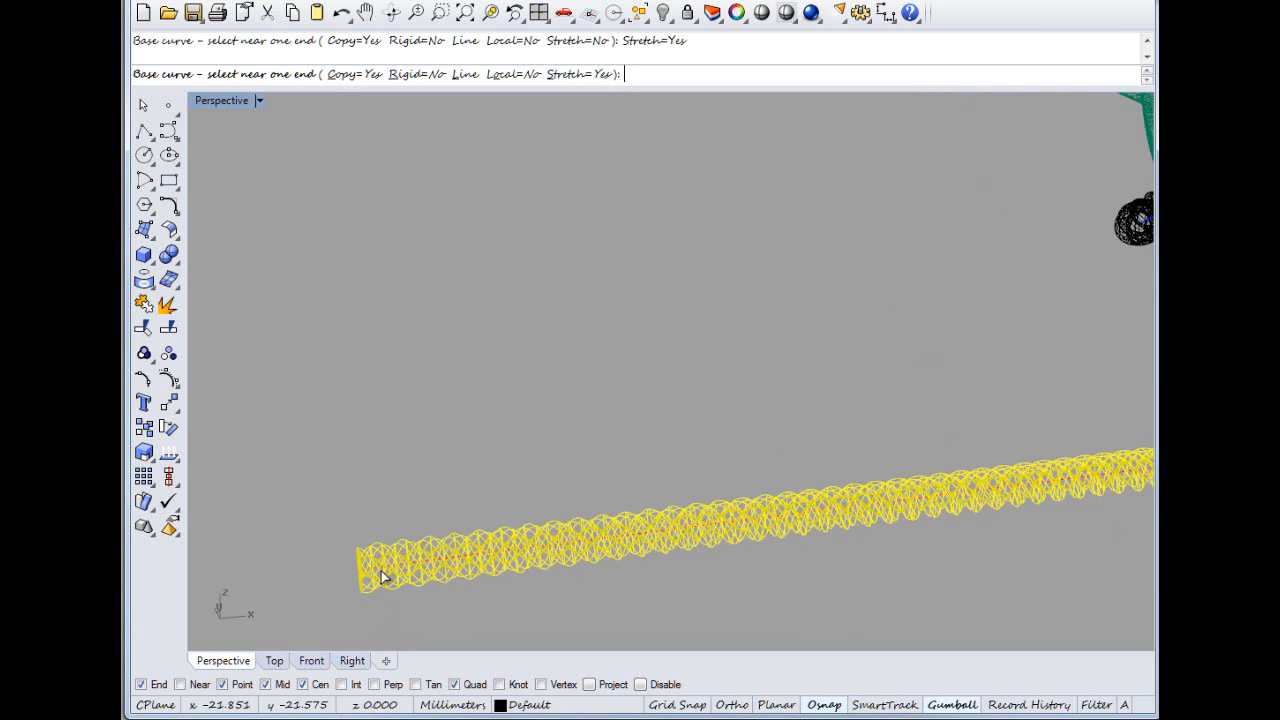
pyautogui.click(380, 575)
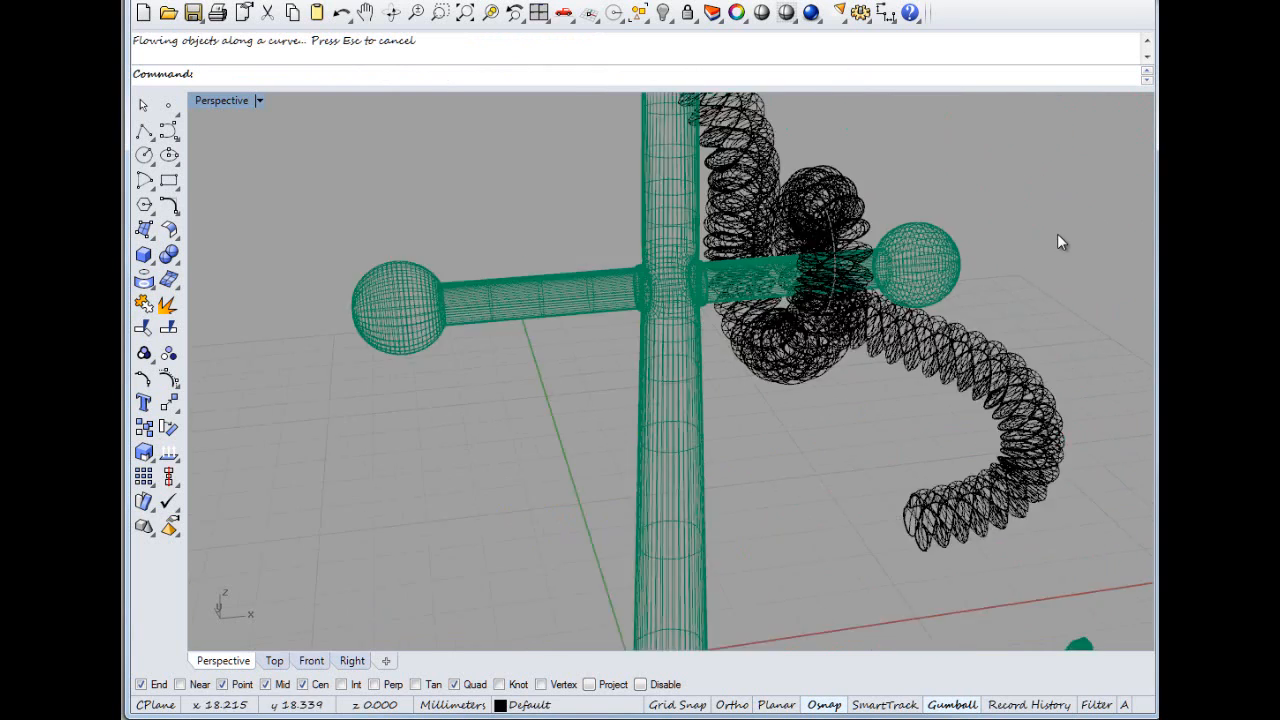
# Step: Switch the viewport to Rendered and frame the anchor's front
pyautogui.click(221, 100)
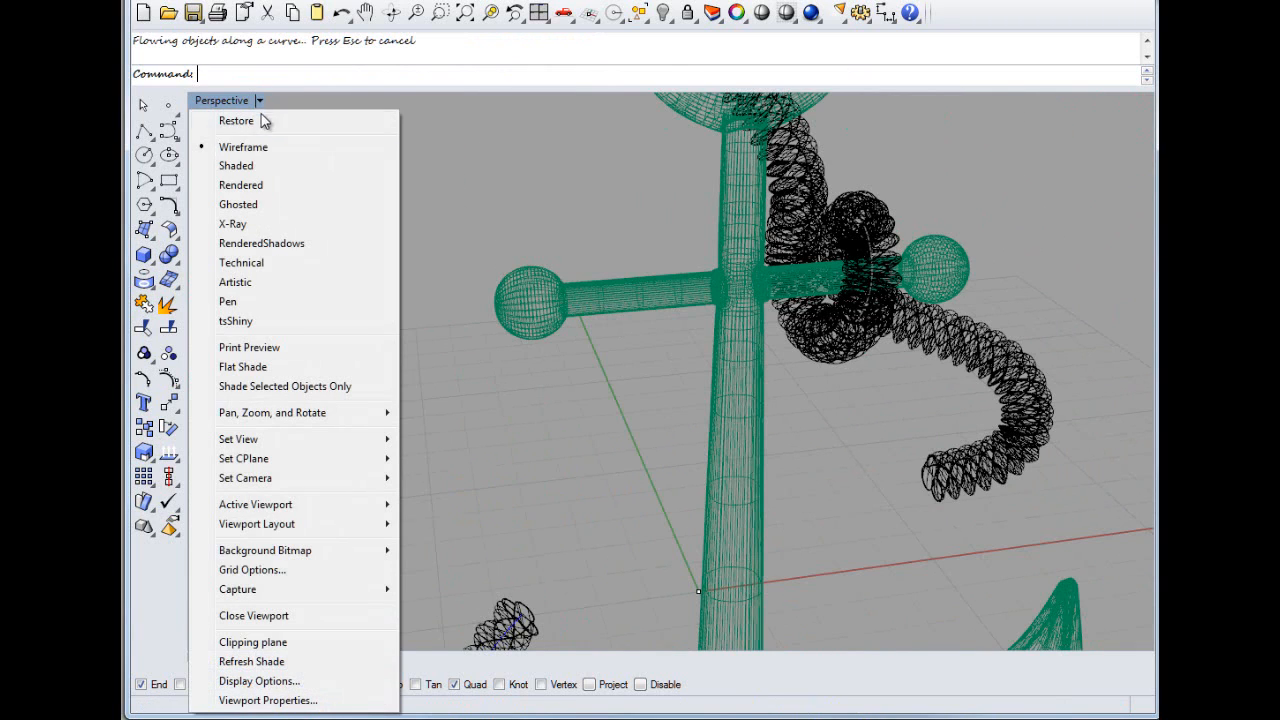
pyautogui.click(241, 185)
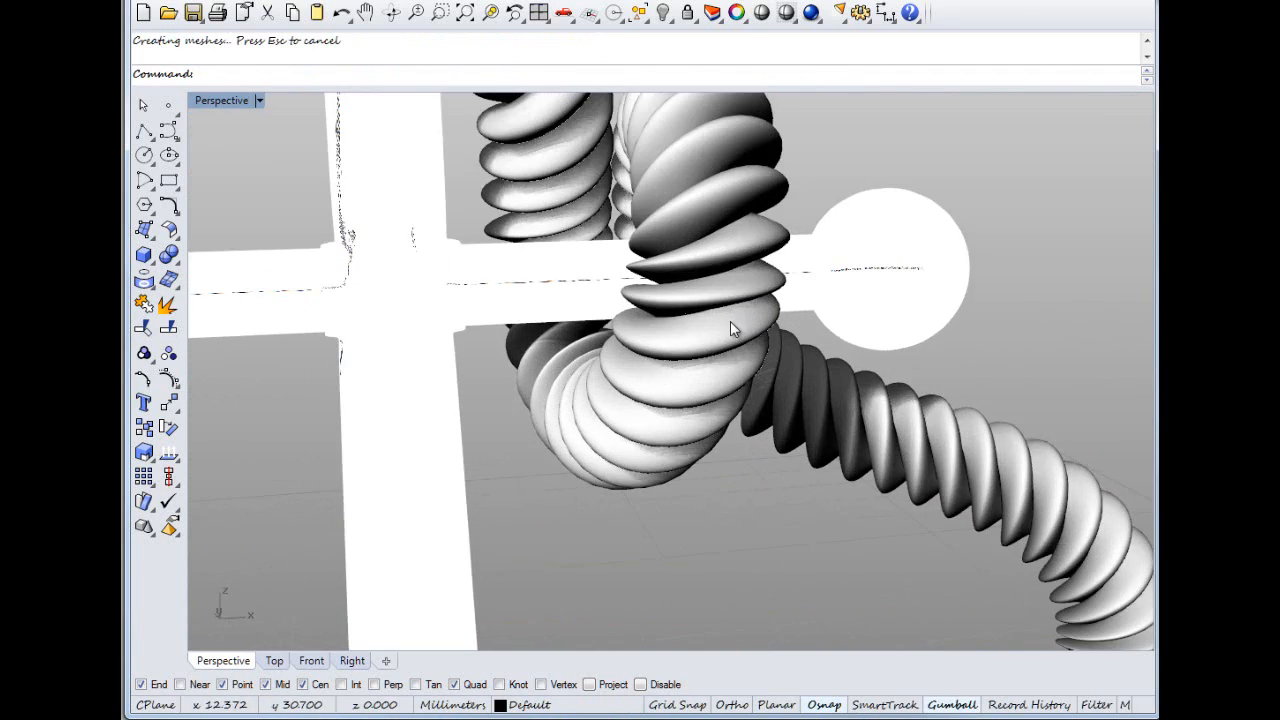
pyautogui.moveTo(730, 330); pyautogui.dragTo(650, 400)
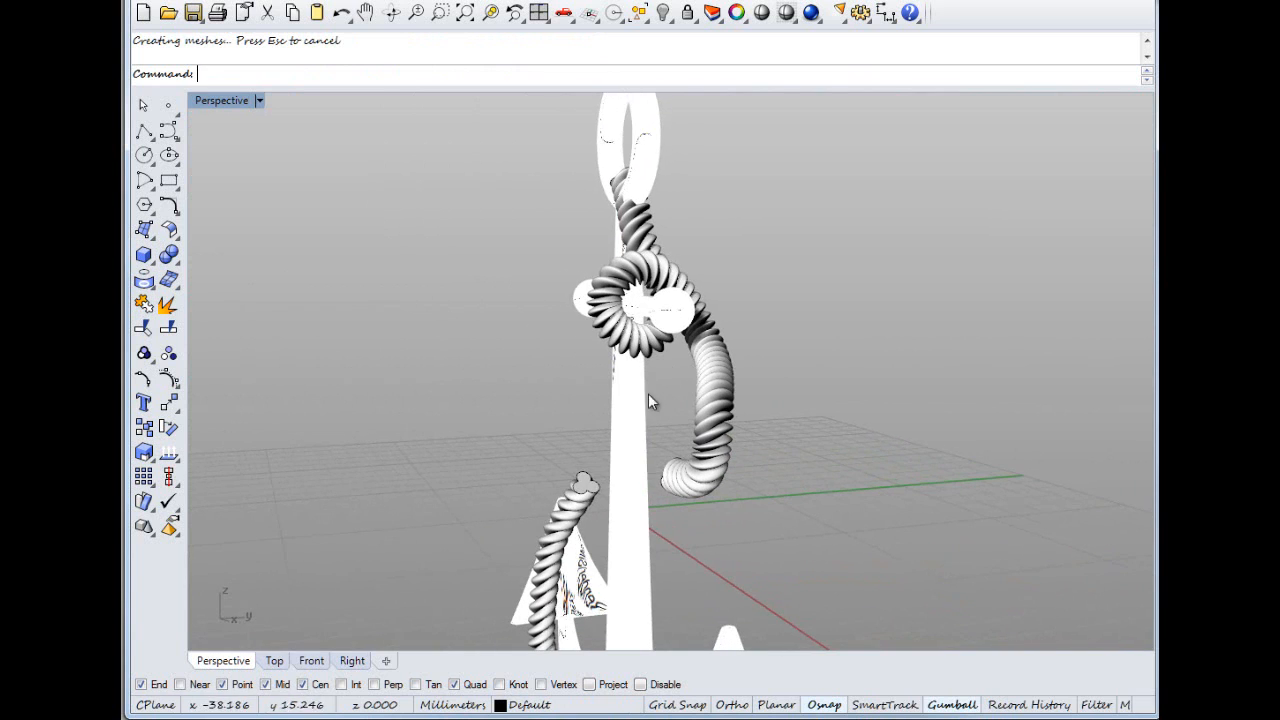
pyautogui.moveTo(650, 400); pyautogui.dragTo(720, 500)
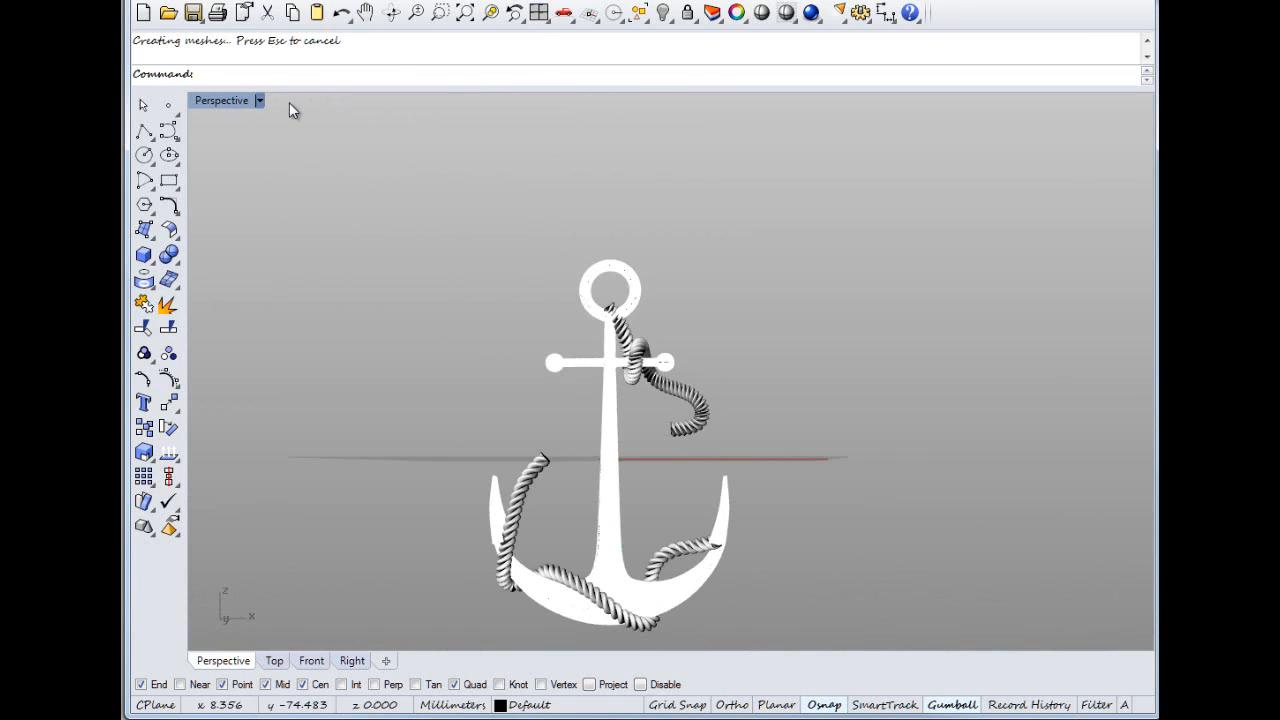
# Step: Set the Perspective viewport to tsShiny and orbit out to show the whole anchor
pyautogui.click(259, 100)
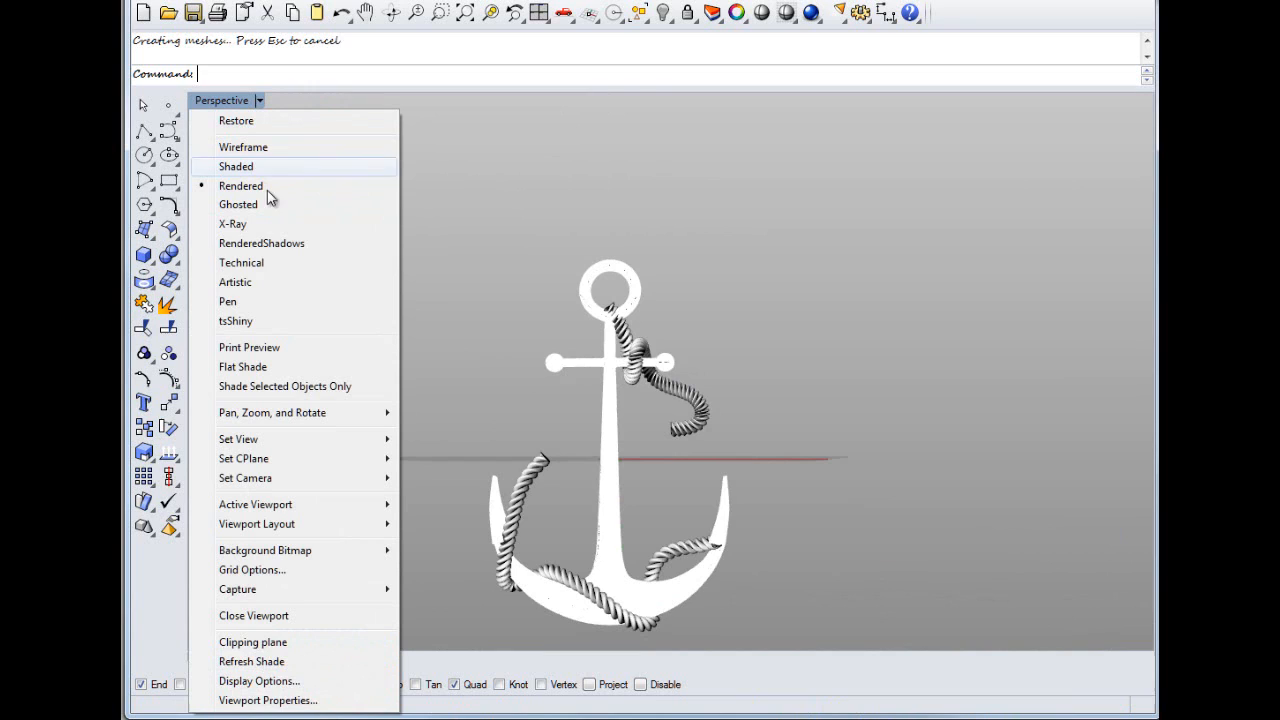
pyautogui.moveTo(291, 224)
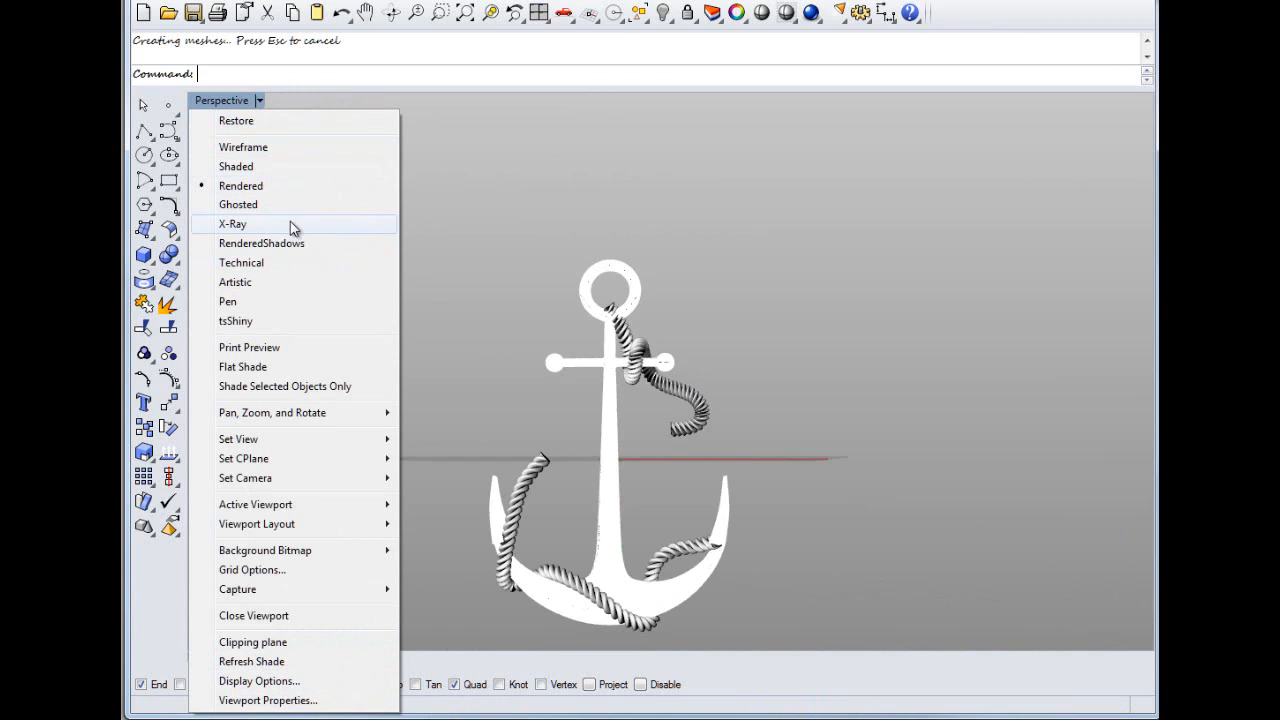
pyautogui.moveTo(240, 204)
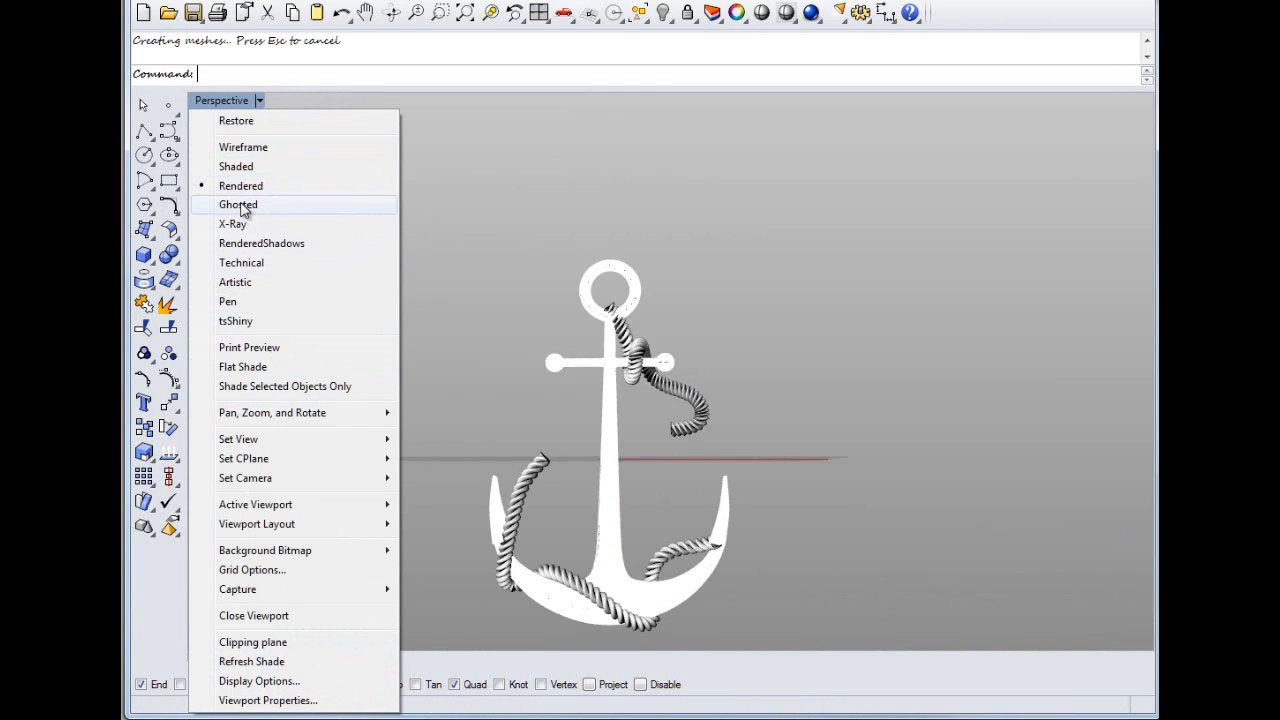
pyautogui.click(235, 321)
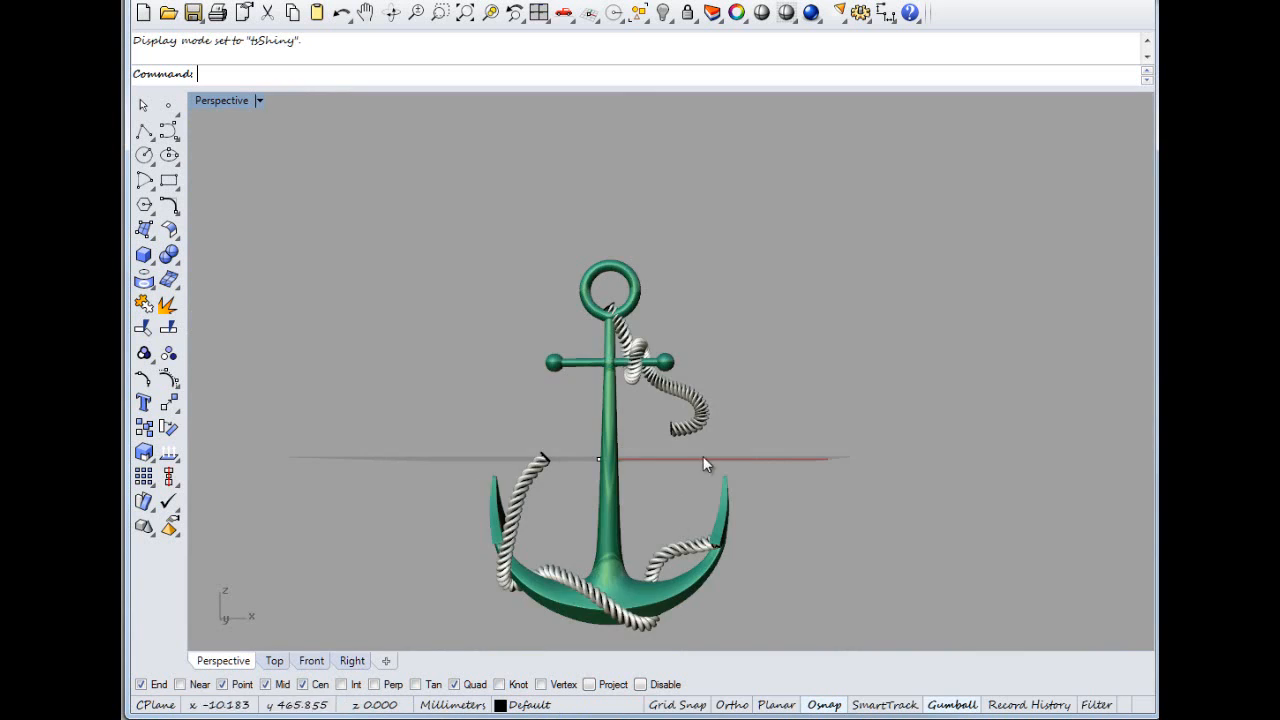
pyautogui.moveTo(700, 460); pyautogui.dragTo(510, 515)
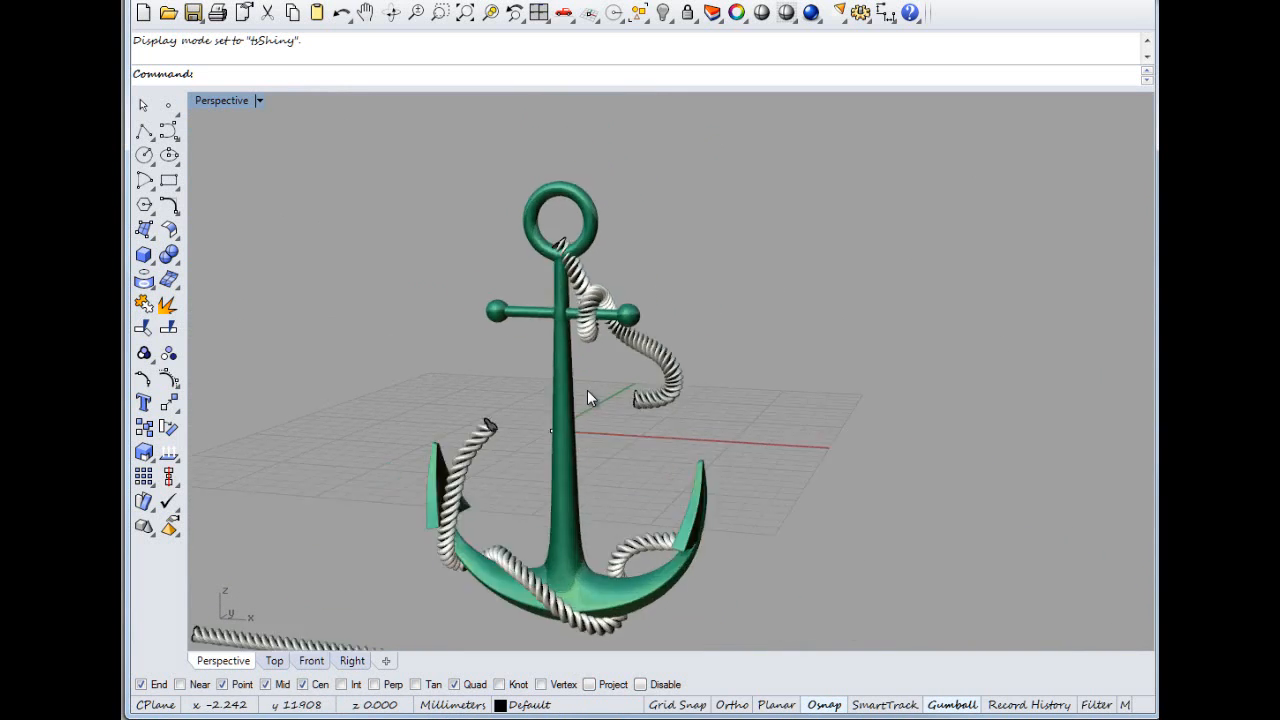
pyautogui.moveTo(590, 395); pyautogui.dragTo(310, 100)
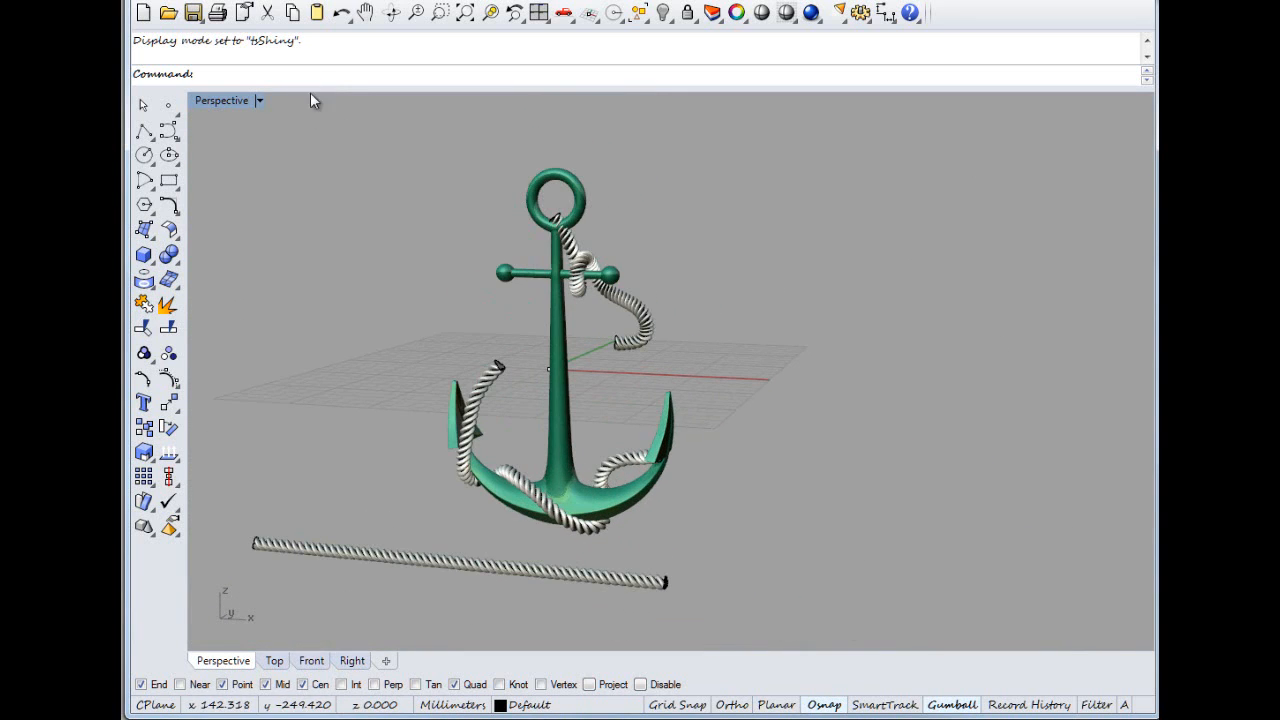